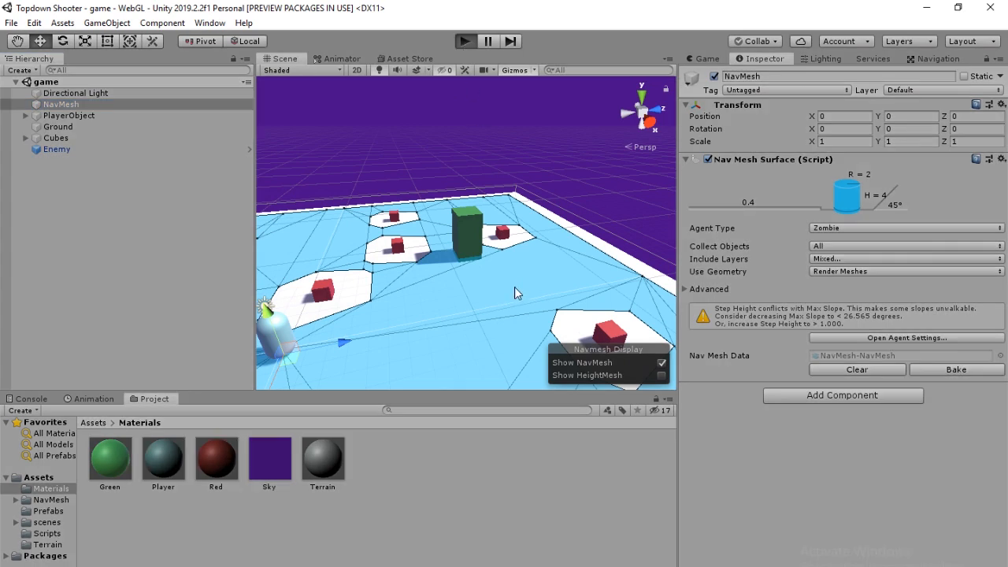
# - Download the Unity-Technologies/NavMeshComponents repository from GitHub as a ZIP archive
pyautogui.click(464, 40)
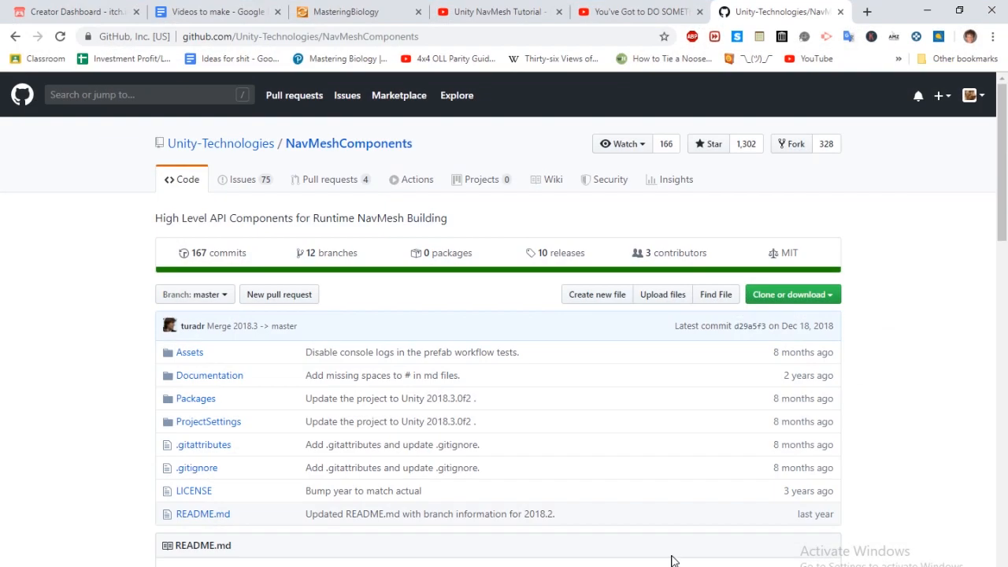
pyautogui.click(791, 294)
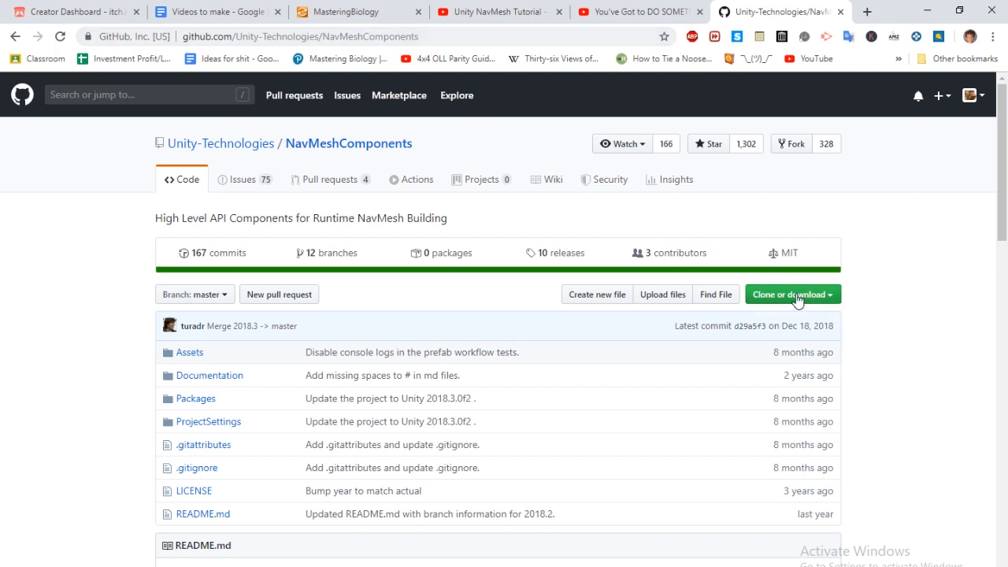
pyautogui.click(788, 294)
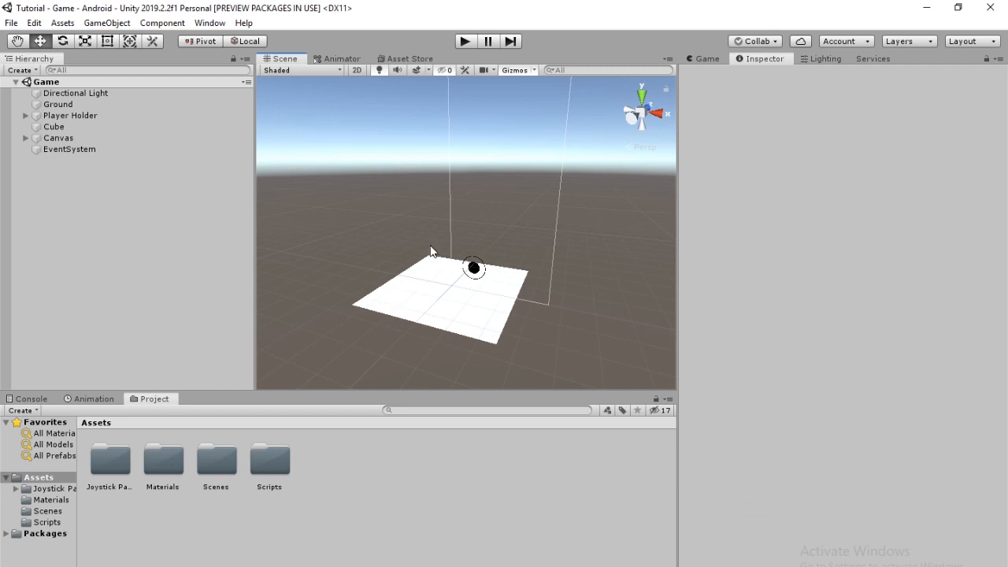
pyautogui.moveTo(394, 480)
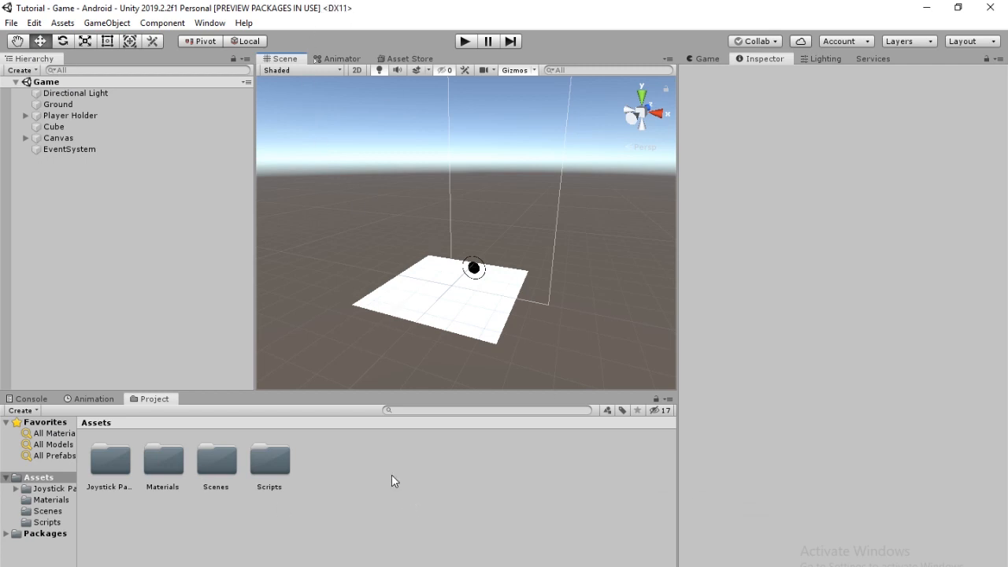
pyautogui.moveTo(370, 477)
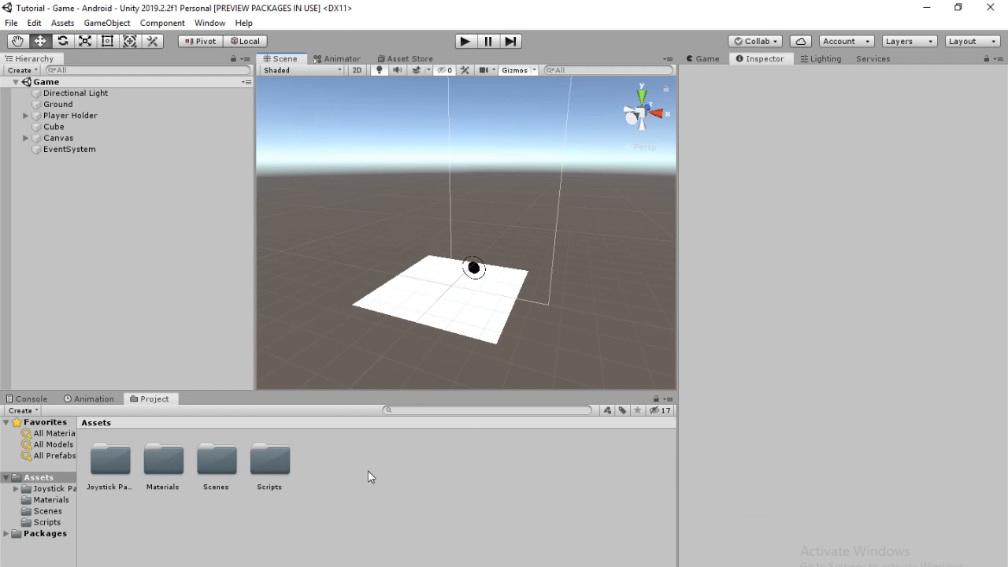
# - Show the Tutorial project's Assets folder in File Explorer
pyautogui.rightClick(372, 475)
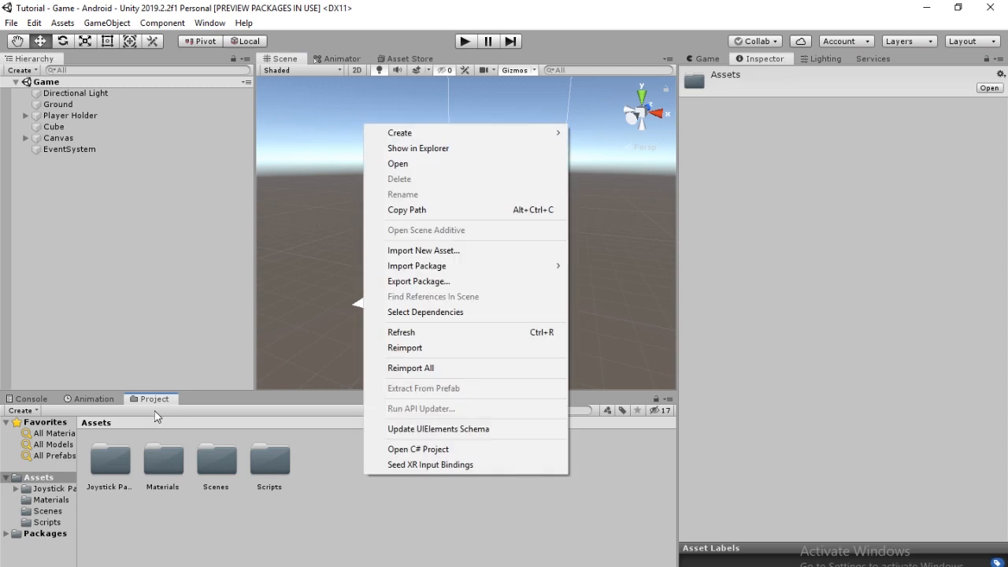
pyautogui.moveTo(461, 148)
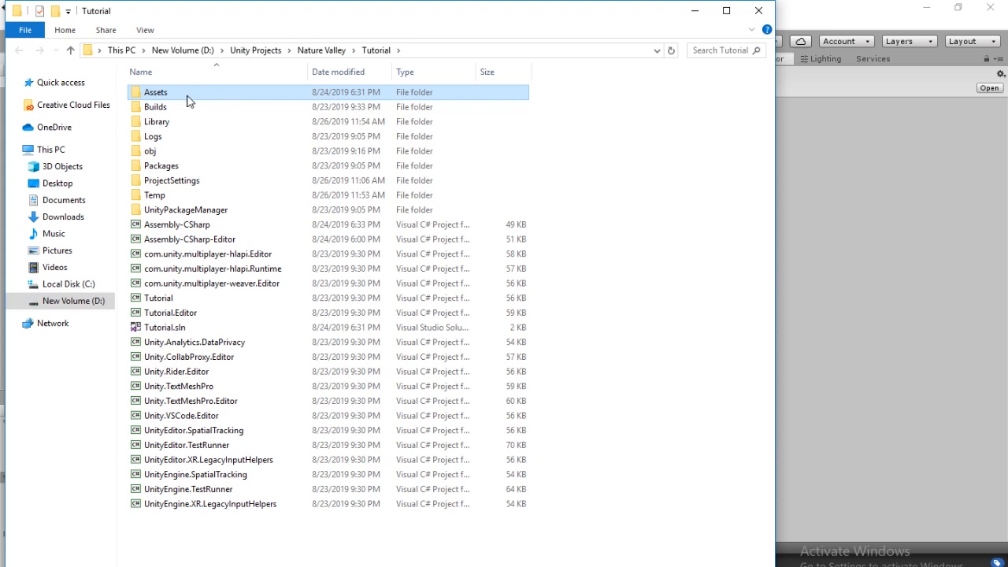
# - Extract the NavMeshComponents ZIP inside Assets, delete the ZIP, and open NavMeshComponents-master
pyautogui.doubleClick(156, 92)
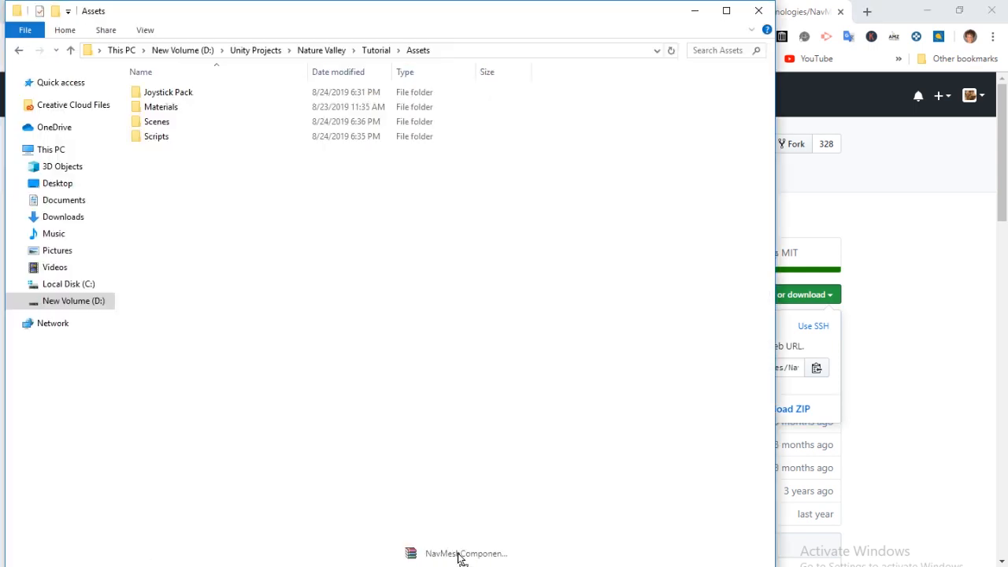
pyautogui.moveTo(460, 553); pyautogui.dragTo(307, 226)
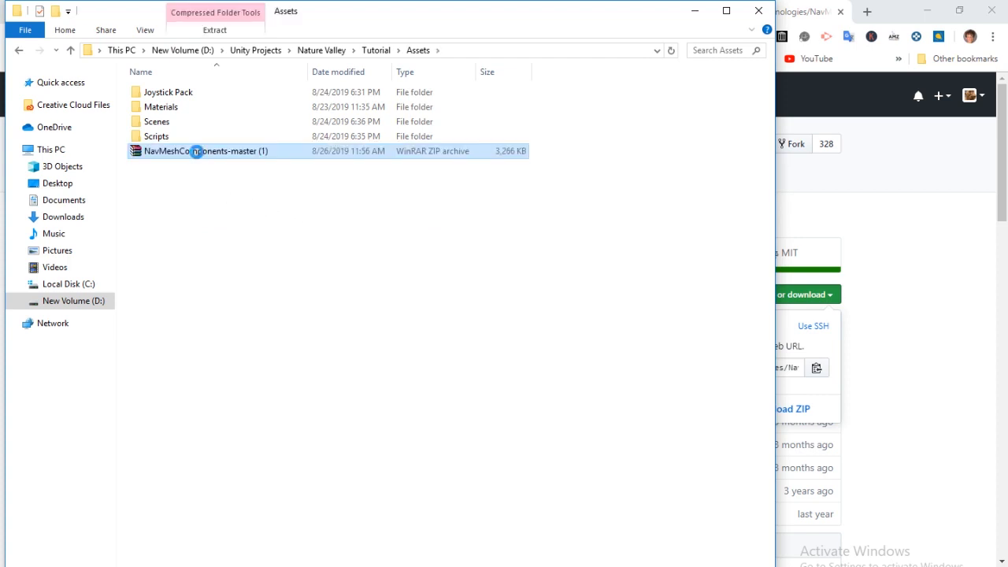
pyautogui.rightClick(204, 151)
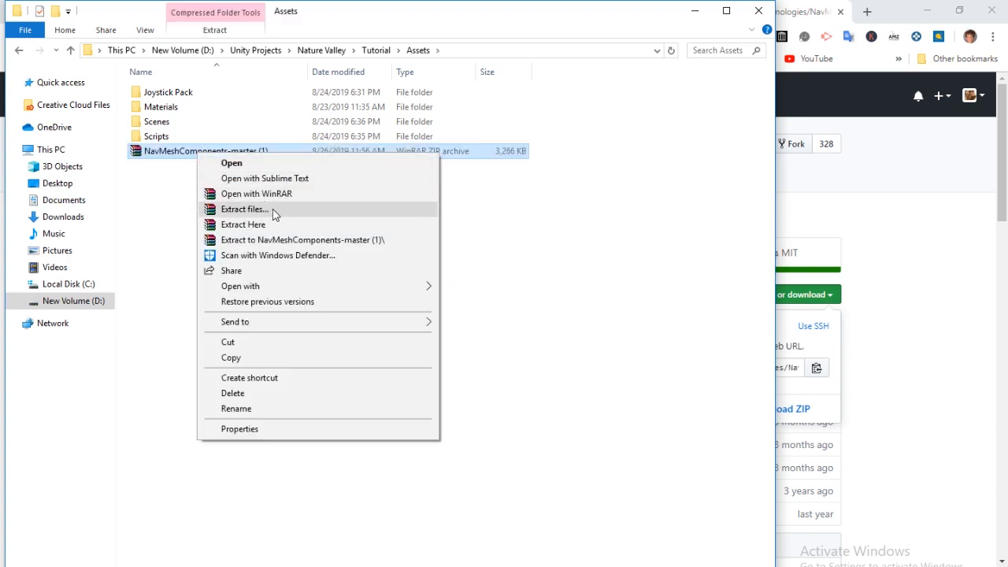
pyautogui.click(243, 208)
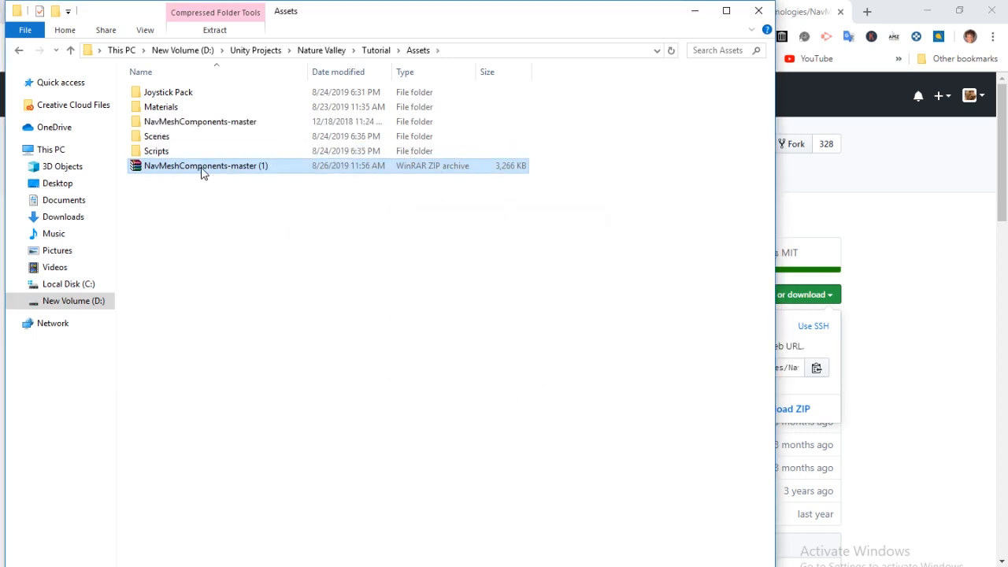
pyautogui.click(157, 150)
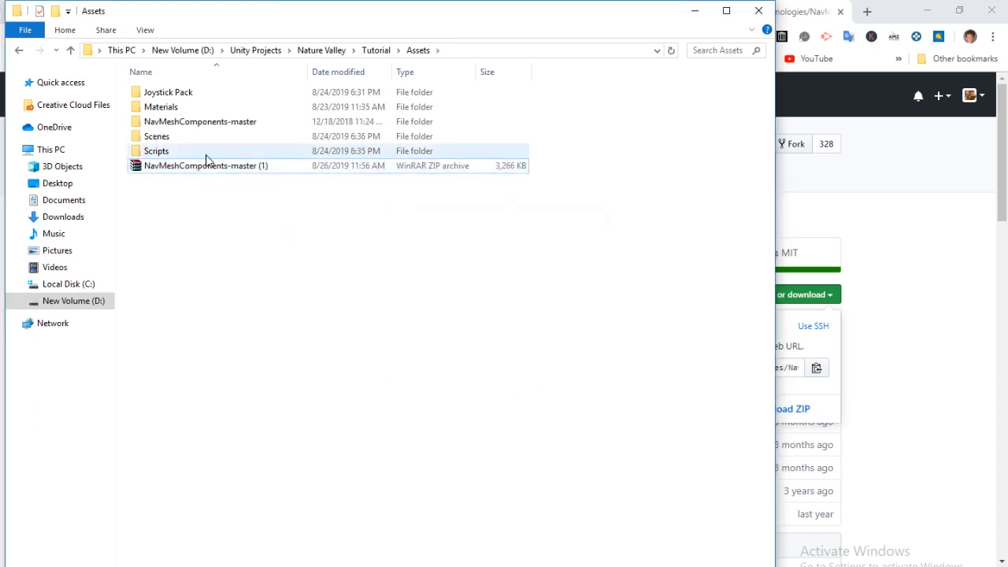
pyautogui.moveTo(221, 130)
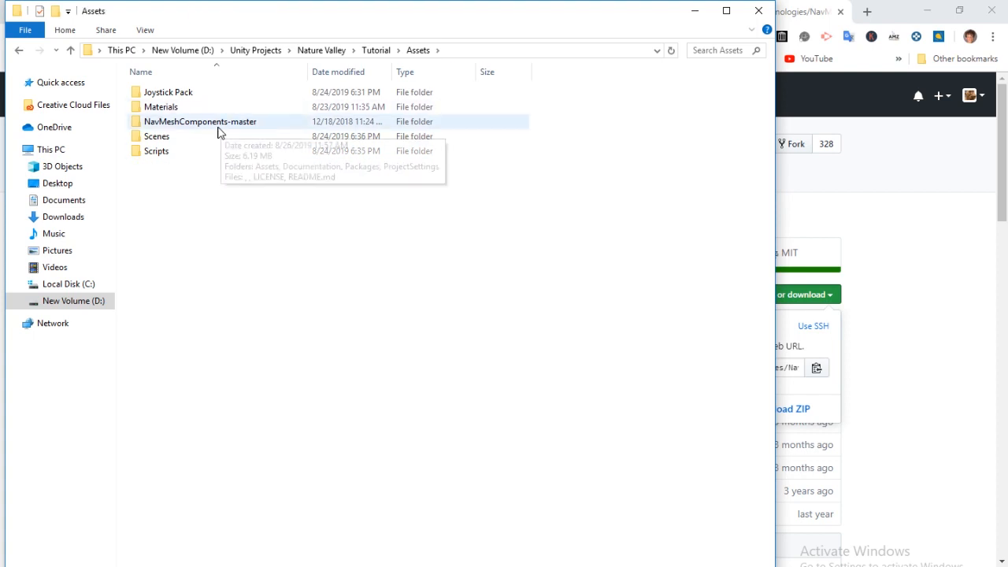
pyautogui.doubleClick(200, 121)
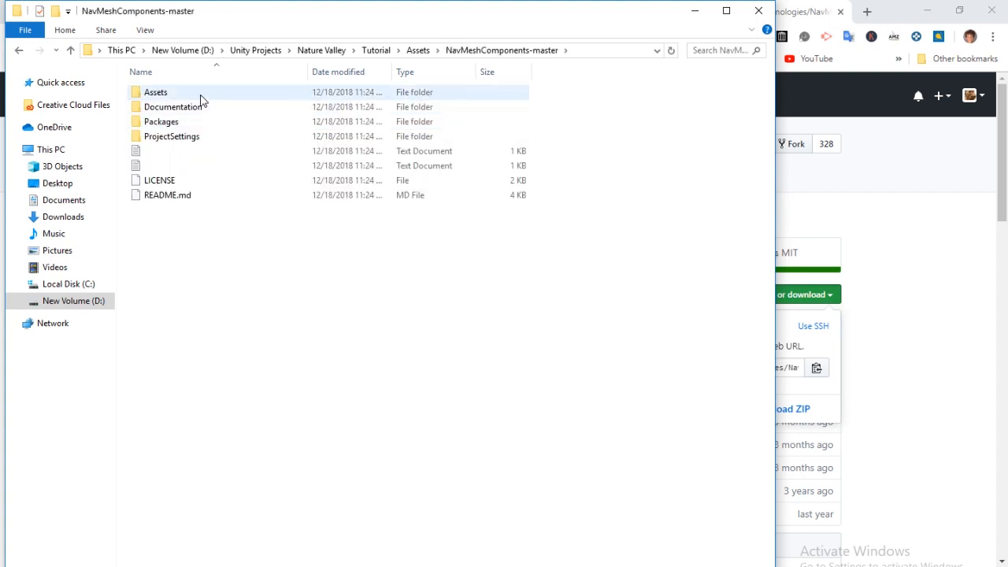
pyautogui.moveTo(758, 11)
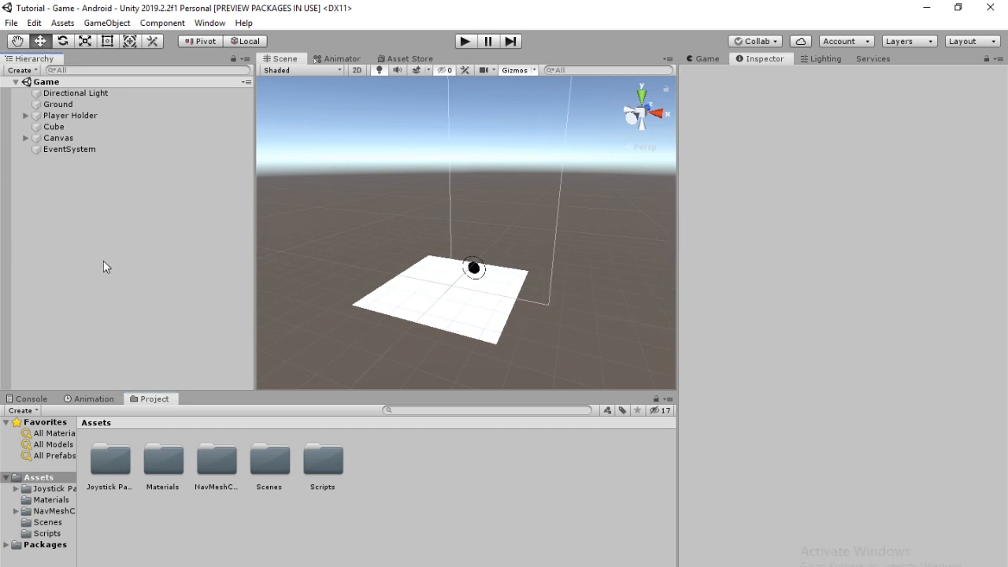
# - Add an empty GameObject to the Hierarchy and name it NavMesh
pyautogui.rightClick(106, 266)
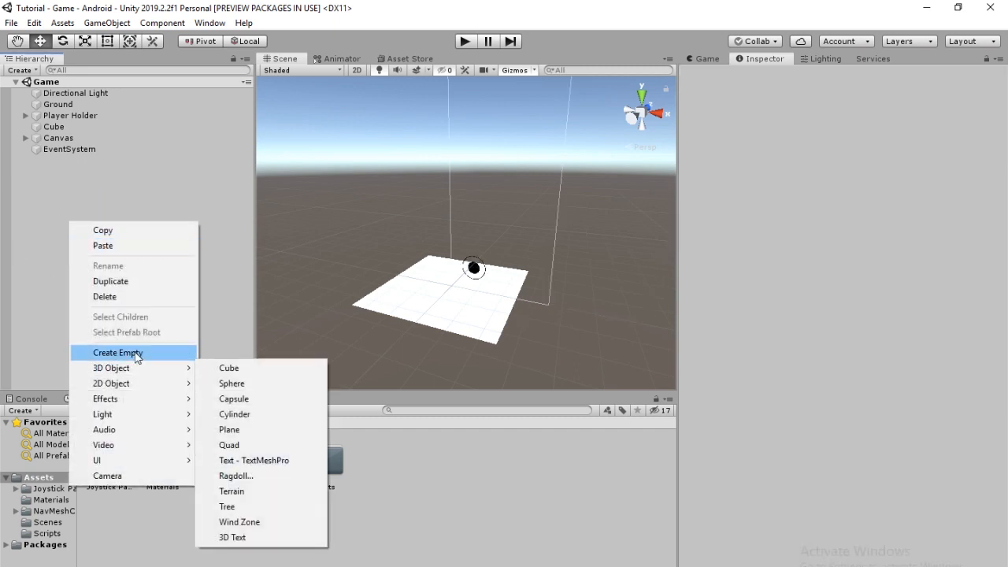
pyautogui.click(118, 352)
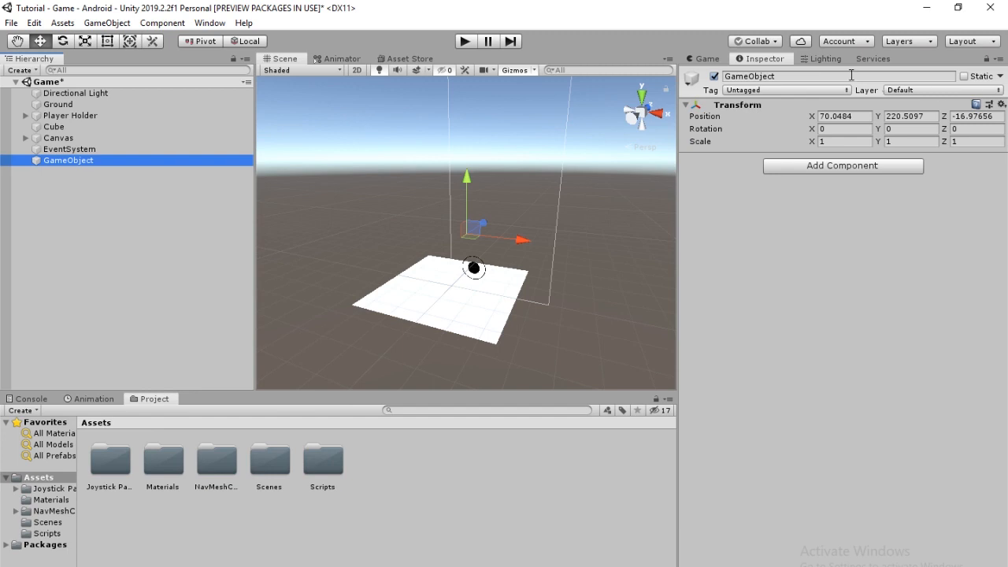
pyautogui.doubleClick(775, 76)
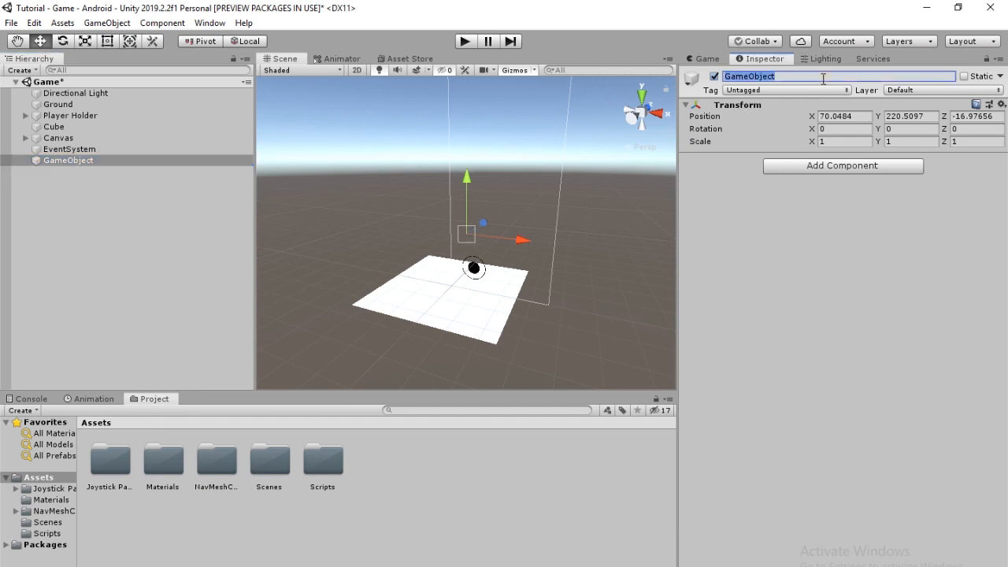
pyautogui.write('NavMesh')
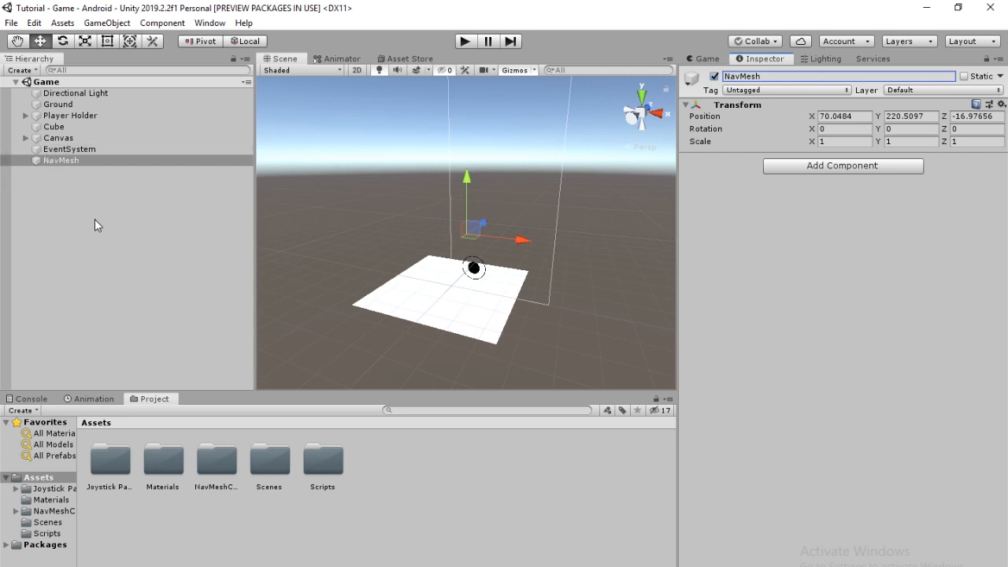
pyautogui.click(57, 104)
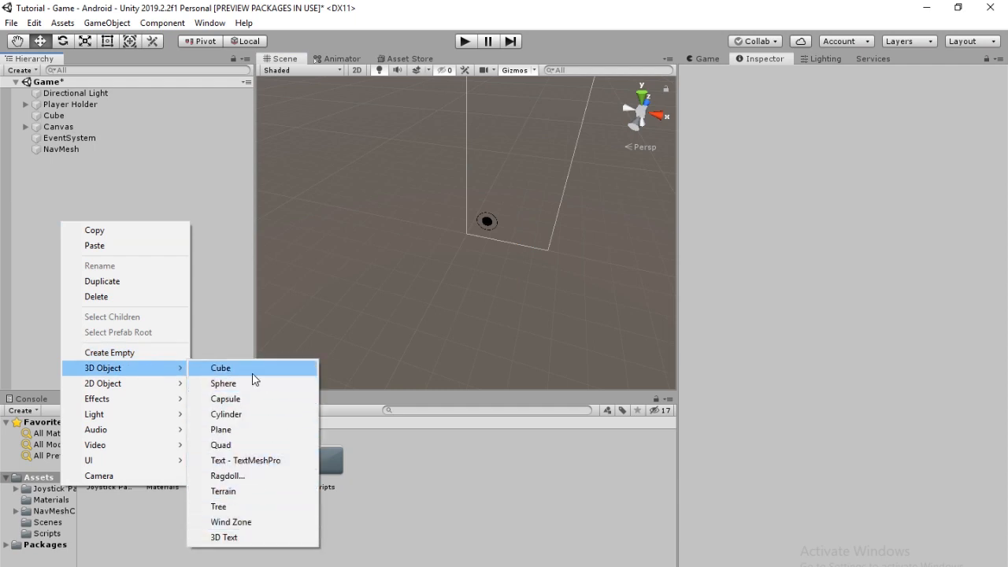
# - Add a cube named Ground at Y -1.5, scaled 50 × 3 × 50
pyautogui.click(220, 368)
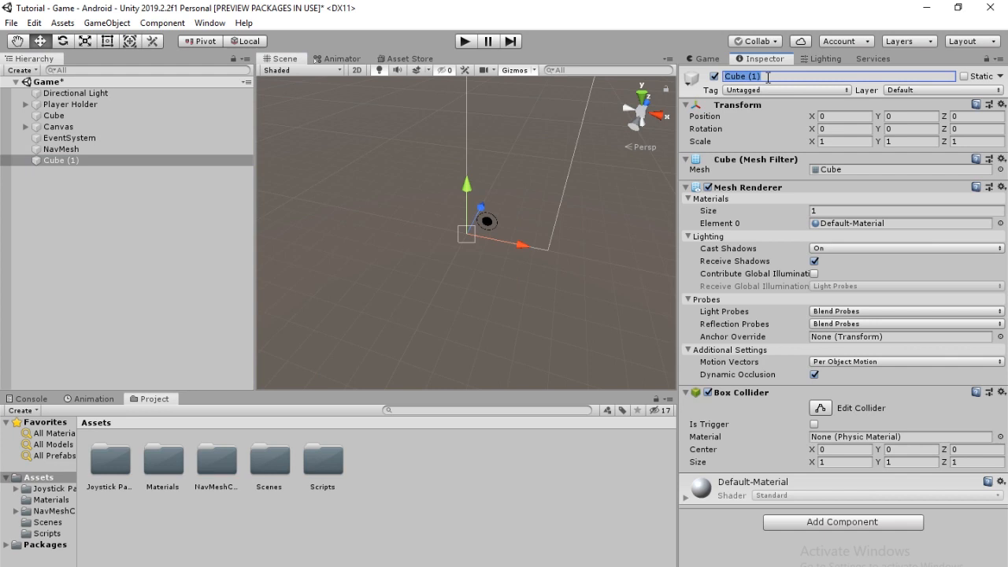
pyautogui.write('Ground')
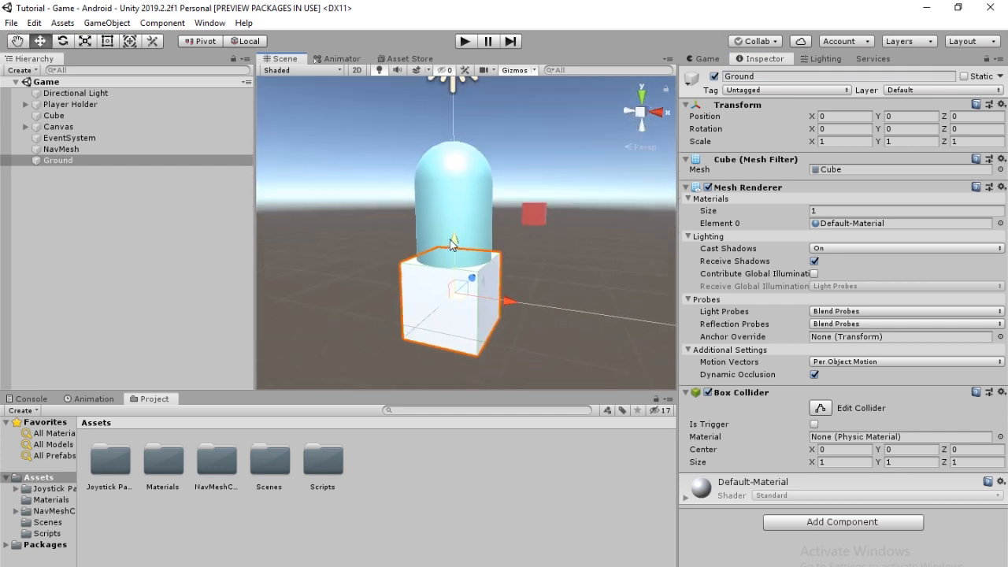
pyautogui.click(914, 116)
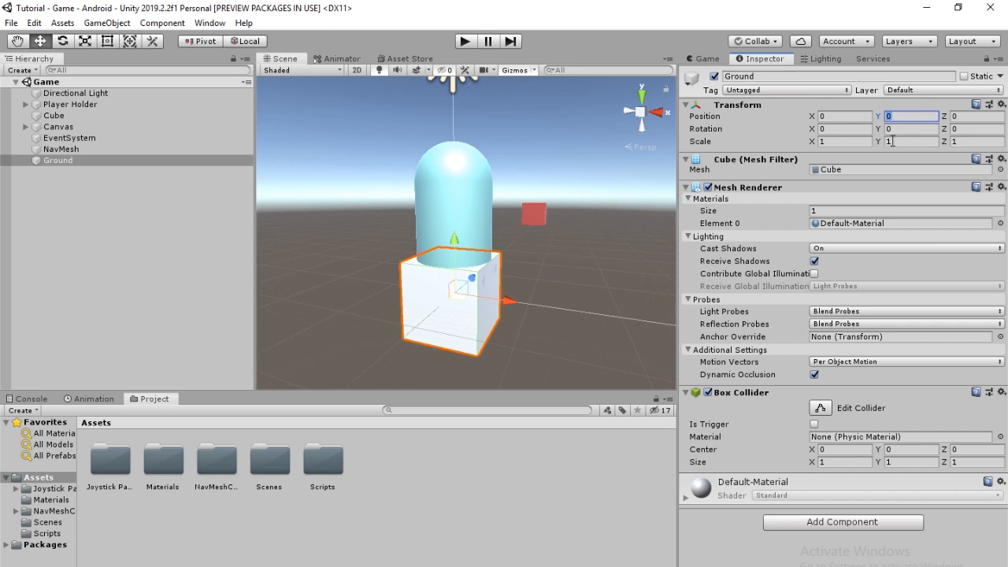
pyautogui.click(913, 141)
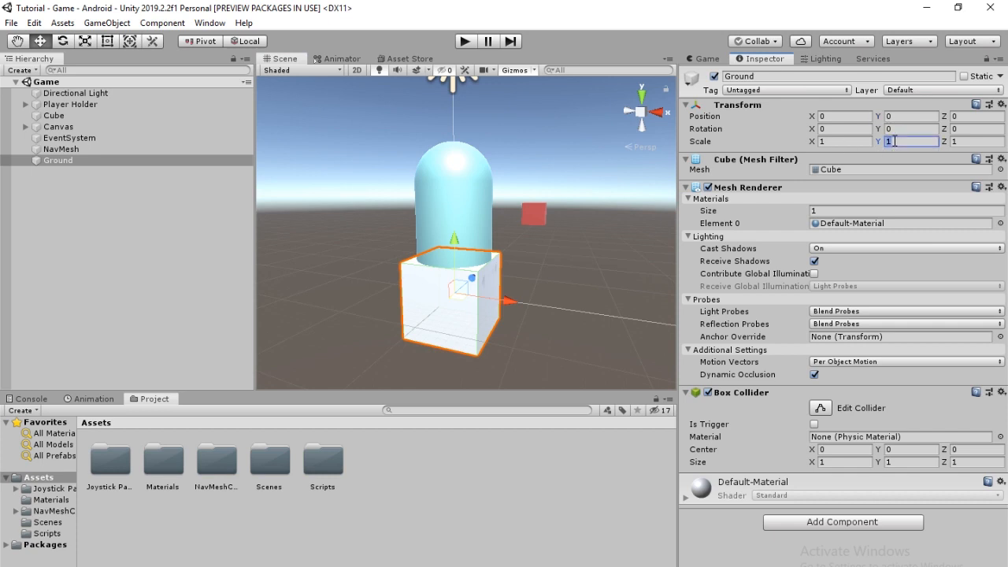
pyautogui.write('3')
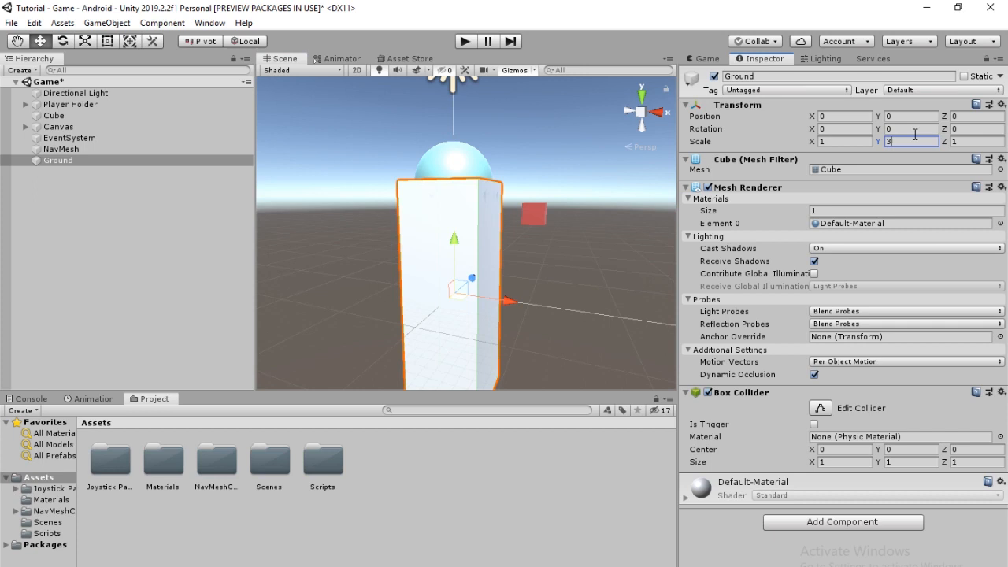
pyautogui.write('-1.5')
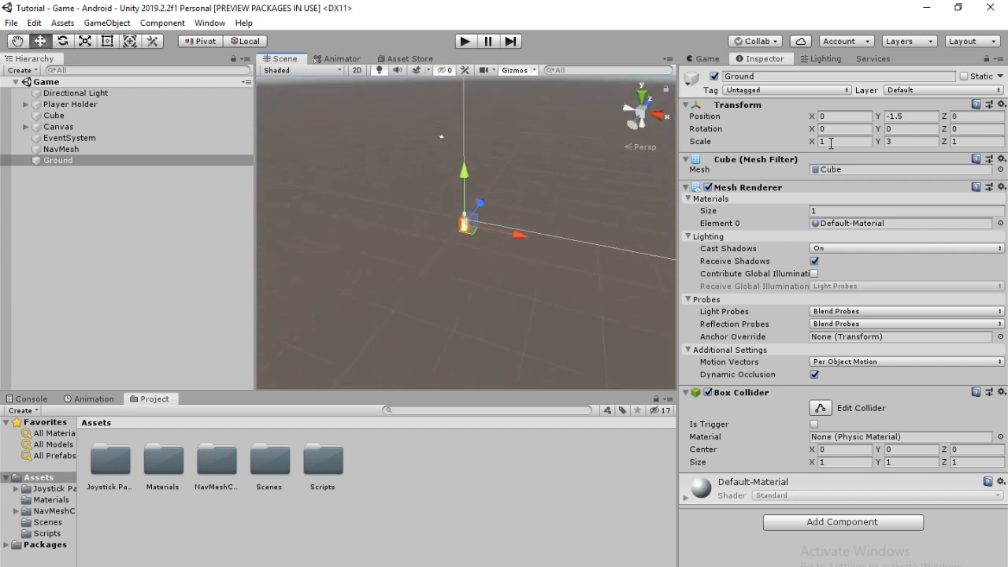
pyautogui.write('50')
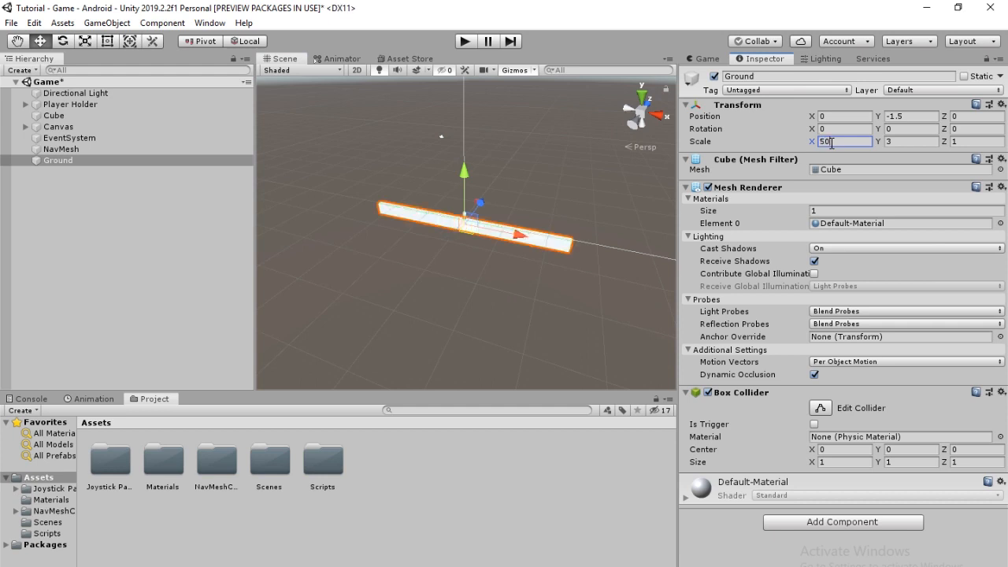
pyautogui.write('50')
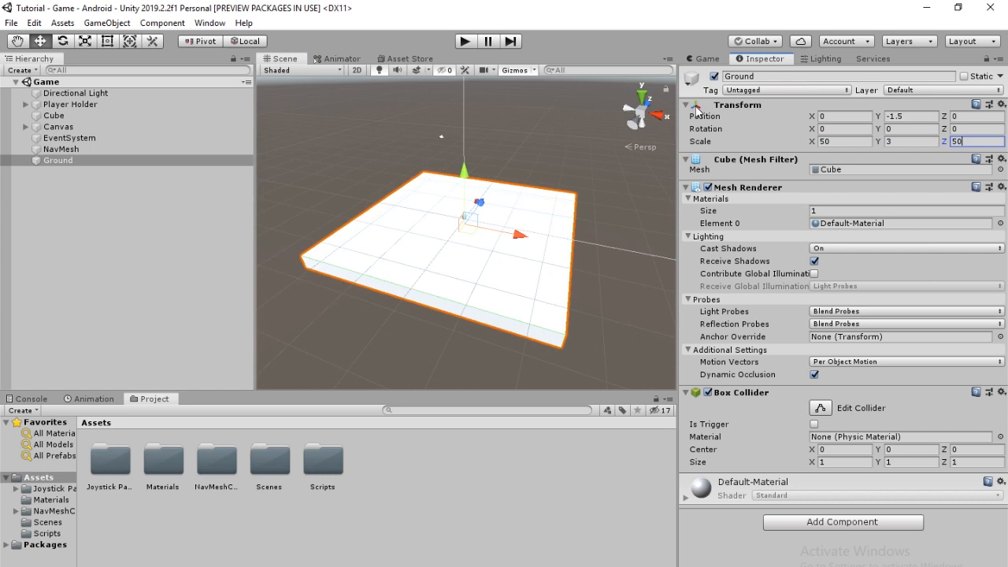
pyautogui.click(58, 126)
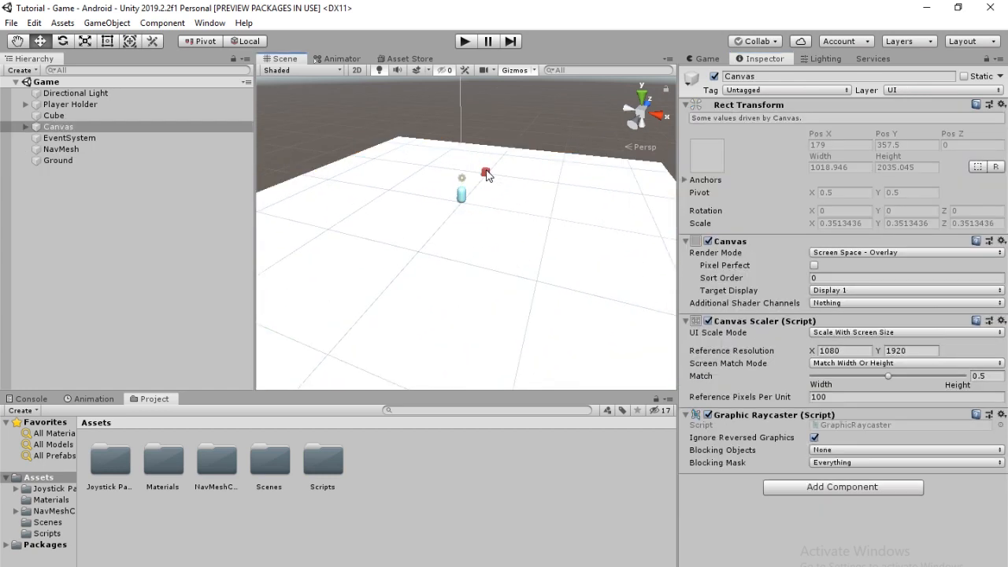
# - Create an empty GameObject named Obstacles
pyautogui.click(53, 115)
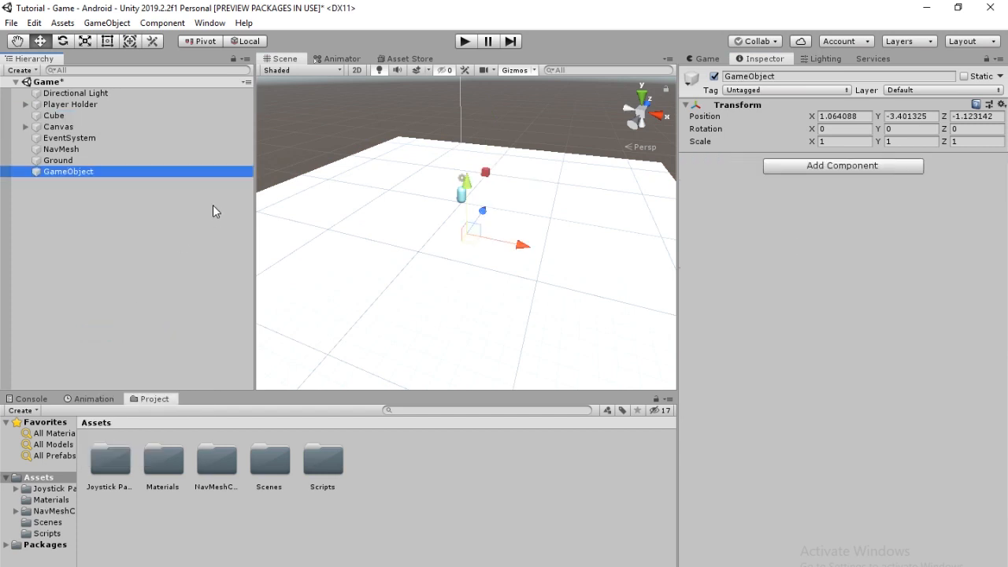
pyautogui.doubleClick(748, 76)
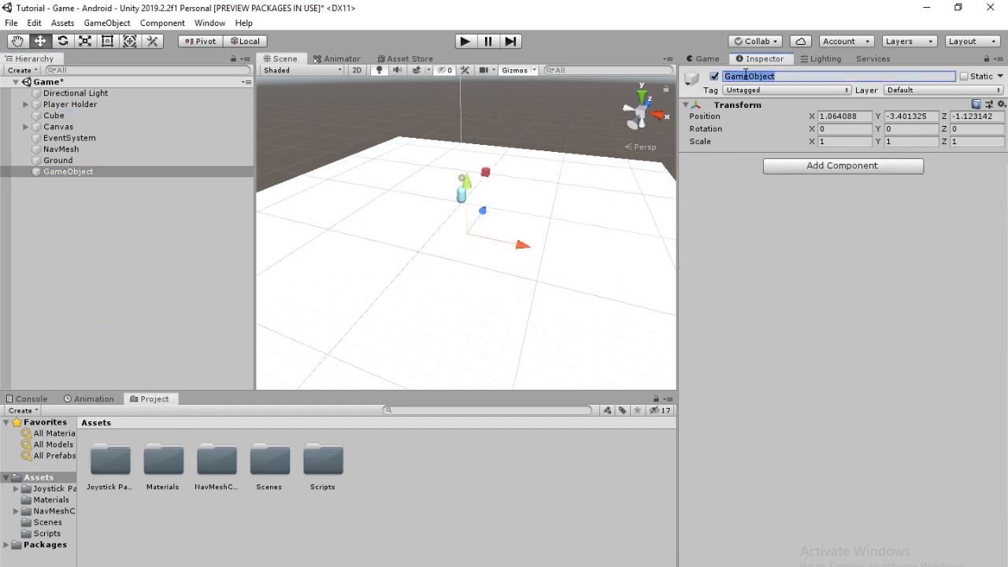
pyautogui.write('Obstacles')
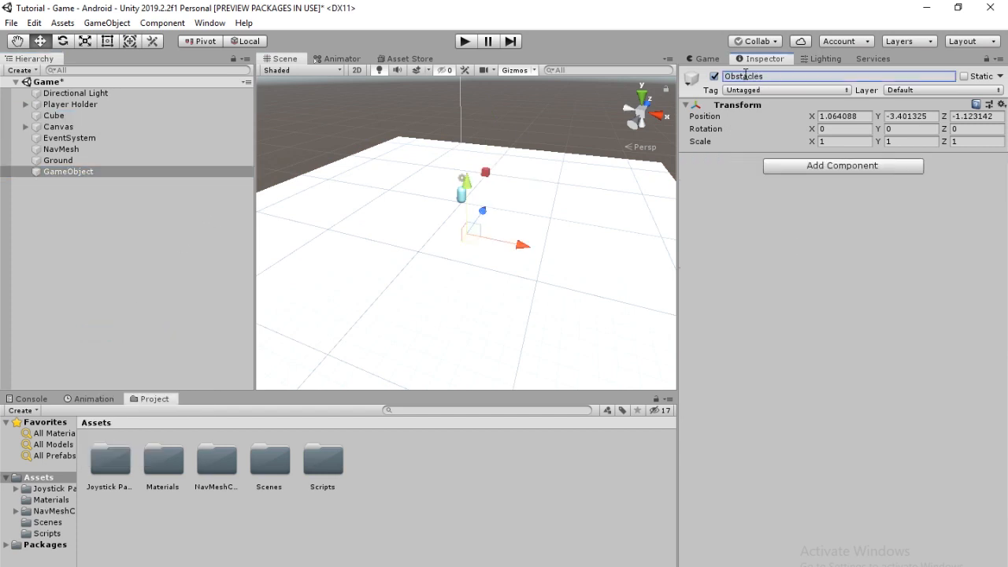
pyautogui.click(53, 138)
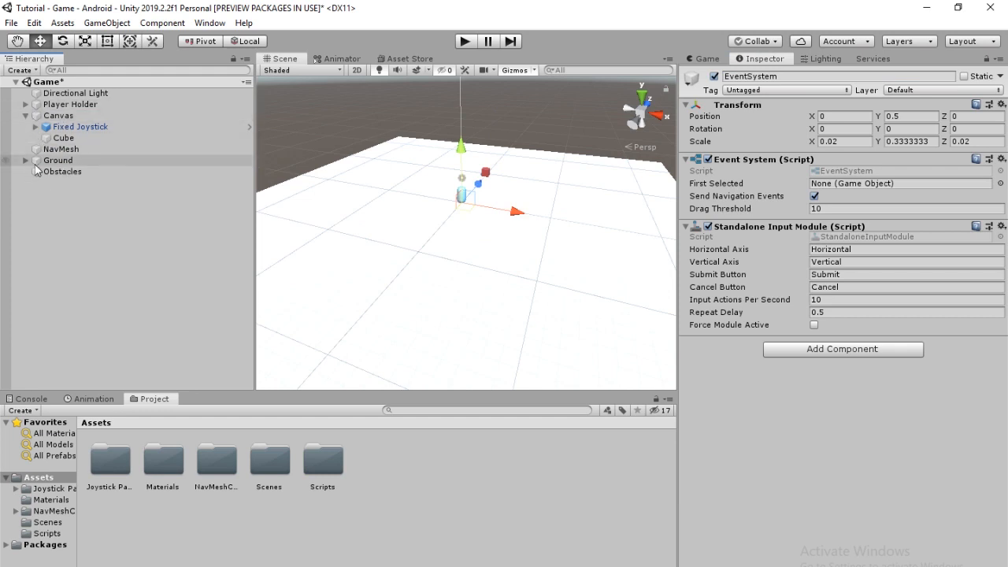
# - Parent the red Cube under Obstacles and open the Materials folder
pyautogui.click(78, 171)
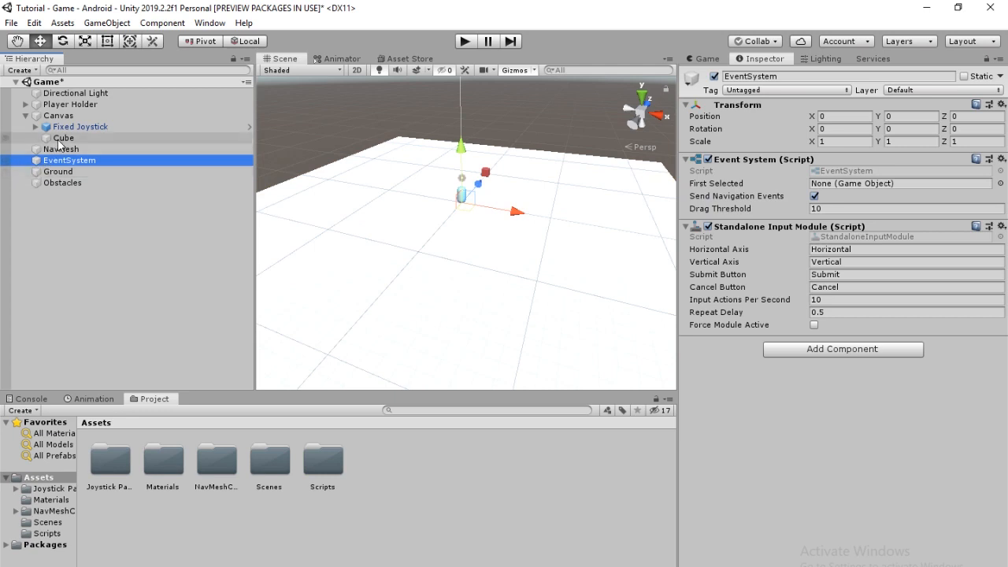
pyautogui.click(63, 183)
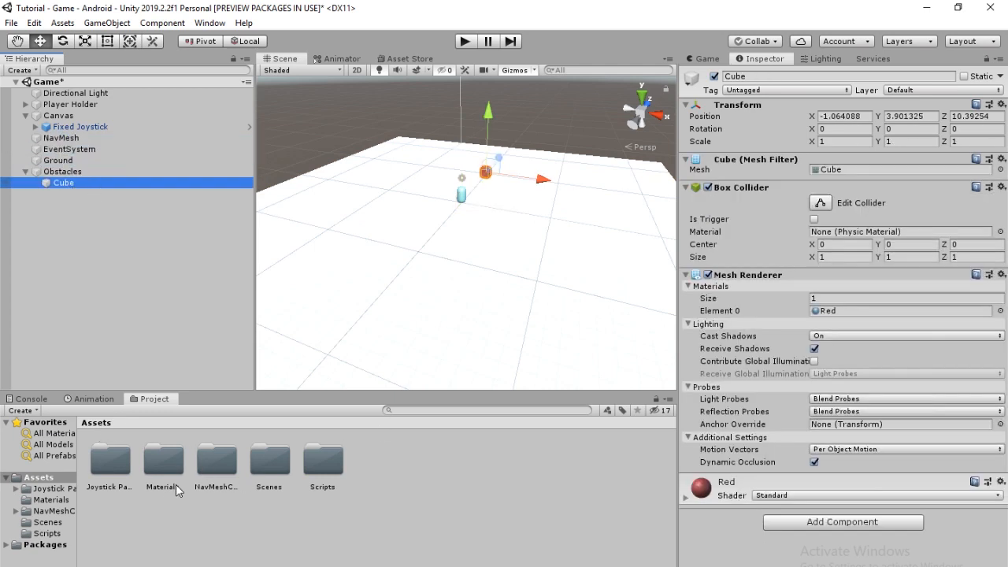
pyautogui.doubleClick(163, 459)
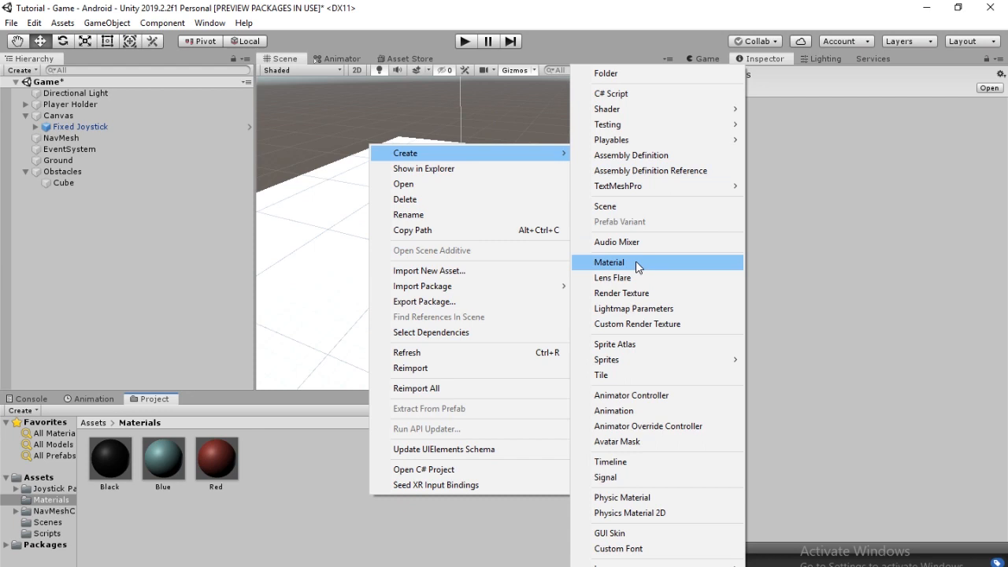
# - Inspect the Red material's albedo colour
pyautogui.click(608, 262)
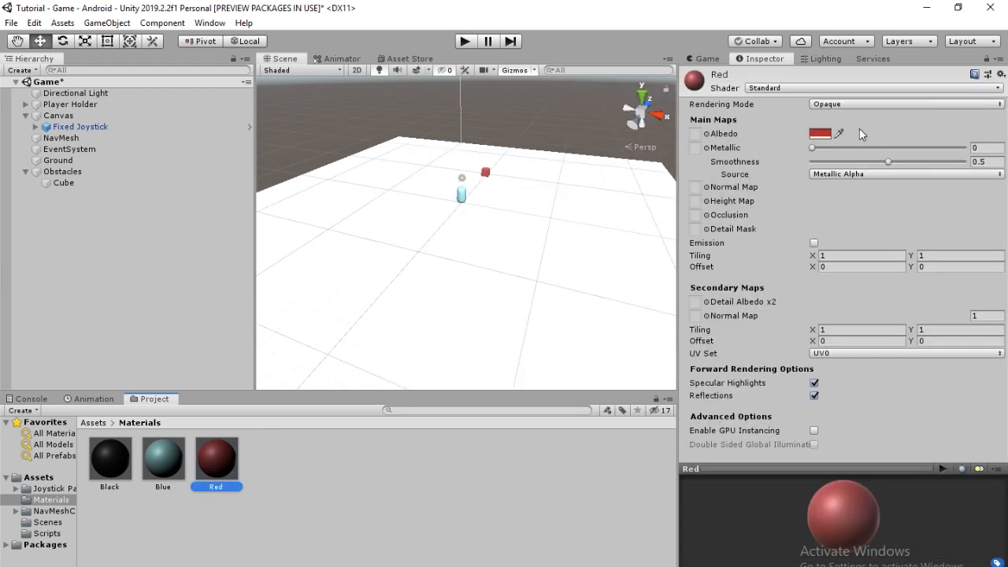
pyautogui.click(820, 133)
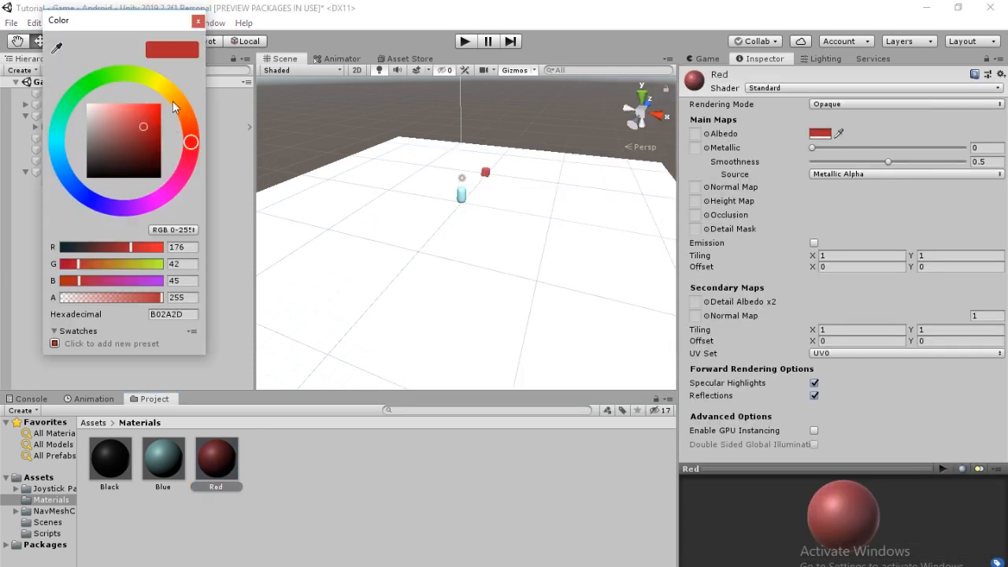
pyautogui.click(199, 21)
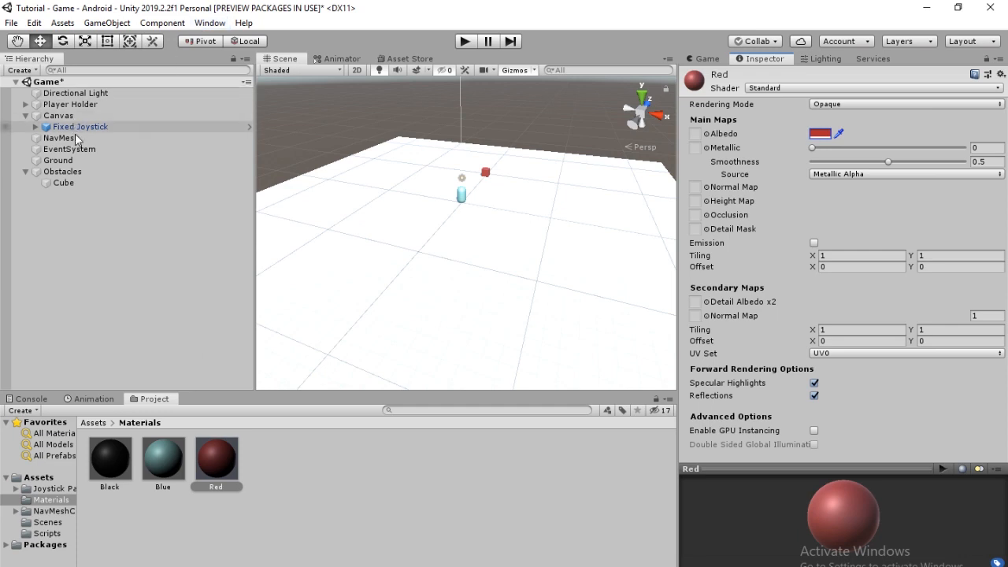
# - Duplicate the Cube into about twenty red obstacles across the ground, then add an empty GameObject
pyautogui.click(62, 183)
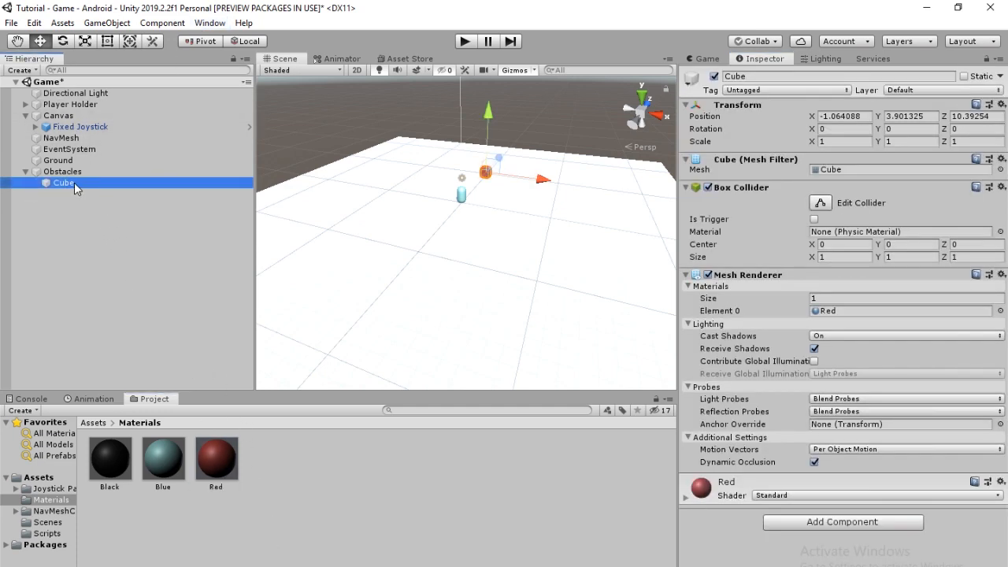
pyautogui.click(205, 201)
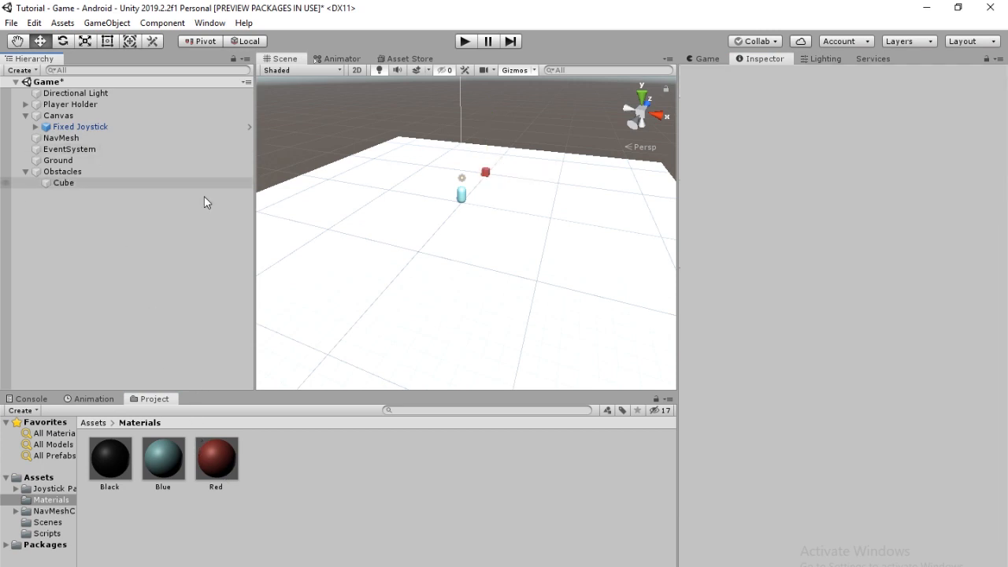
pyautogui.click(63, 182)
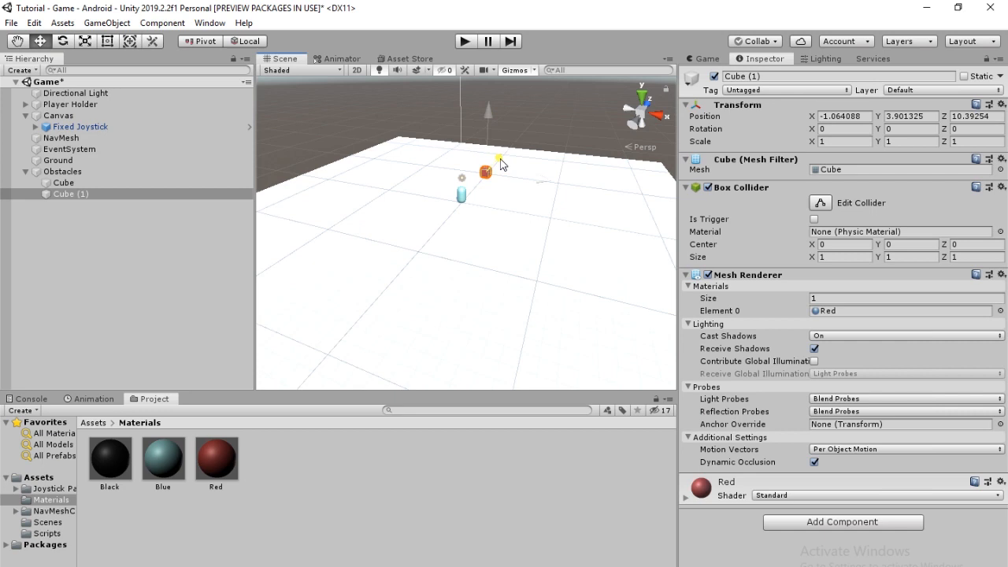
pyautogui.moveTo(486, 170); pyautogui.dragTo(389, 270)
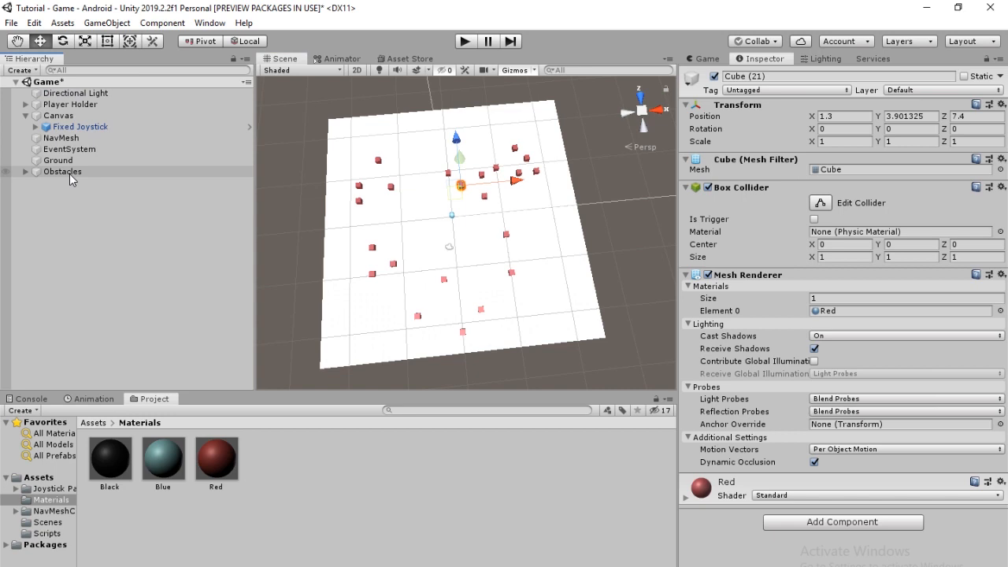
pyautogui.click(59, 160)
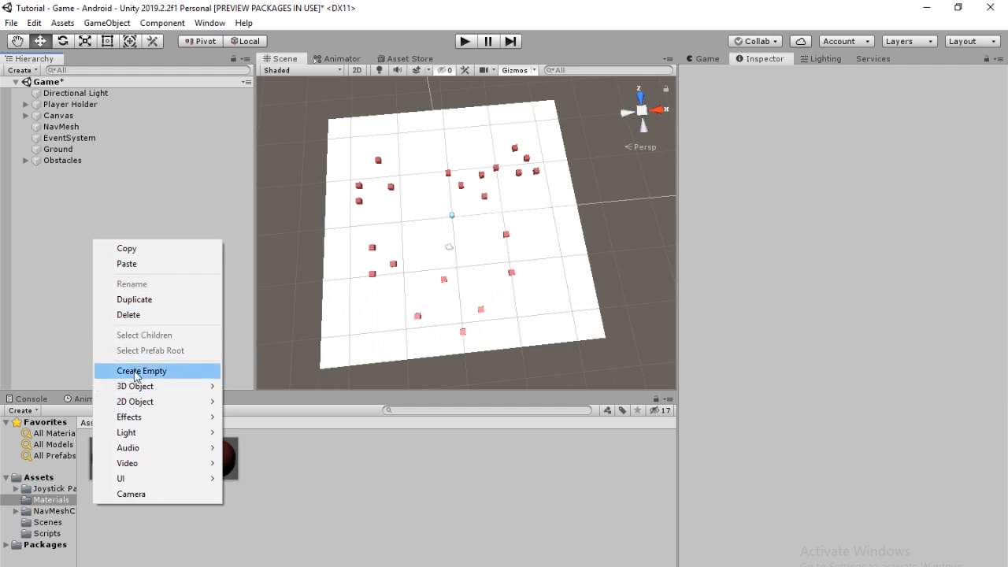
pyautogui.click(141, 370)
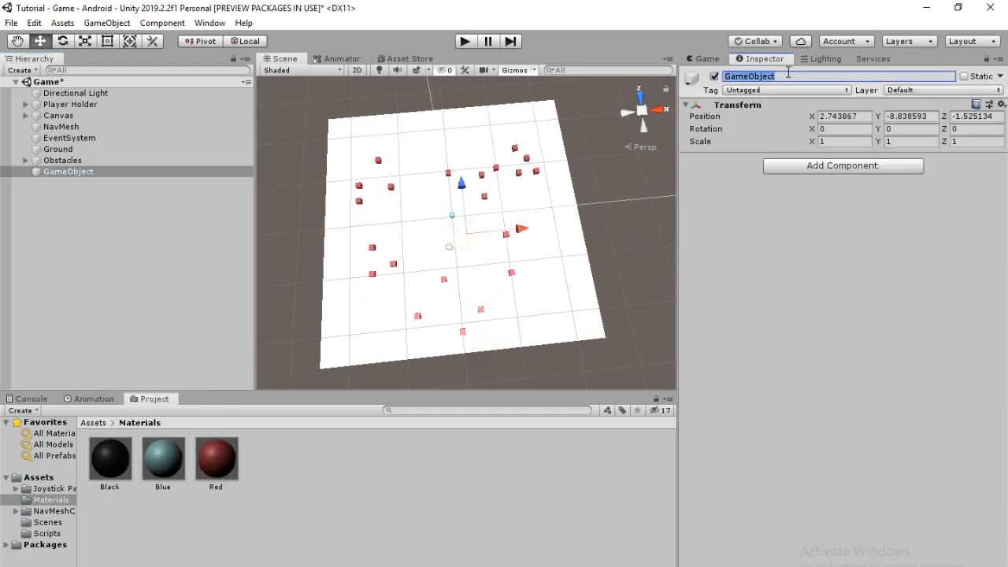
# - Name the new GameObject NavMesh and remove the old NavMesh object
pyautogui.write('NavMesh')
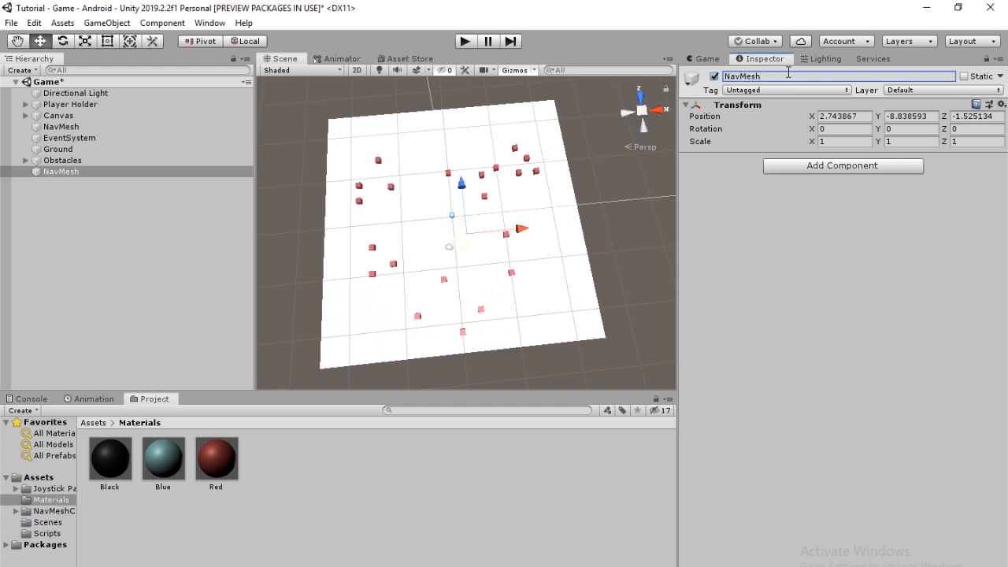
pyautogui.click(61, 171)
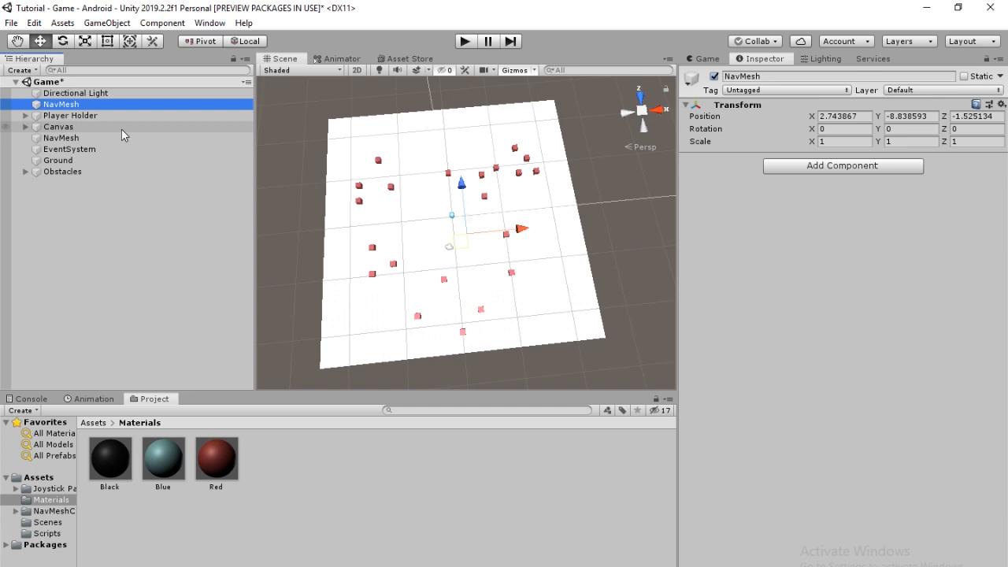
pyautogui.click(62, 138)
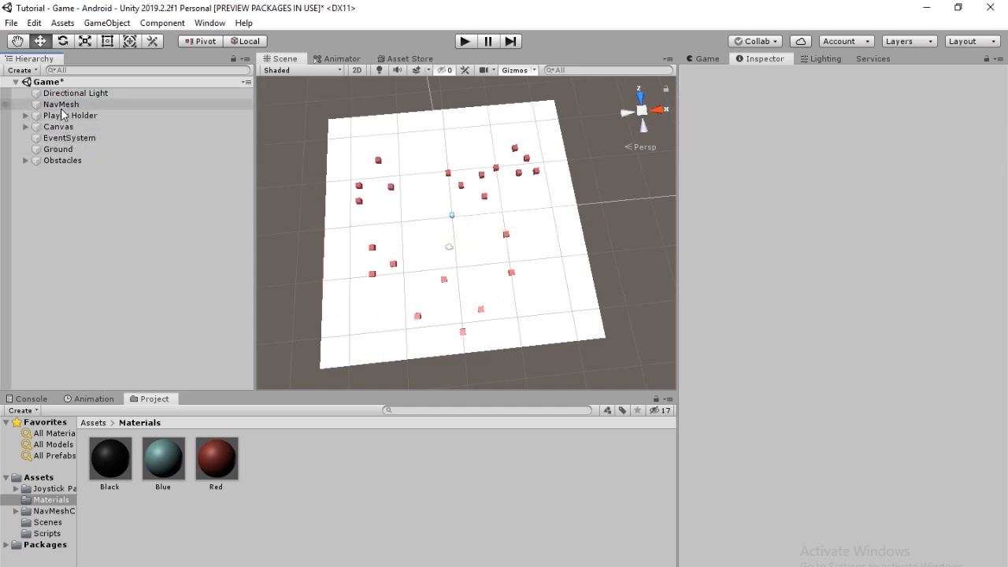
pyautogui.click(62, 104)
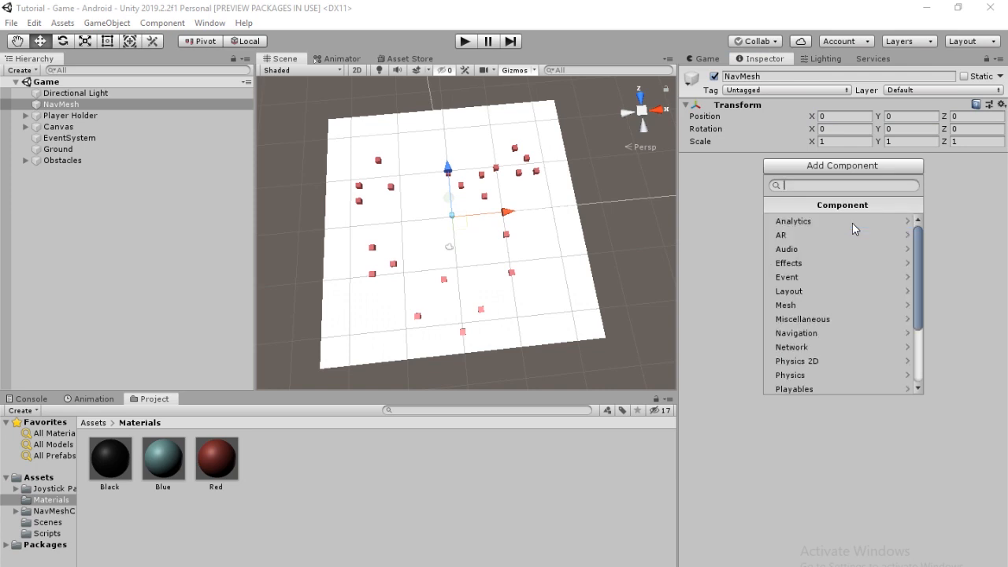
# - Attach a NavMeshSurface component with Humanoid agent type to the NavMesh object
pyautogui.write('Nav')
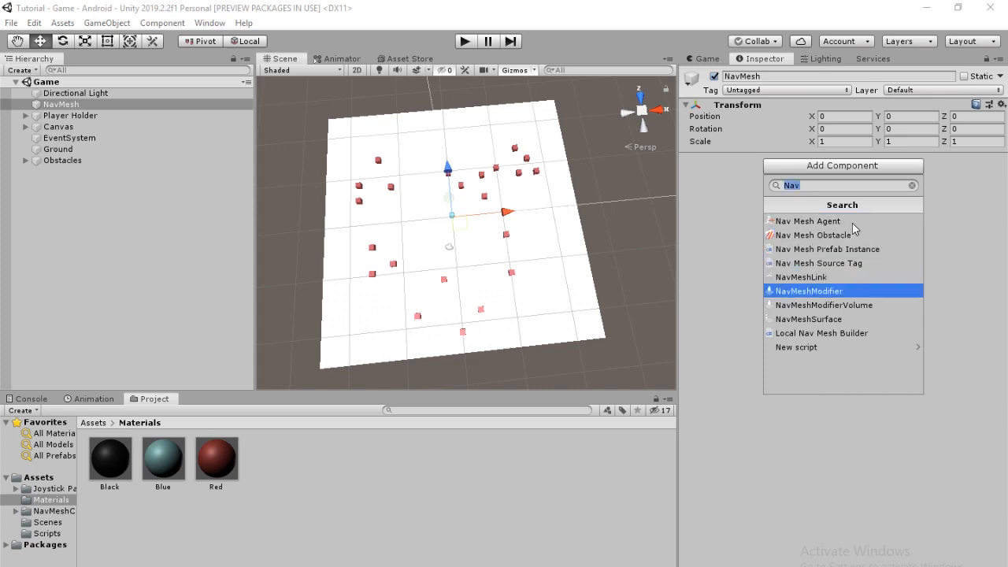
pyautogui.click(808, 319)
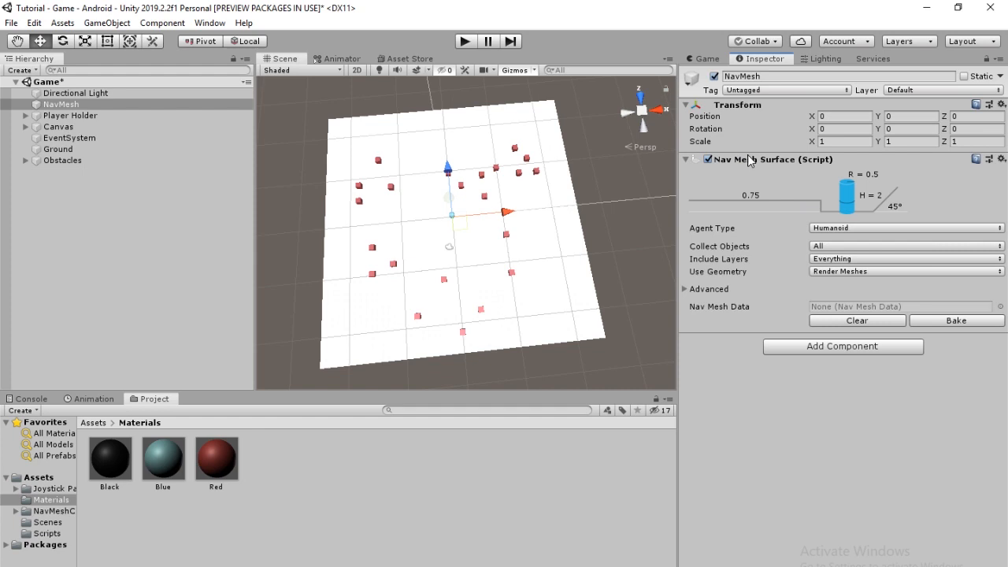
pyautogui.moveTo(842, 234)
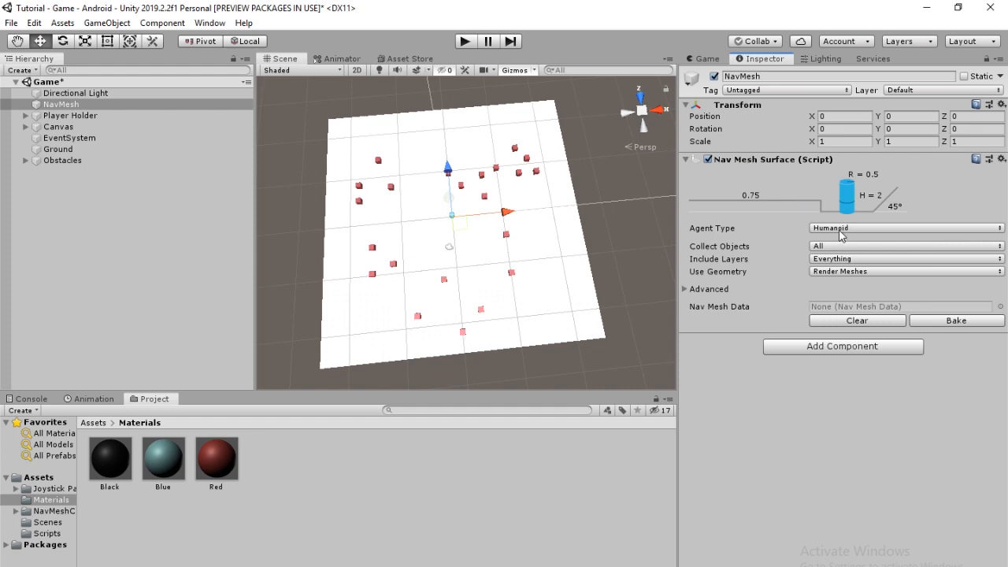
pyautogui.click(92, 244)
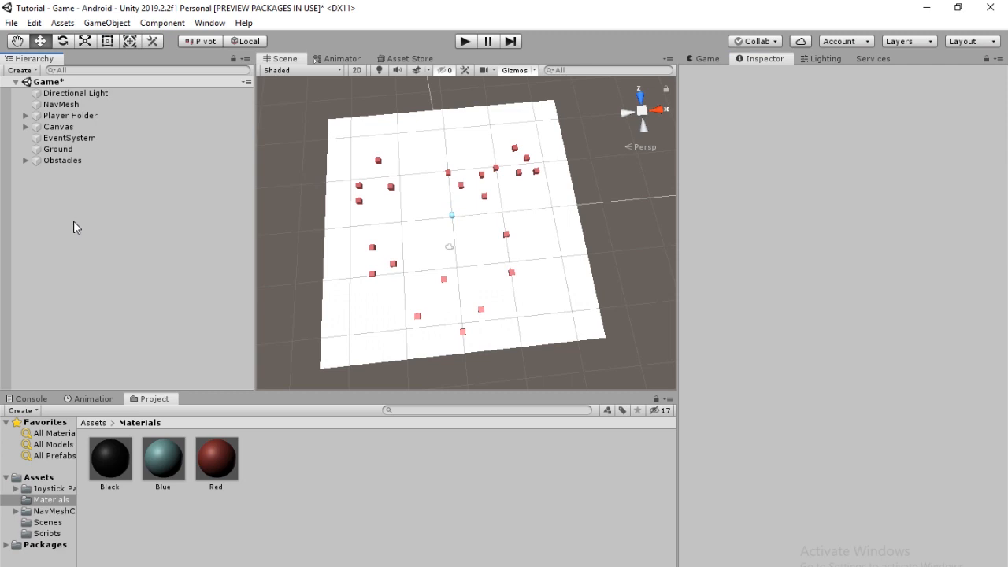
# - Create a cube named Enemy at height 2, scaled 2 × 4 × 2
pyautogui.rightClick(122, 204)
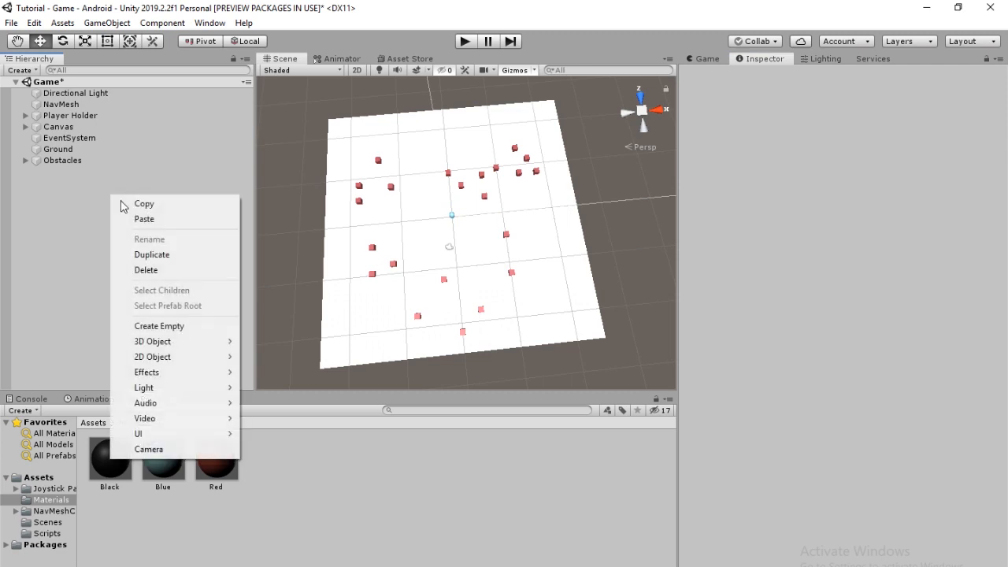
pyautogui.moveTo(157, 341)
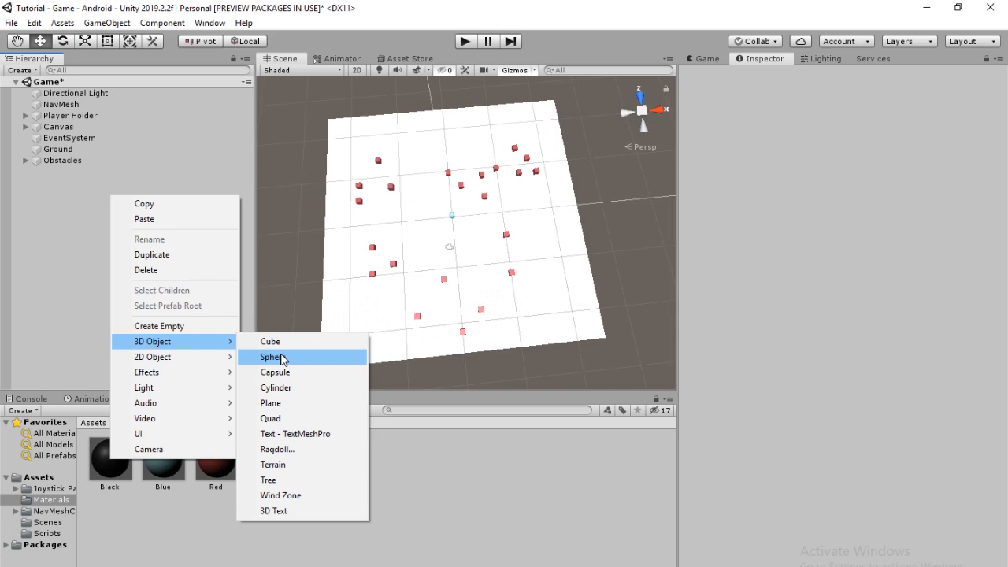
pyautogui.click(270, 341)
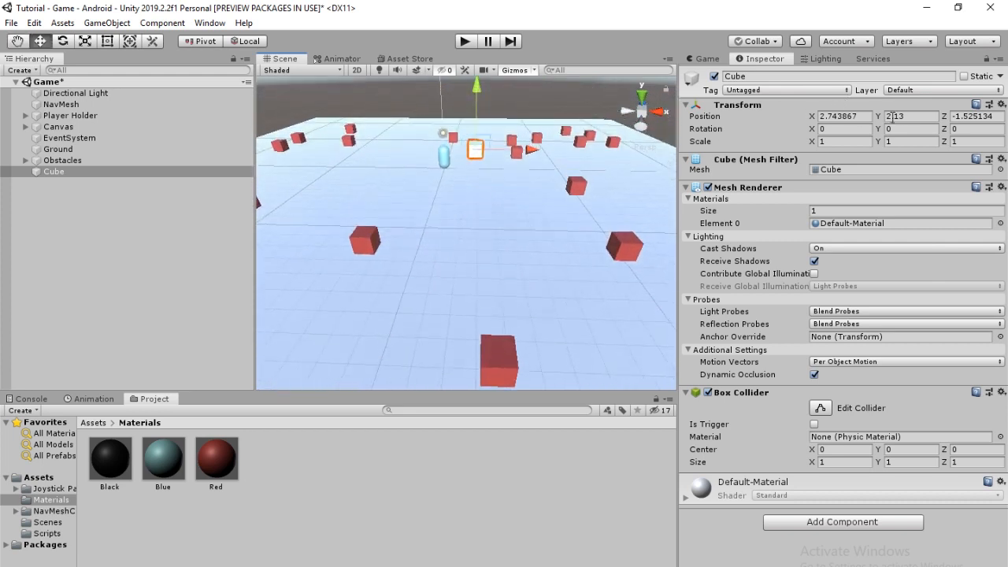
pyautogui.click(909, 116)
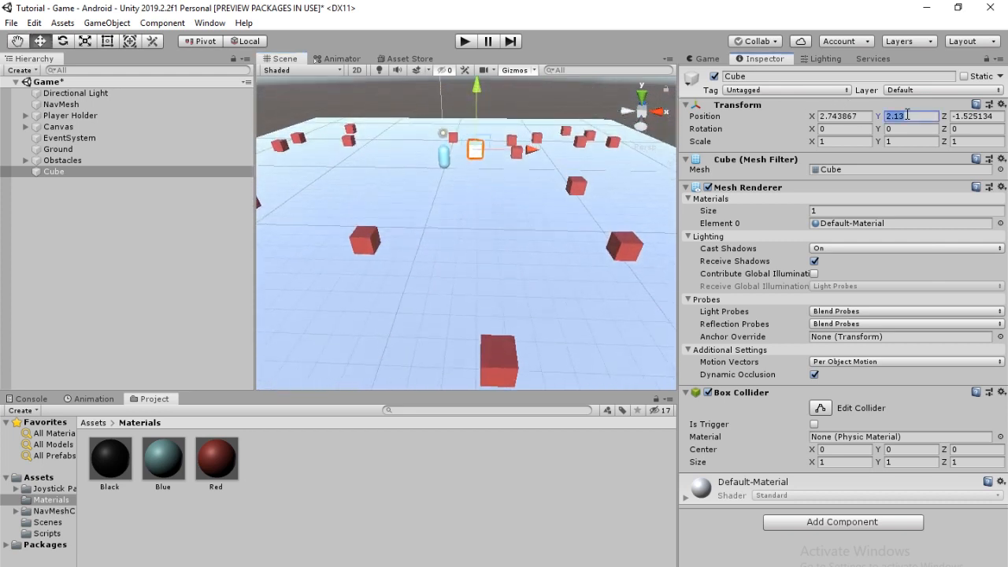
pyautogui.write('0')
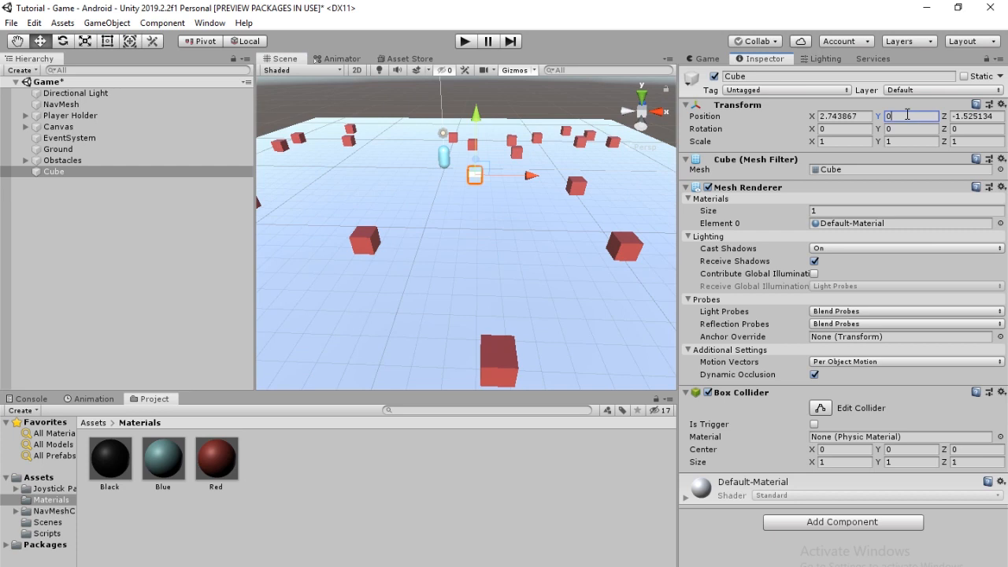
pyautogui.click(913, 116)
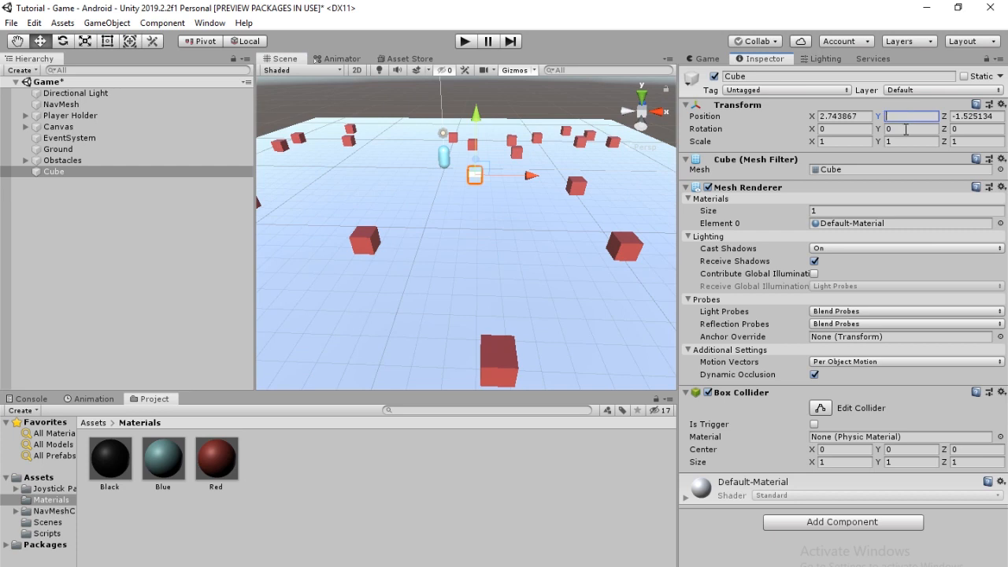
pyautogui.write('3')
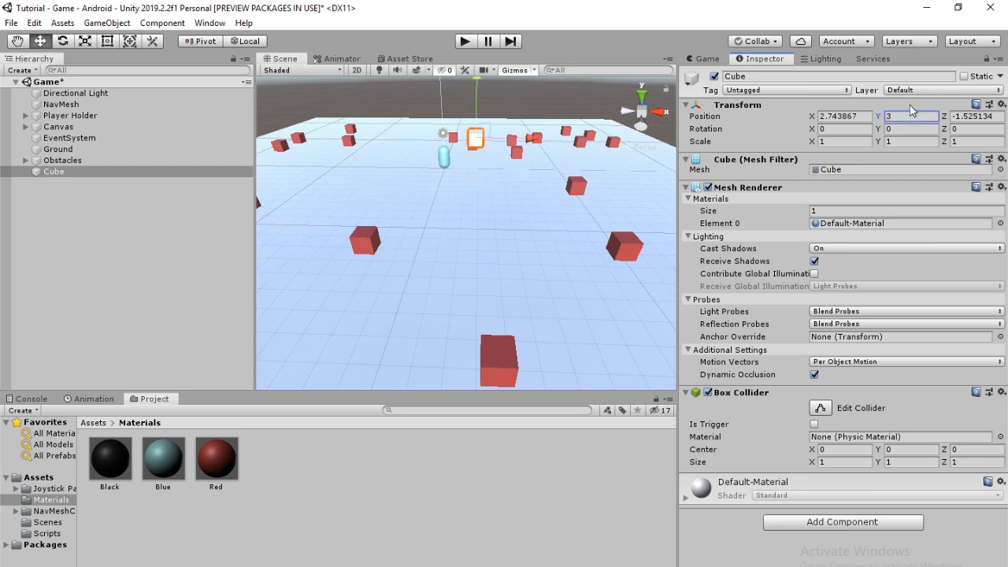
pyautogui.click(909, 141)
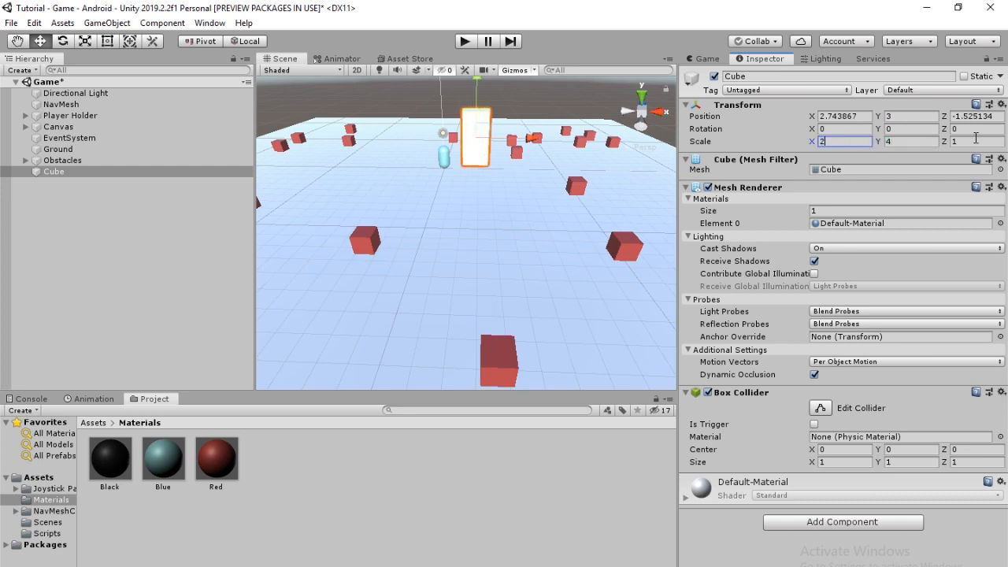
pyautogui.write('2')
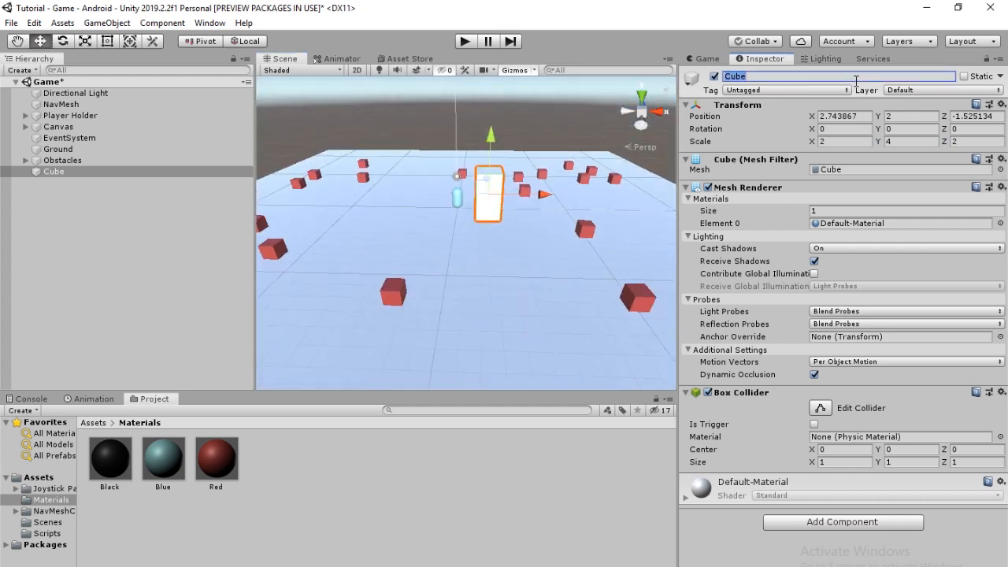
pyautogui.write('Enemy')
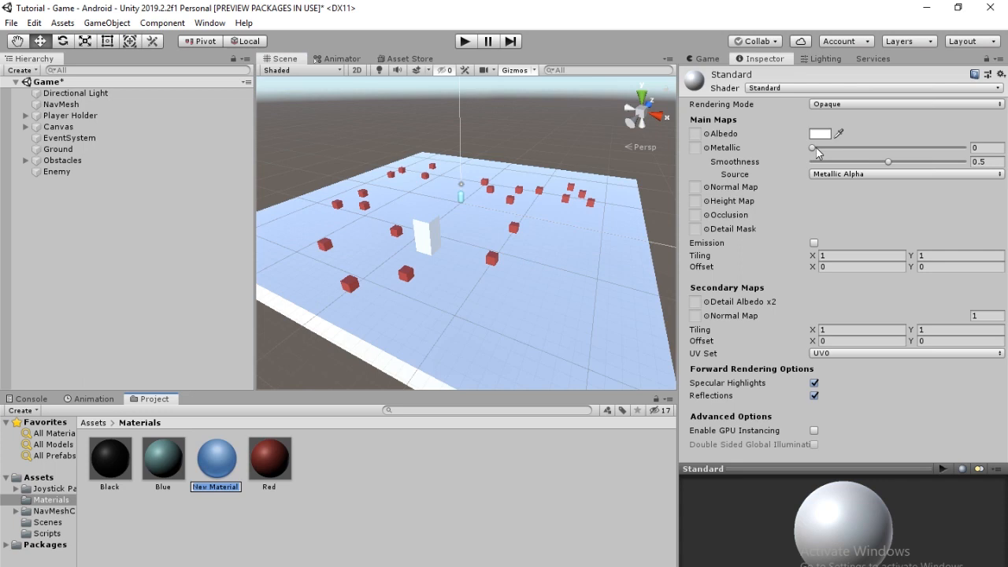
# - Make the new material green and drag it onto the Enemy cube
pyautogui.click(818, 133)
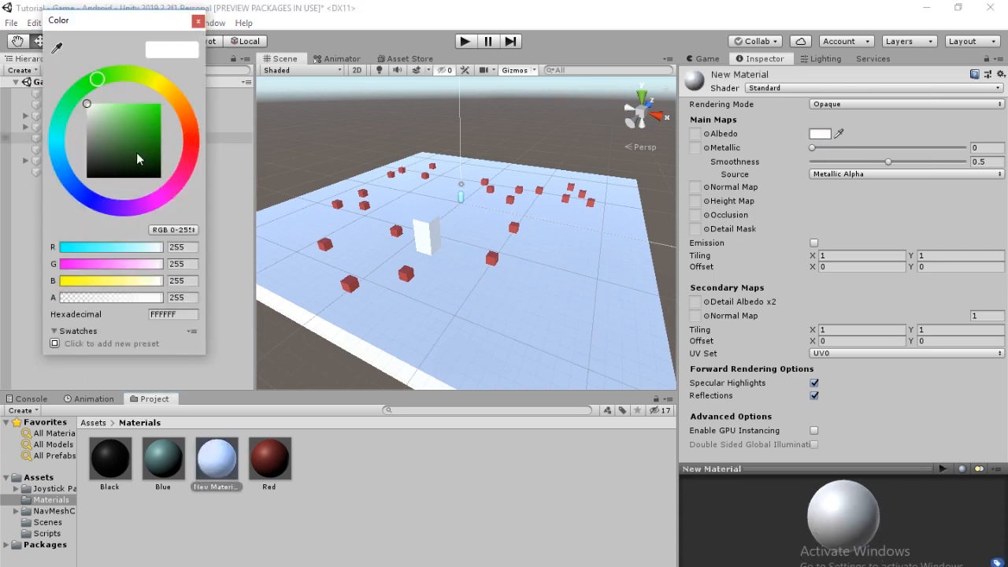
pyautogui.click(138, 133)
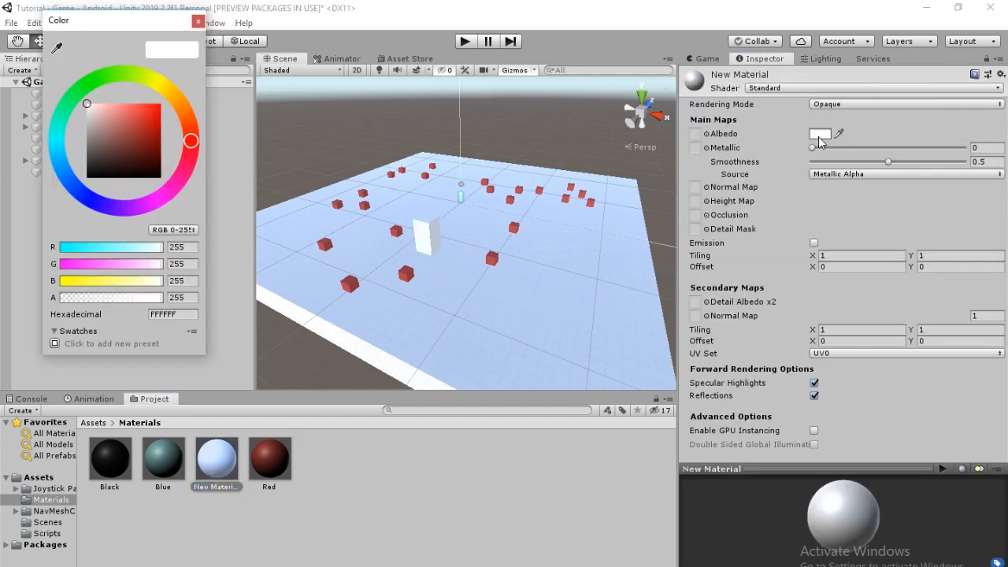
pyautogui.click(114, 140)
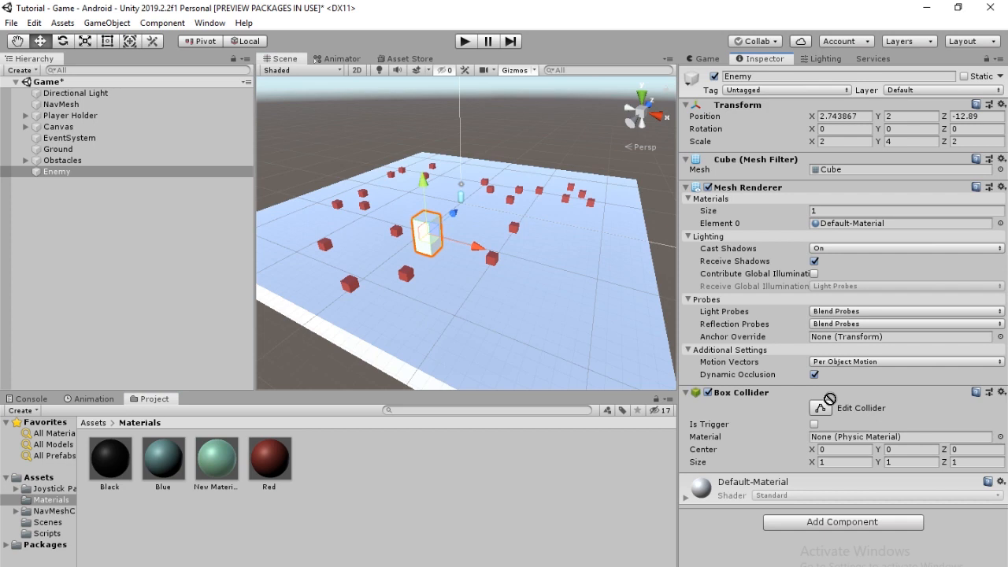
pyautogui.moveTo(216, 459); pyautogui.dragTo(429, 232)
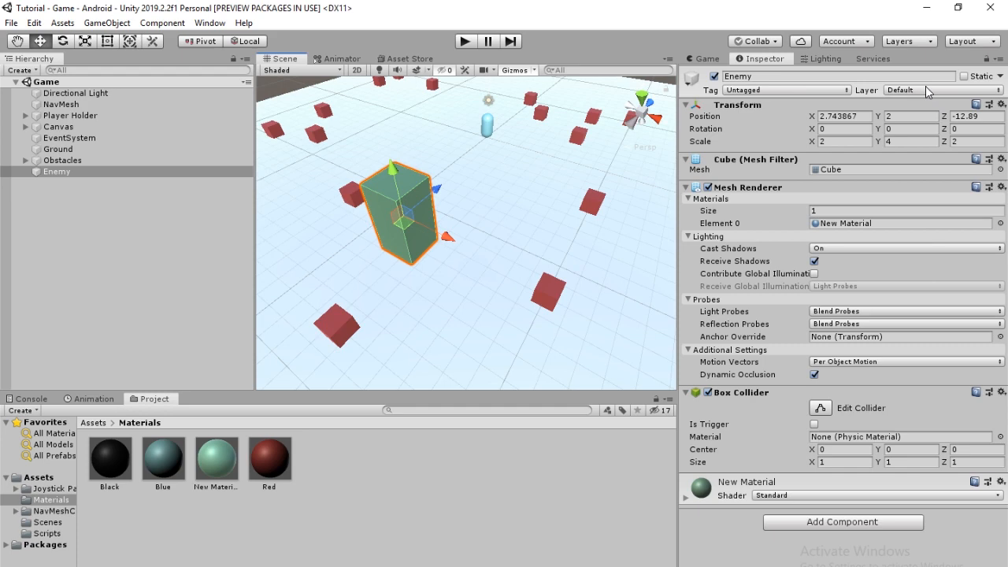
# - Add user layers named Enemy (layer 8) and Player (layer 9)
pyautogui.click(942, 90)
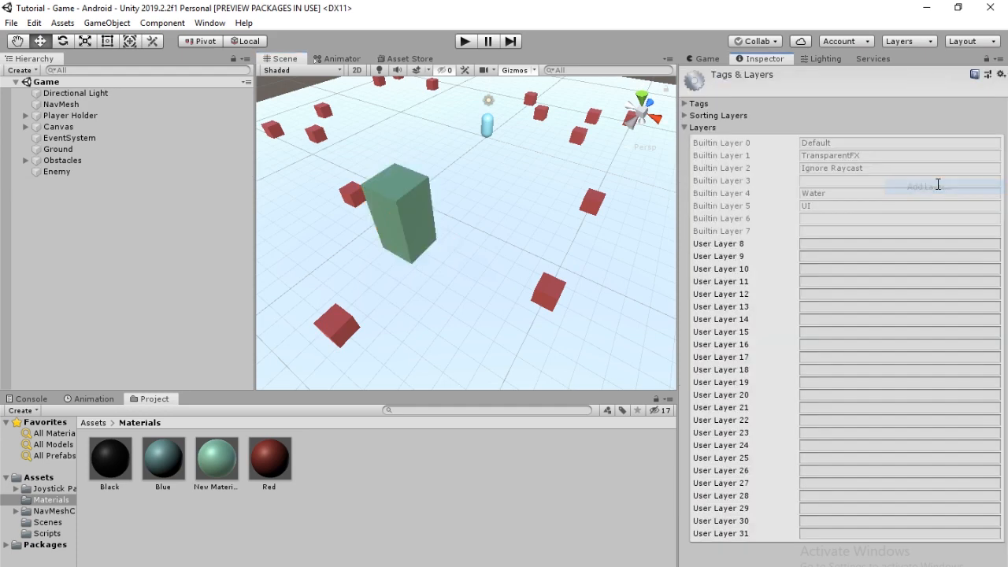
pyautogui.click(898, 243)
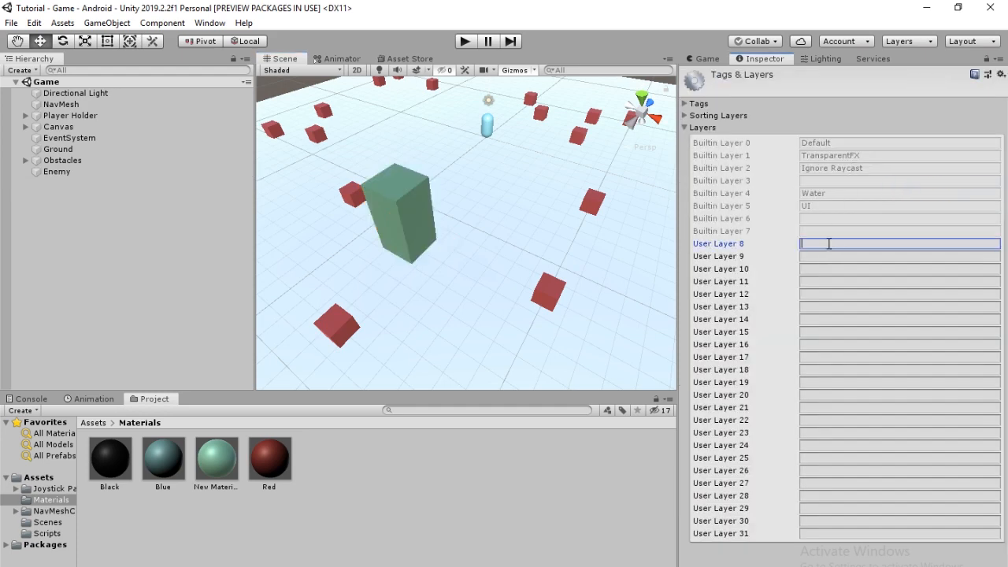
pyautogui.write('Enemy')
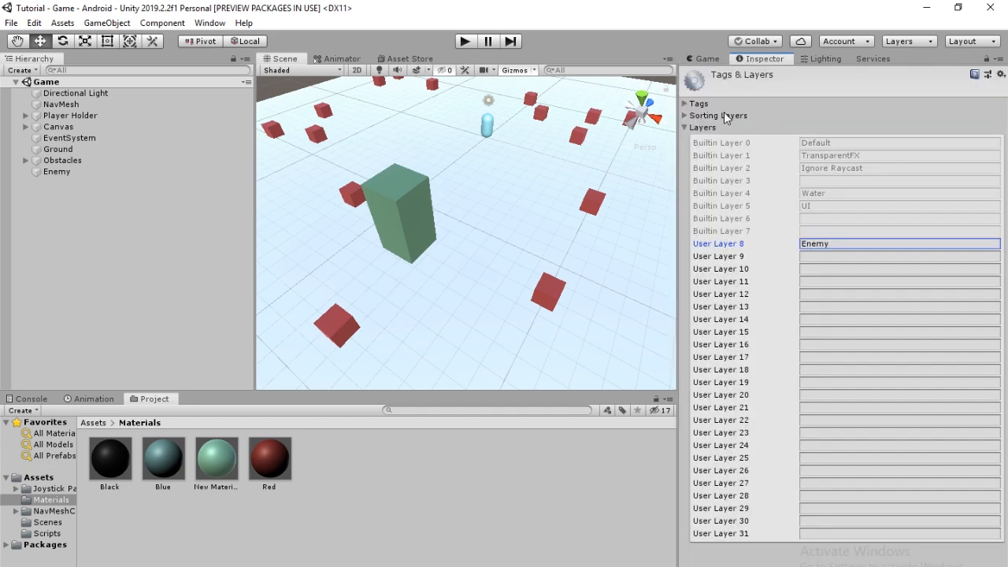
pyautogui.click(897, 256)
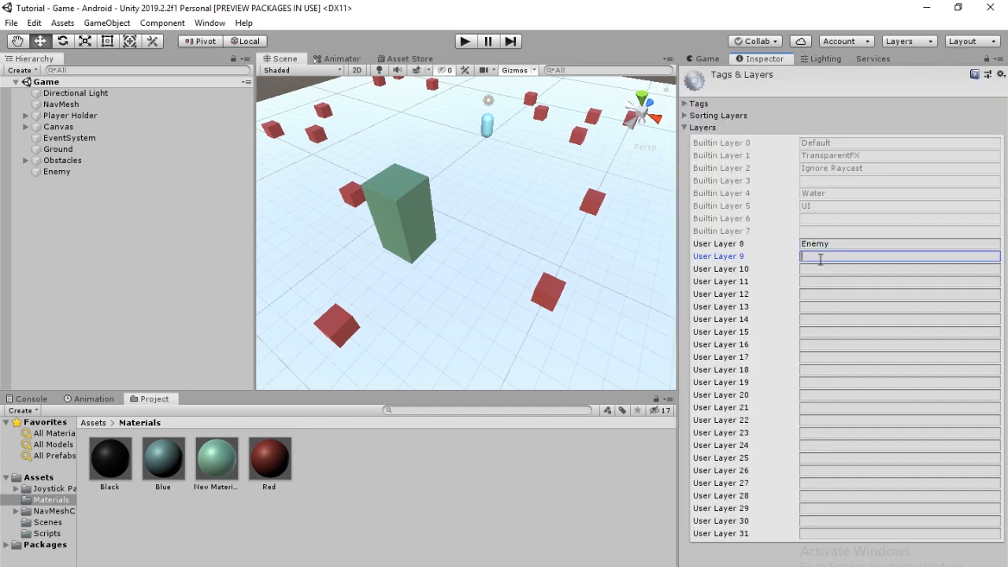
# - Put the Enemy object on the Enemy layer, then select NavMesh
pyautogui.click(57, 171)
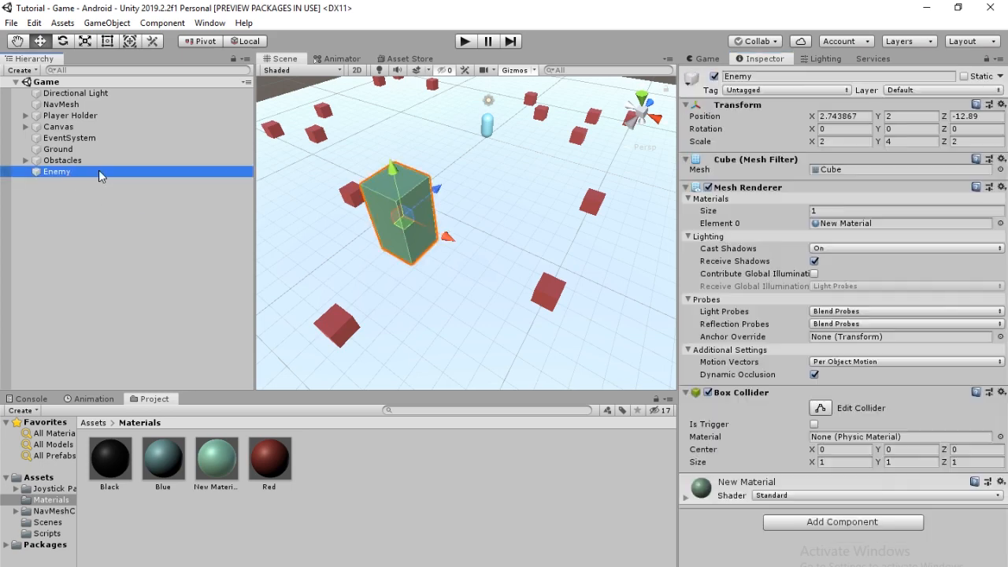
pyautogui.click(941, 89)
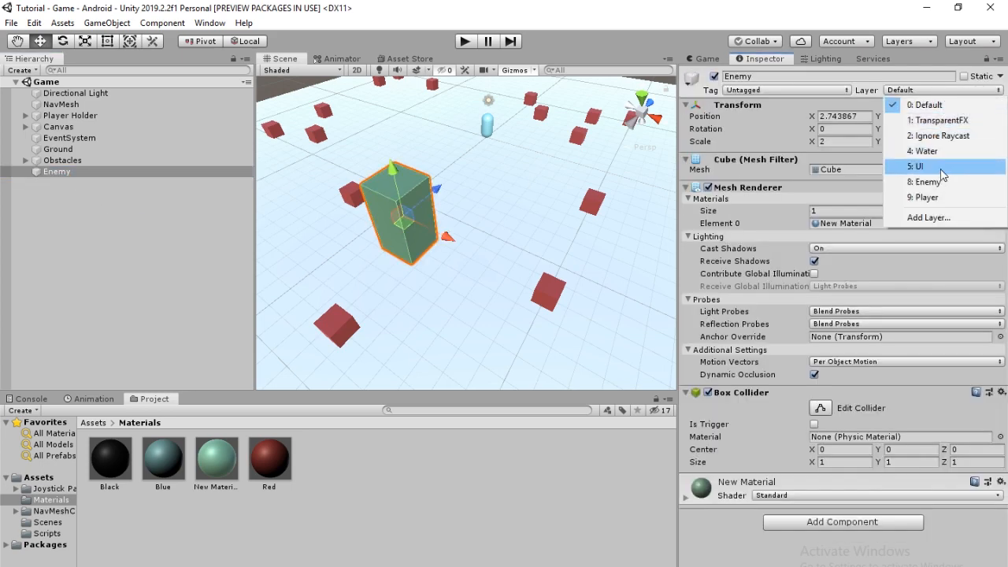
pyautogui.click(927, 181)
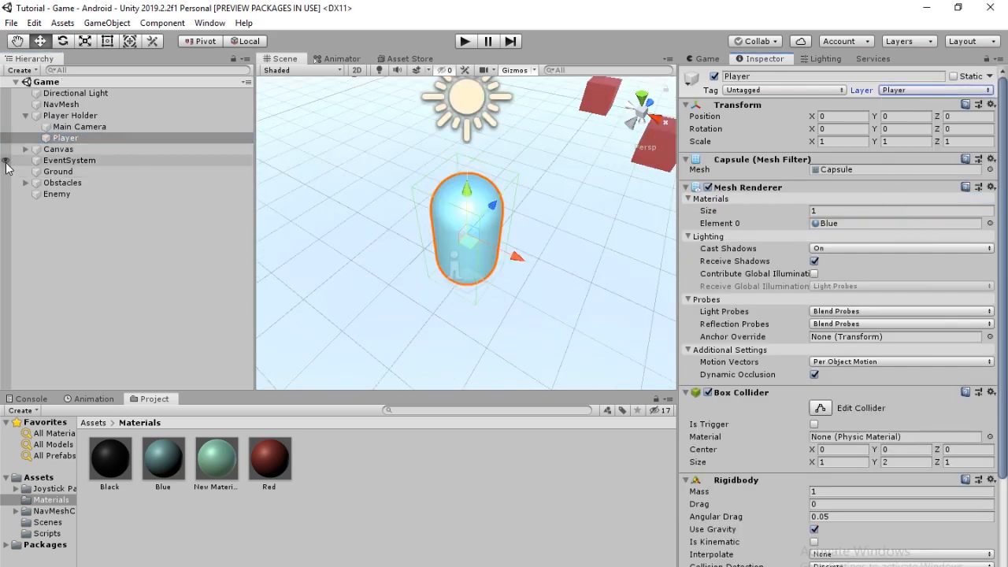
pyautogui.click(61, 104)
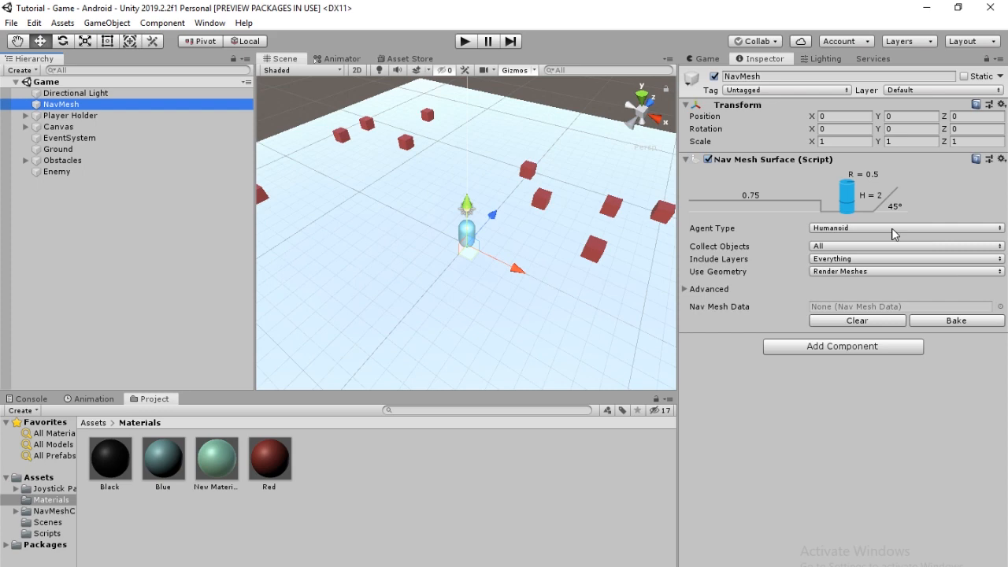
pyautogui.moveTo(866, 237)
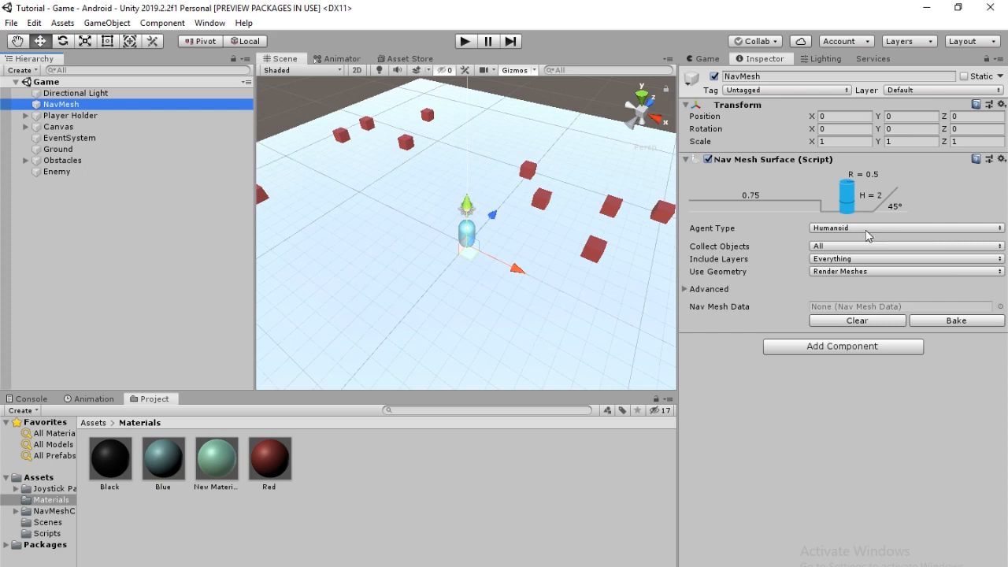
# - In Navigation Agents, give Humanoid radius 2, height 4 and step height 0.5
pyautogui.click(934, 58)
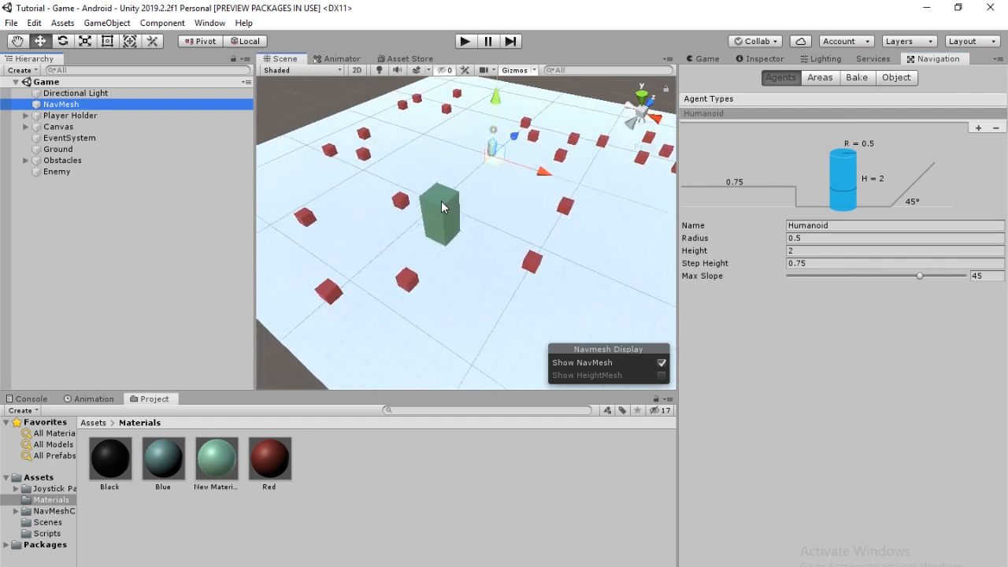
pyautogui.click(440, 213)
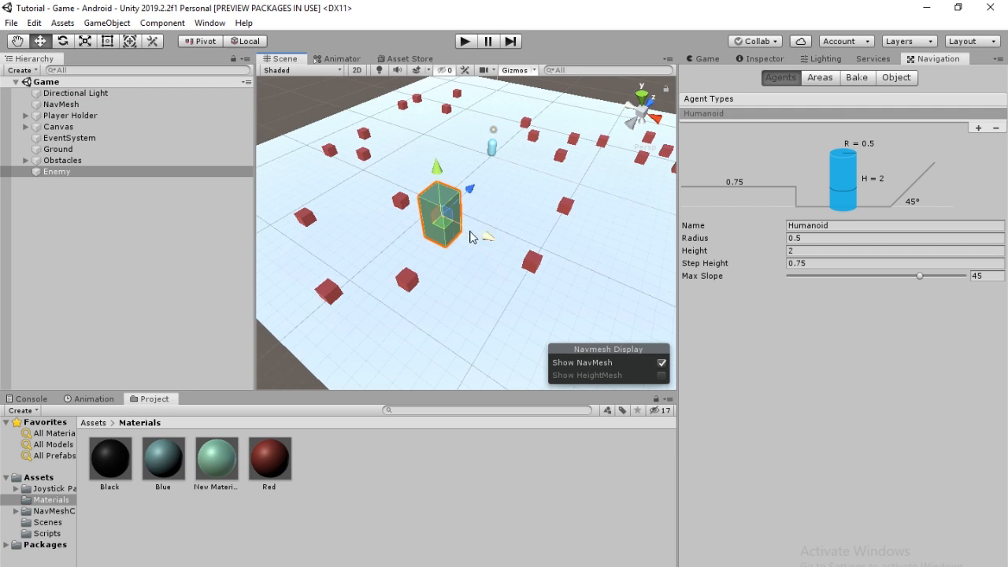
pyautogui.moveTo(491, 261)
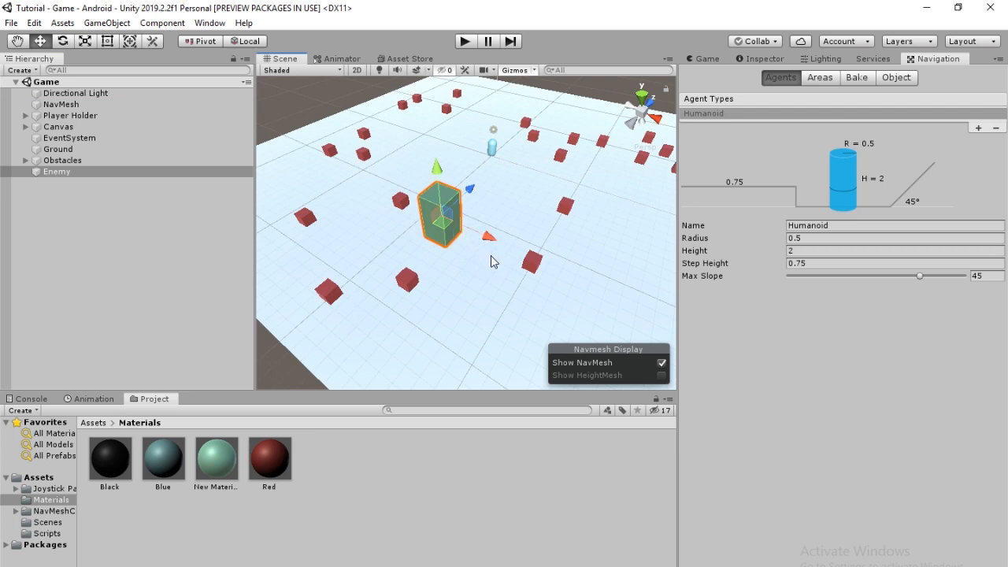
pyautogui.moveTo(504, 276)
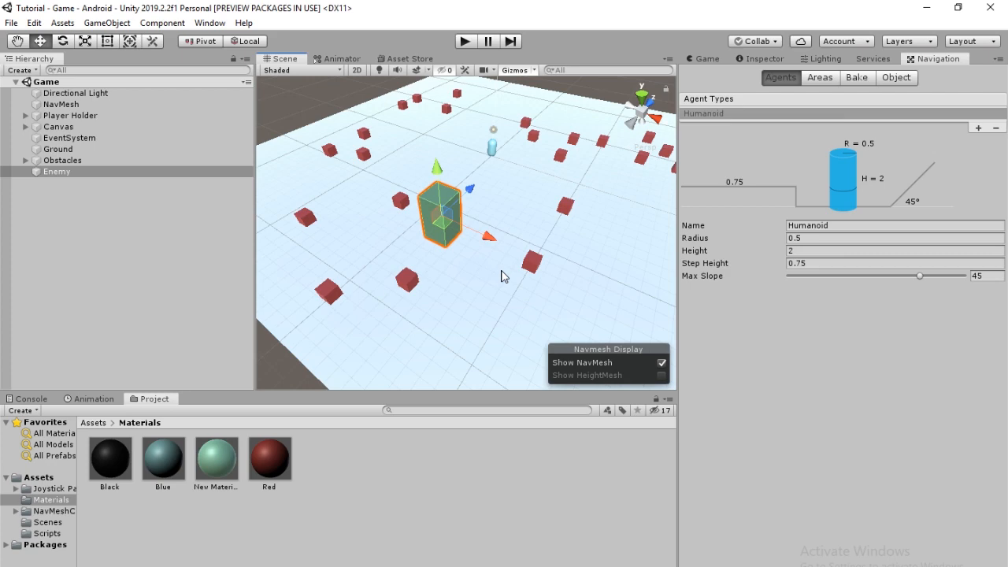
pyautogui.moveTo(503, 276); pyautogui.dragTo(480, 211)
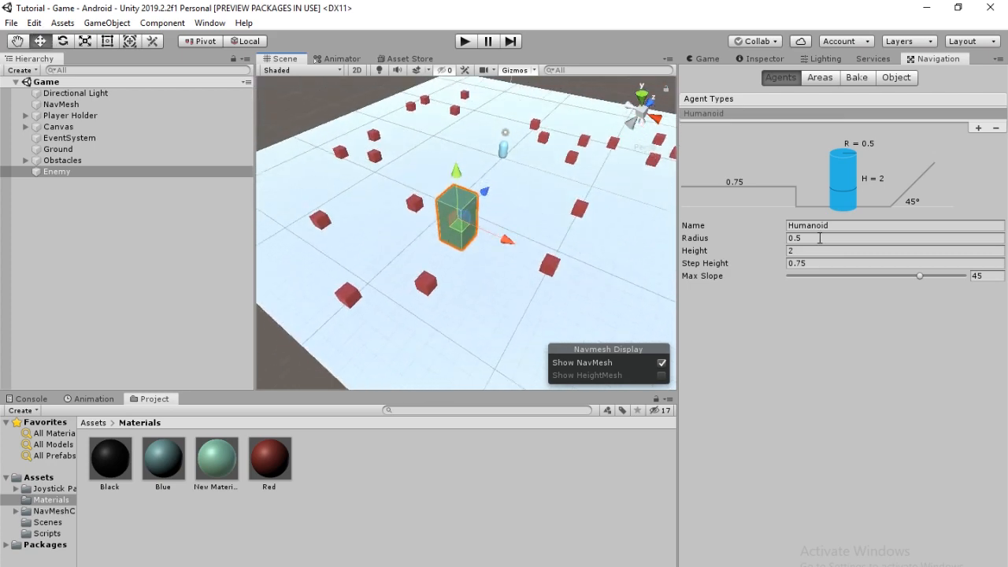
pyautogui.click(866, 238)
pyautogui.write('2')
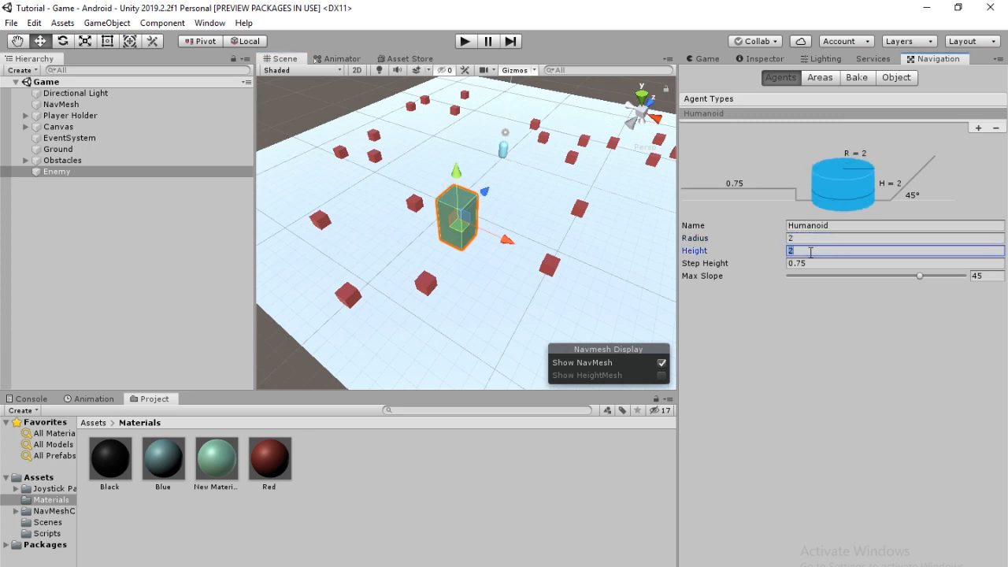
pyautogui.write('4')
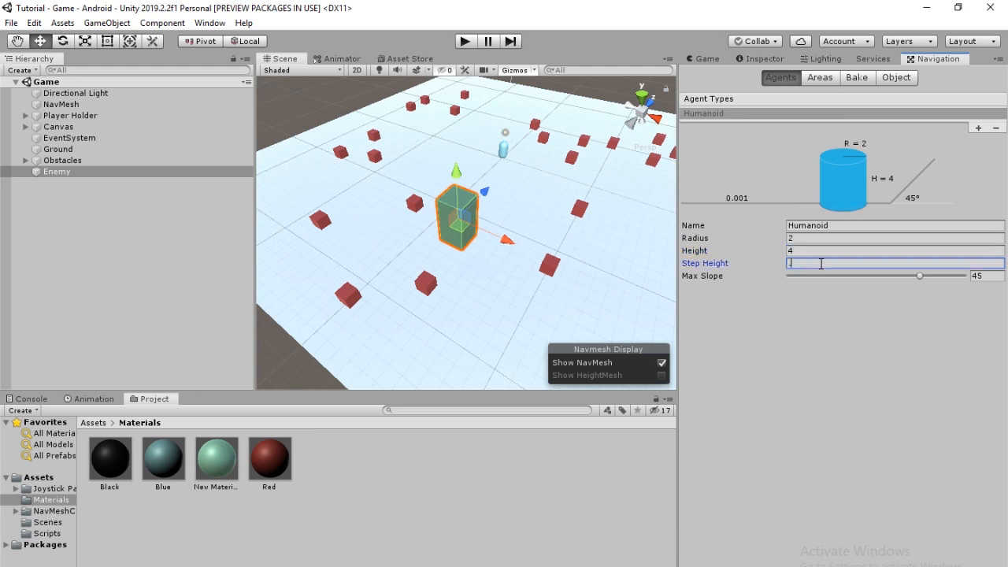
pyautogui.write('.5')
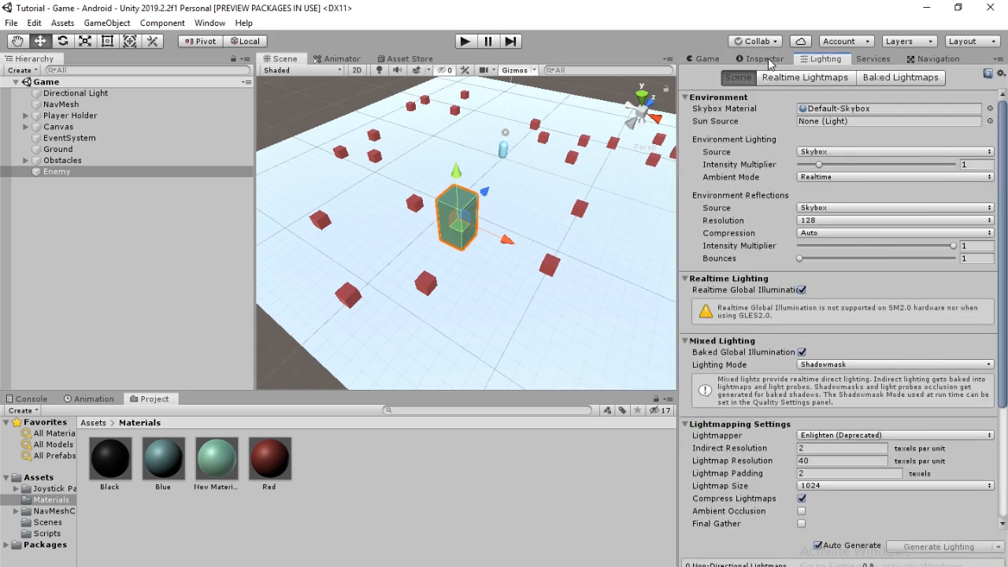
# - Select the NavMesh object and bake its Nav Mesh Surface
pyautogui.click(61, 104)
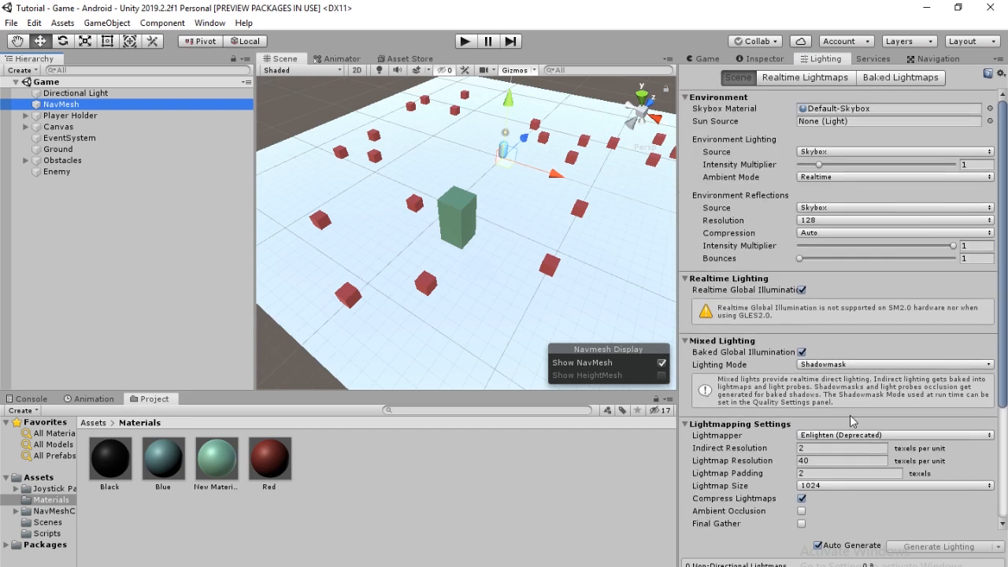
pyautogui.moveTo(669, 100)
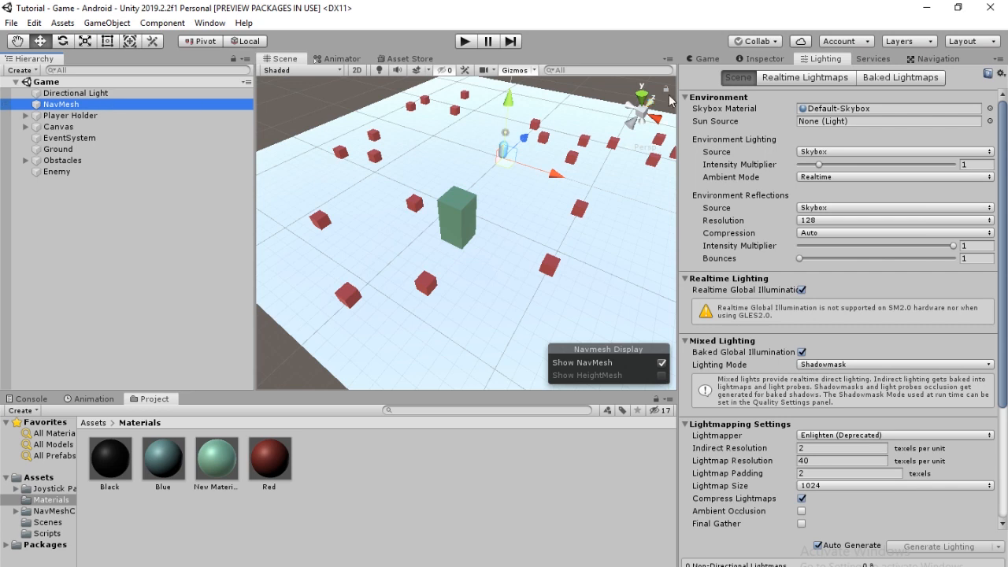
pyautogui.click(60, 103)
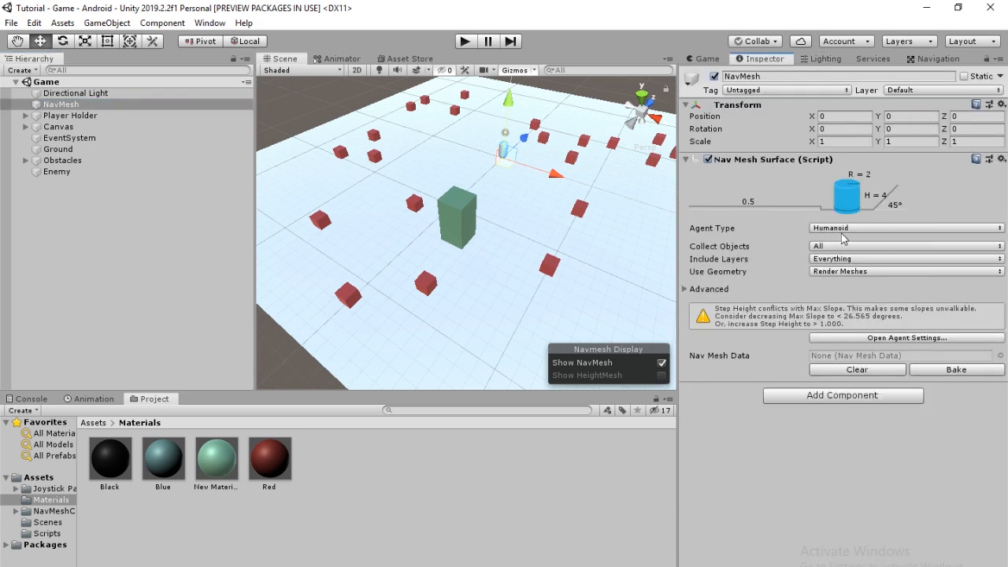
pyautogui.moveTo(833, 275)
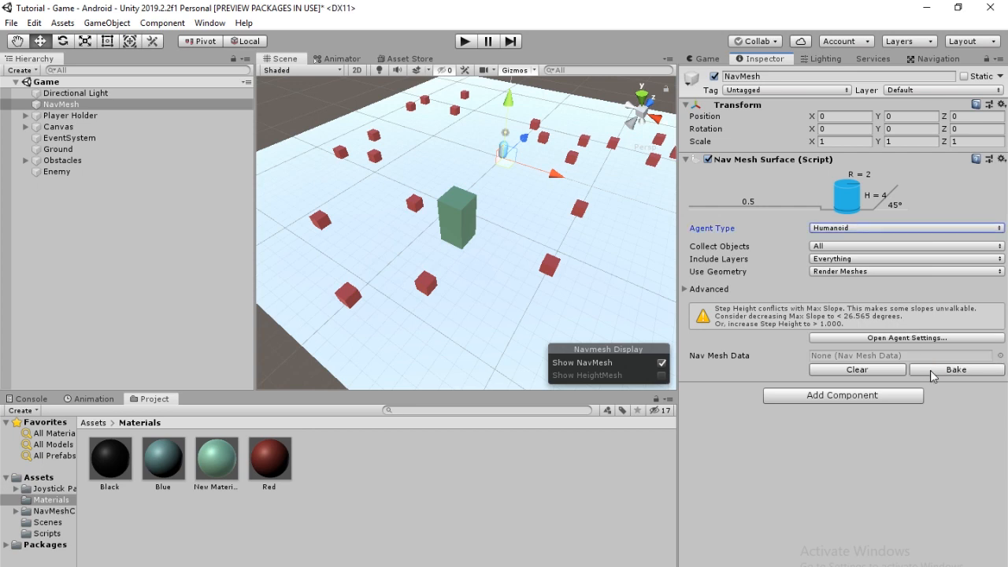
pyautogui.click(956, 369)
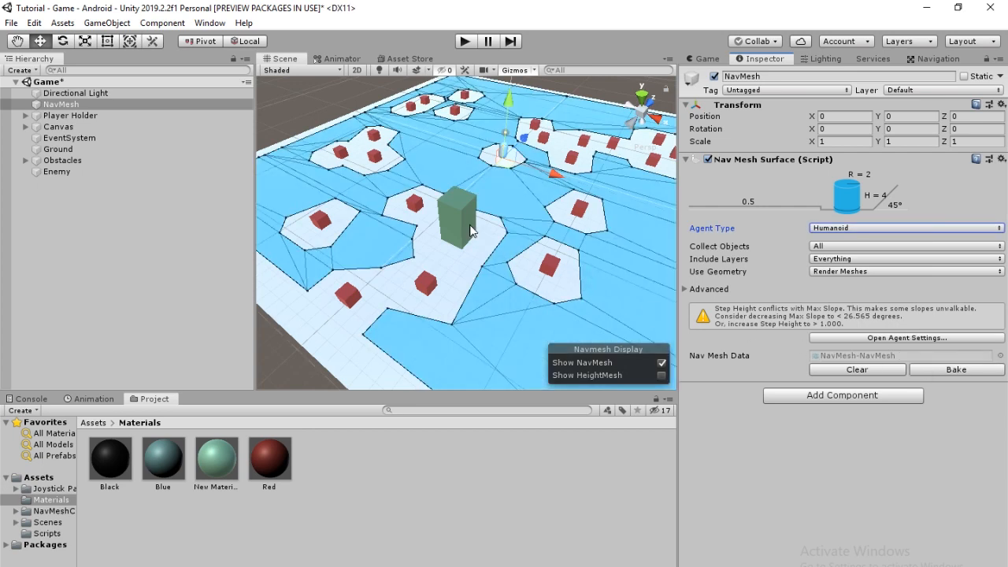
pyautogui.moveTo(464, 220)
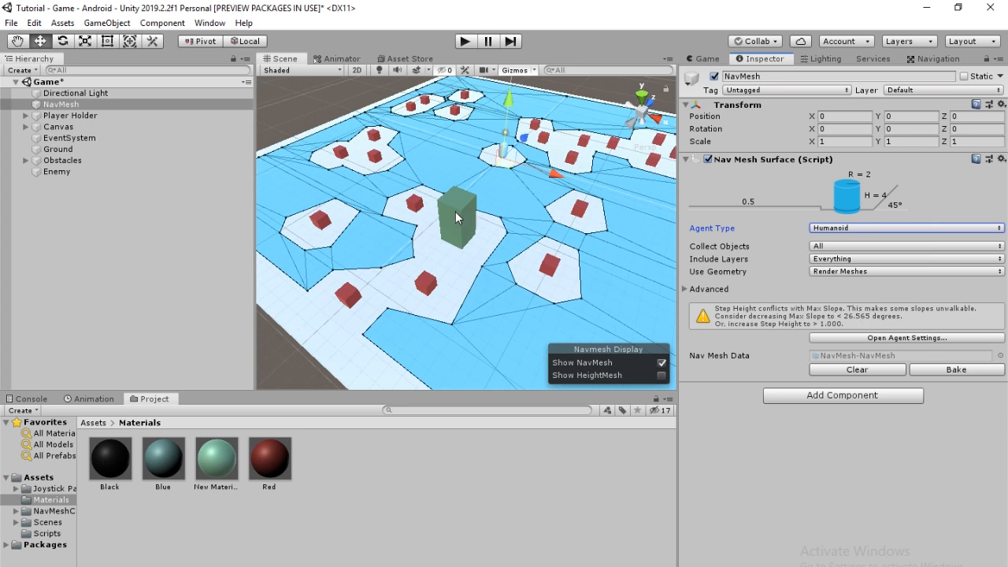
# - Untick the Enemy and Player layers in the NavMesh surface's Include Layers
pyautogui.click(57, 171)
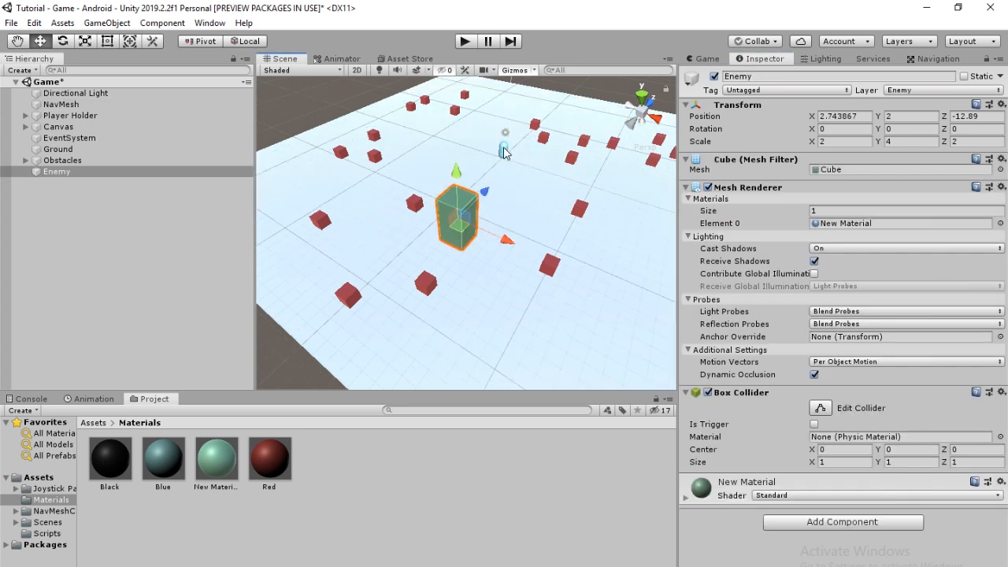
pyautogui.click(25, 115)
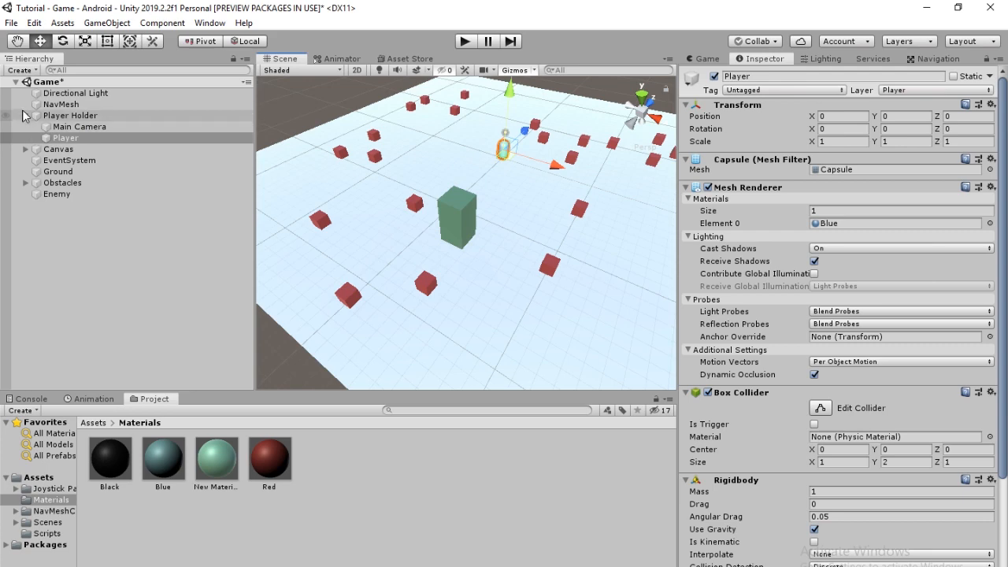
pyautogui.click(61, 104)
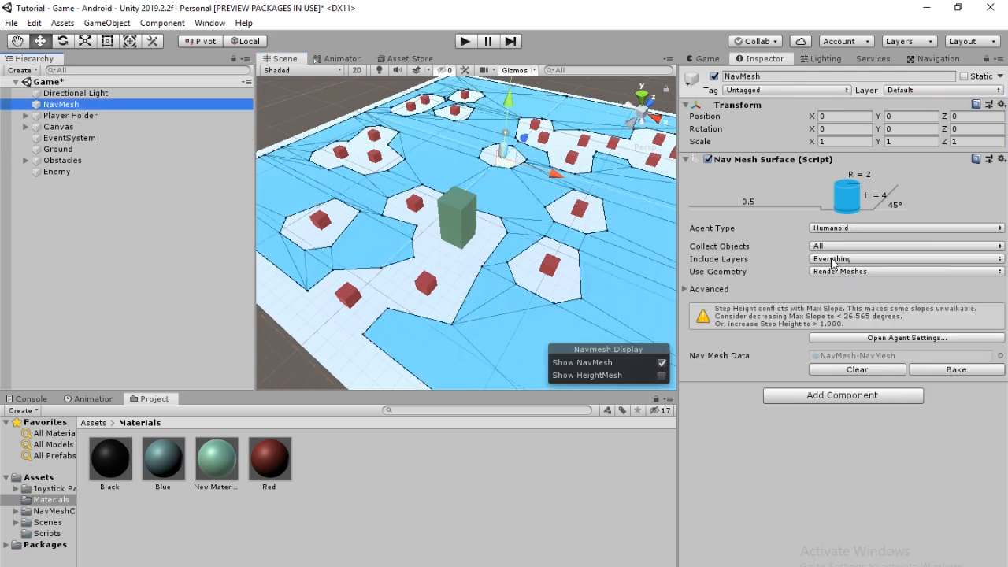
pyautogui.click(905, 258)
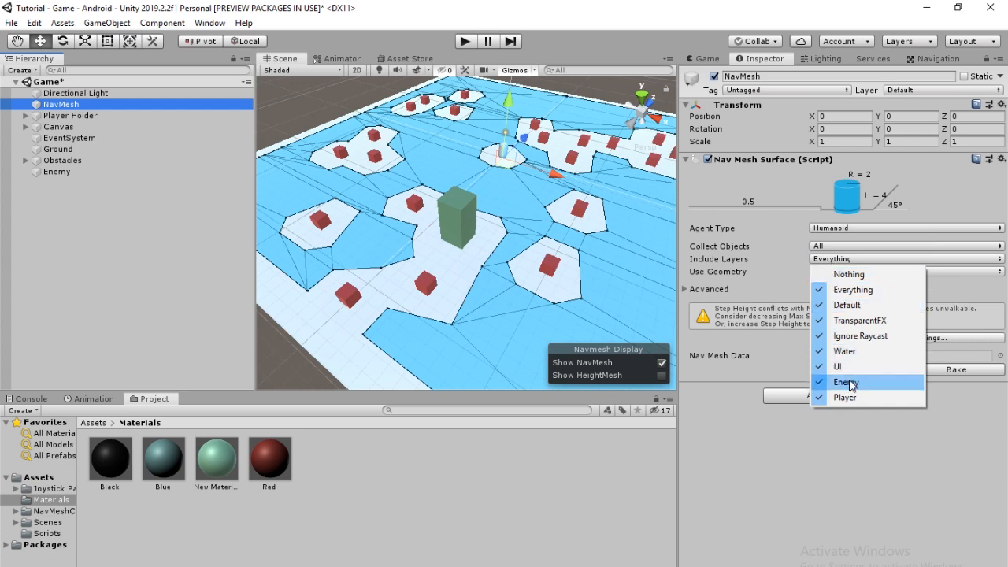
pyautogui.click(845, 382)
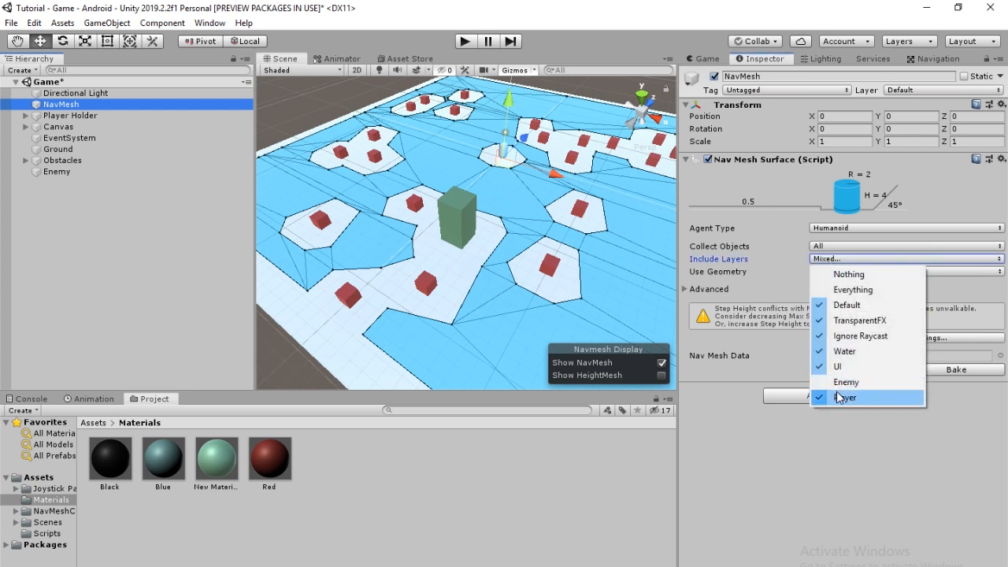
pyautogui.click(846, 396)
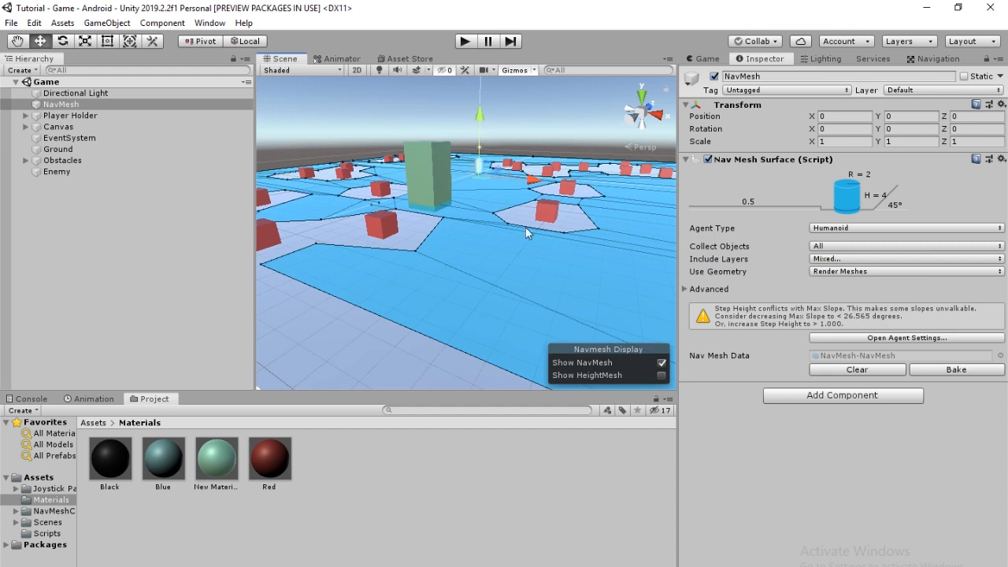
# - Rename the agent type to Enemy in agent settings, then select Enemy
pyautogui.click(938, 58)
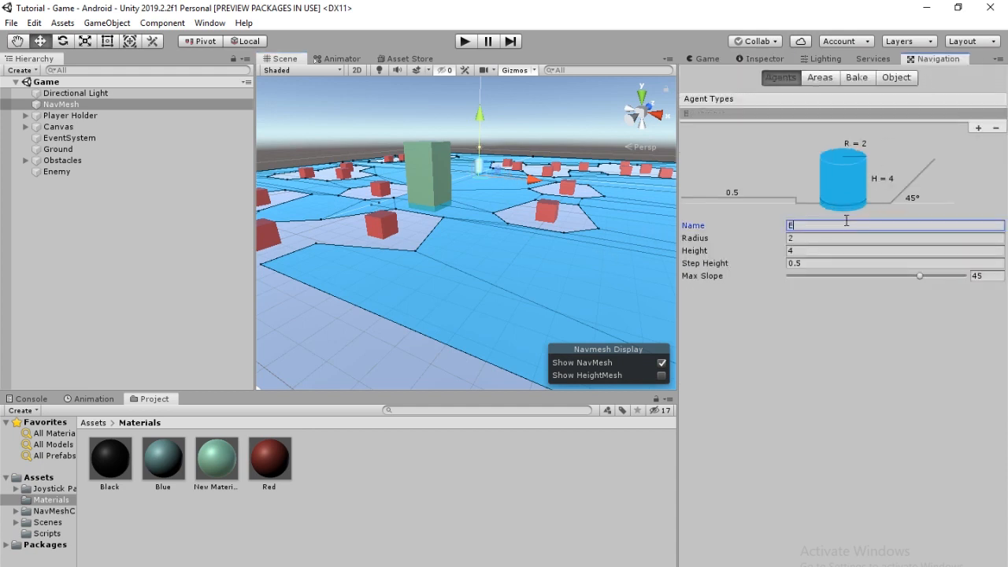
pyautogui.click(758, 59)
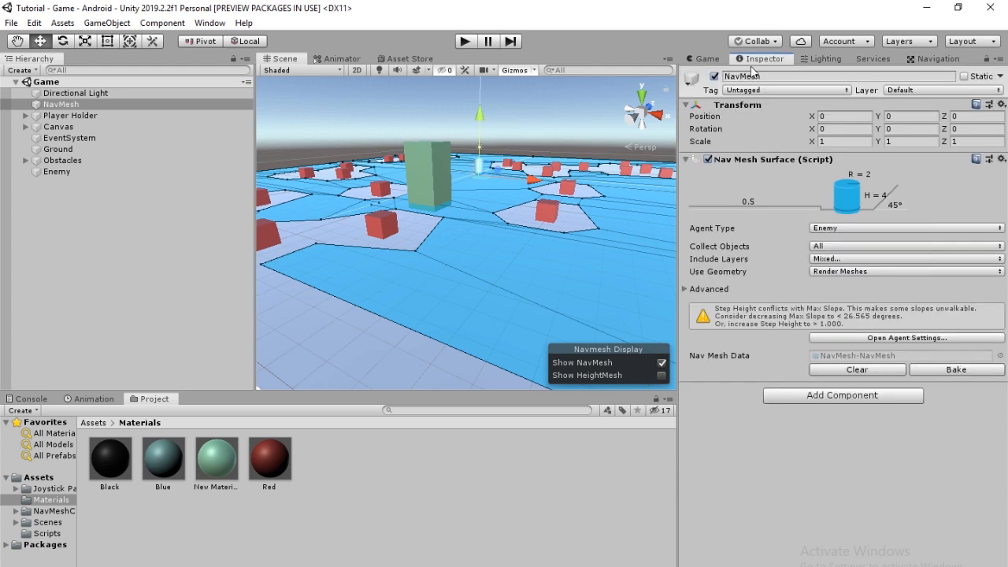
pyautogui.click(57, 172)
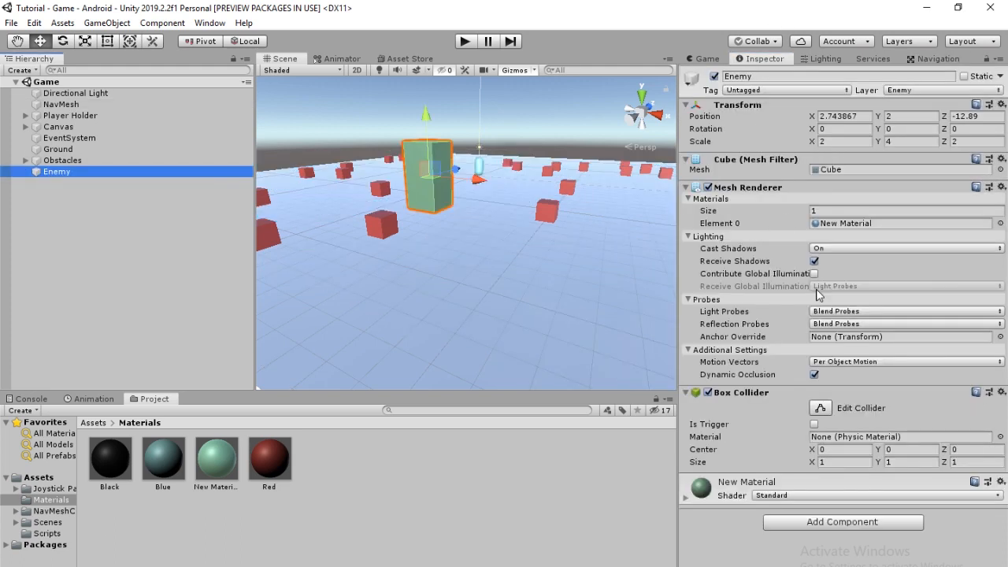
# - Add a Nav Mesh Agent to Enemy with speed 6, comparing against Player's speed
pyautogui.write('Nav')
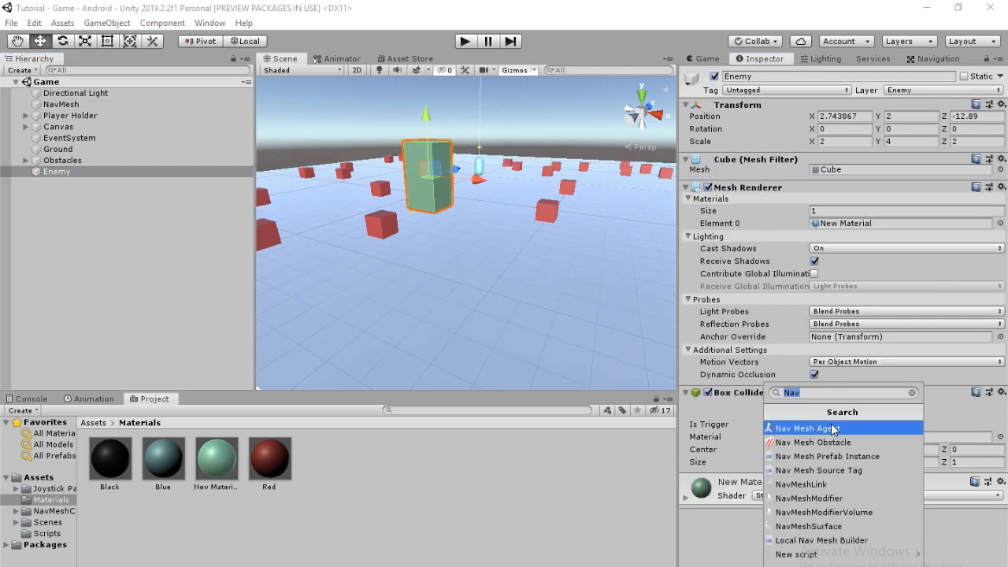
pyautogui.click(807, 428)
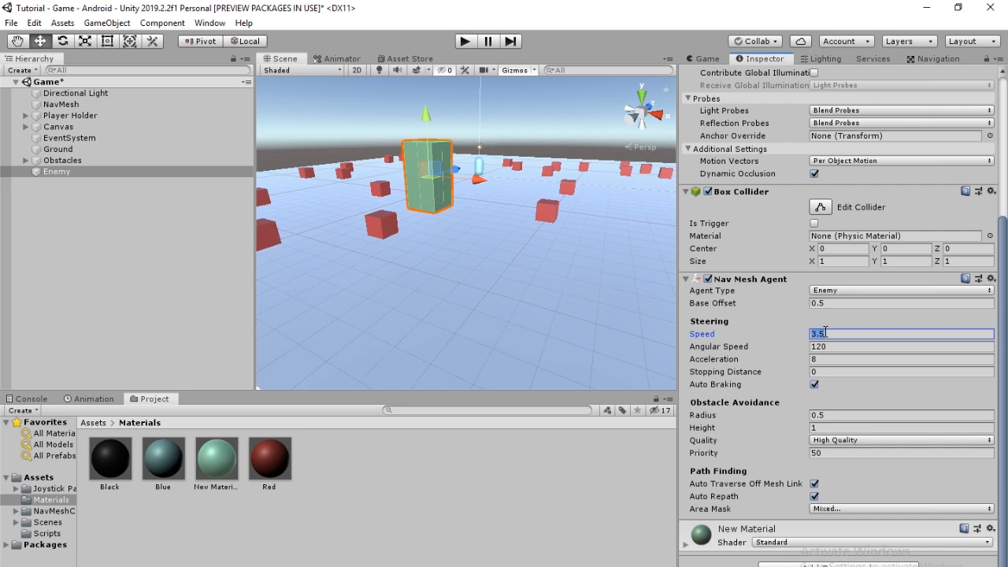
pyautogui.write('6')
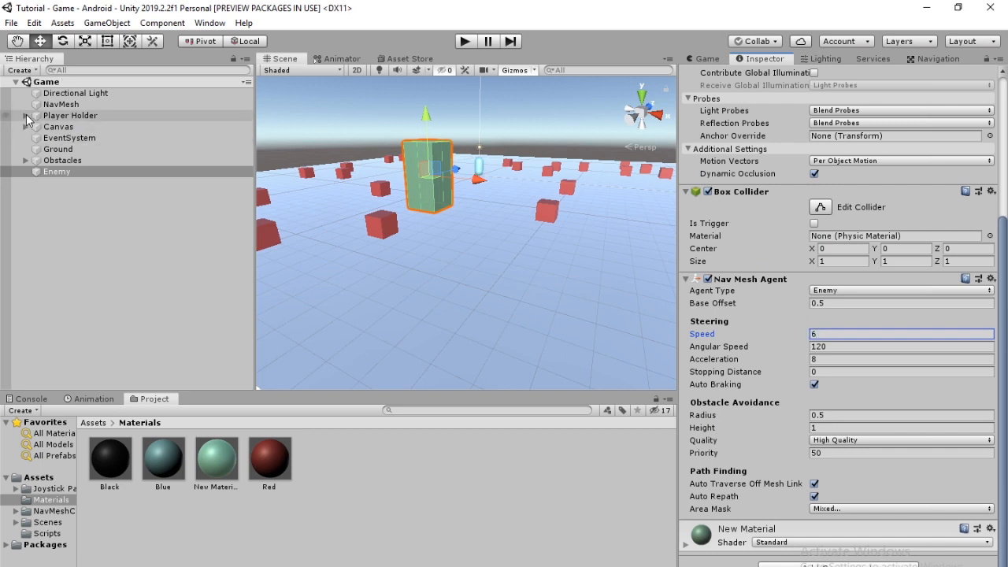
pyautogui.click(26, 115)
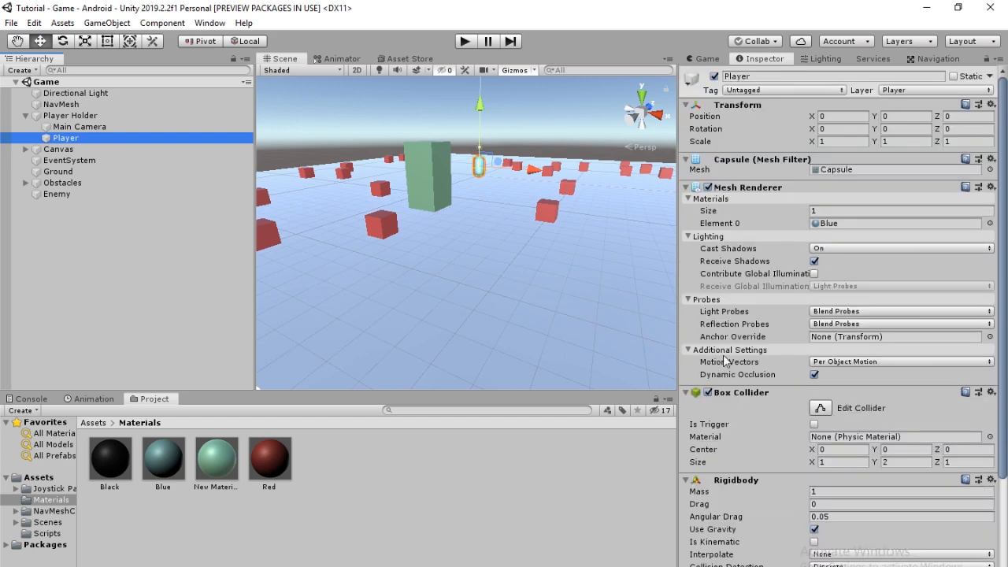
pyautogui.scroll(-3)
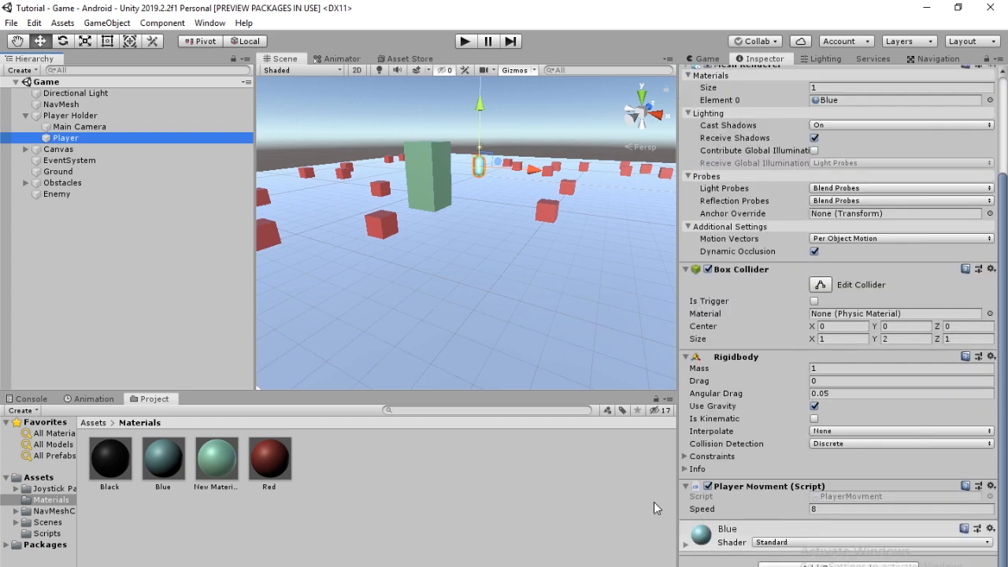
pyautogui.click(56, 194)
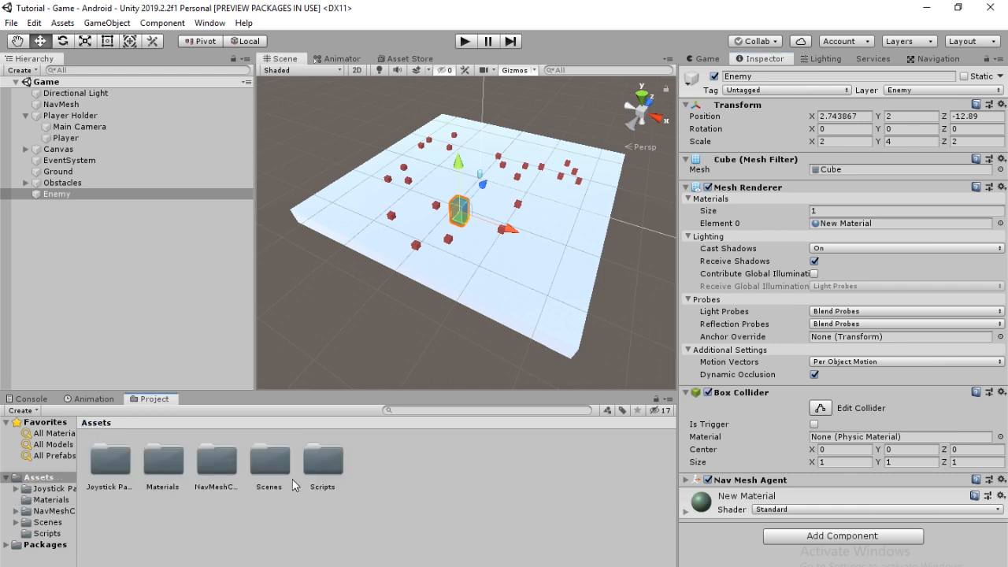
# - Create a C# script named Enemy from the Project window and open it
pyautogui.rightClick(323, 457)
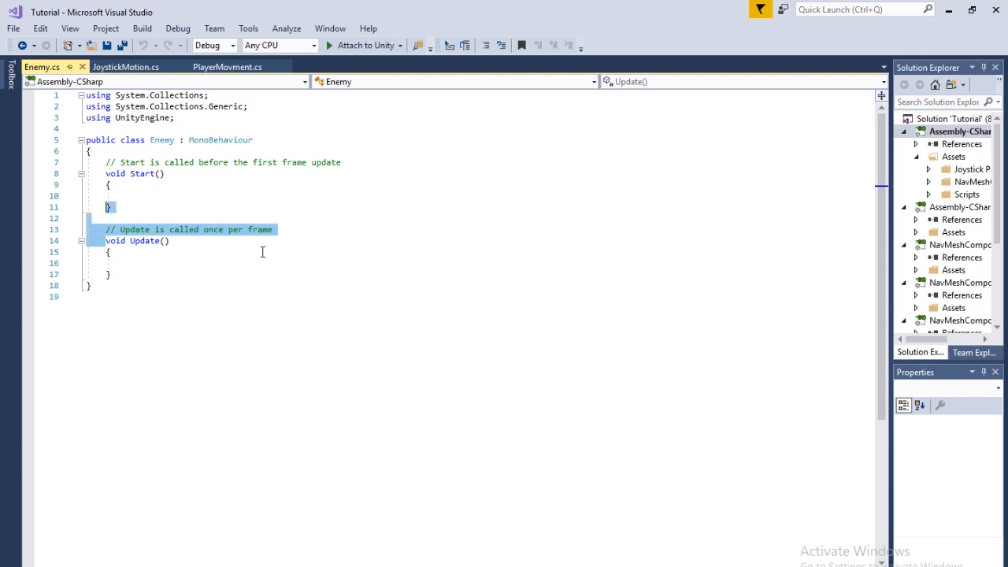
# - Replace Start with 'public NavMeshAgent agent;' and import UnityEngine.AI
pyautogui.press('Delete')
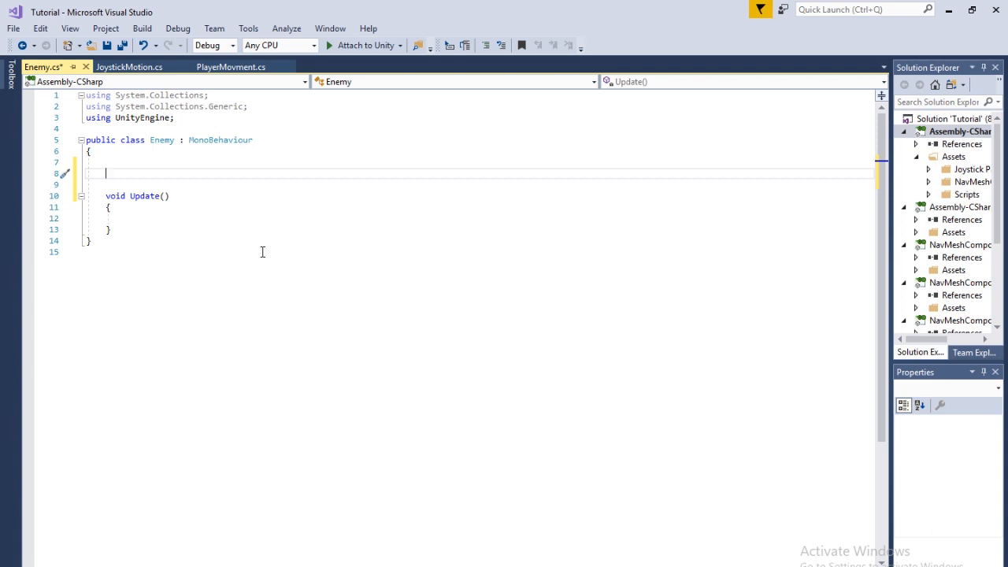
pyautogui.write('public')
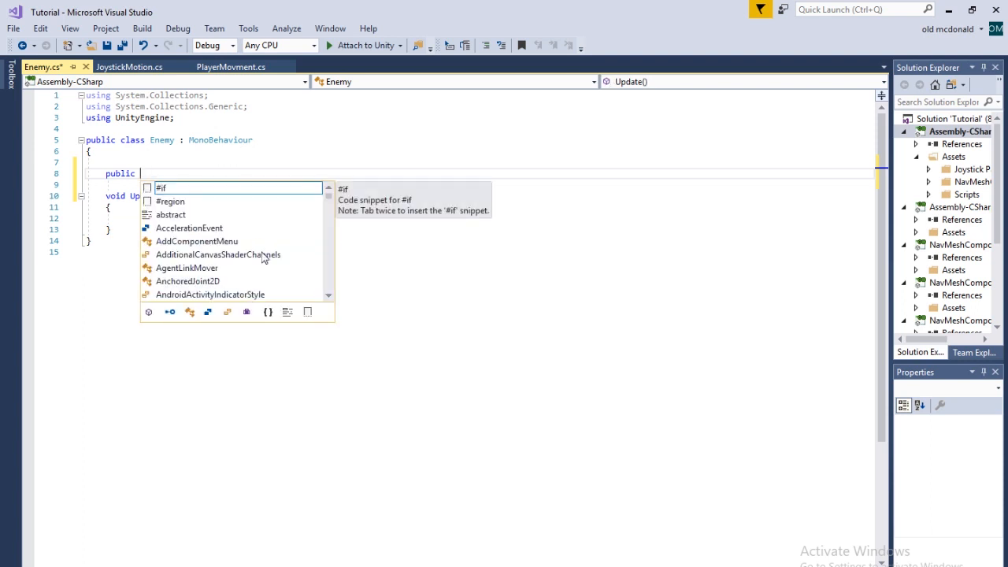
pyautogui.write('NavAgent agent;')
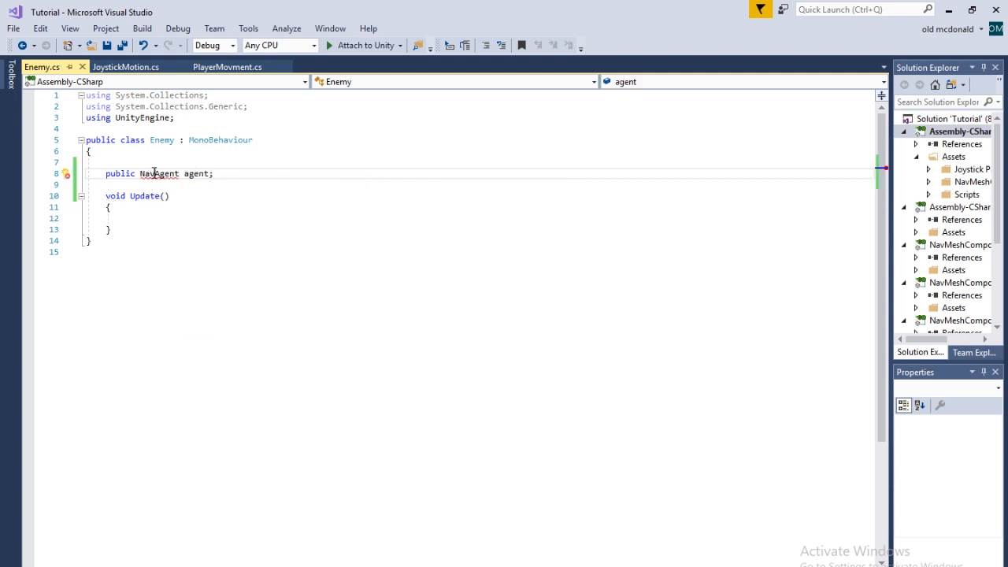
pyautogui.click(66, 173)
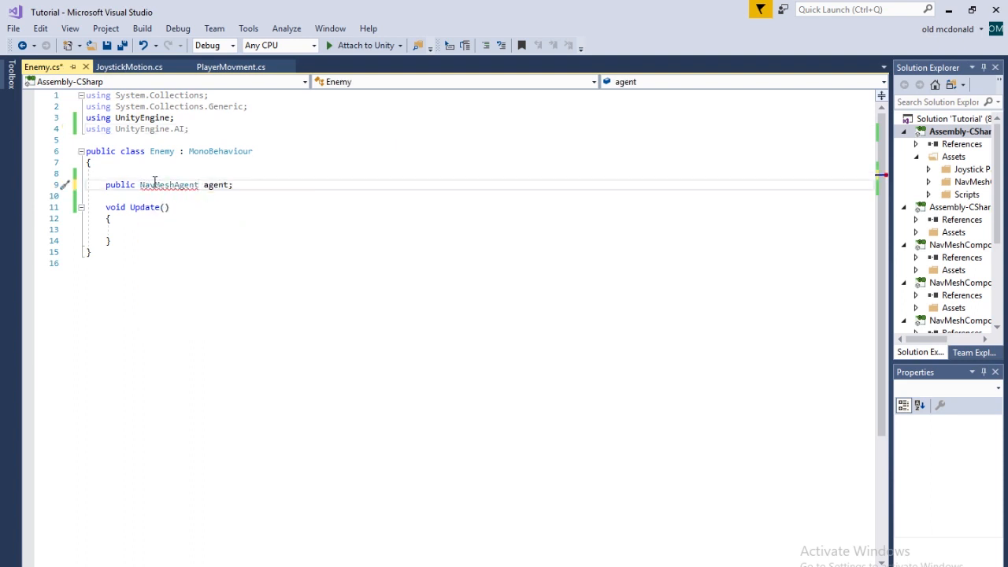
# - Declare 'public Transform target;' and 'public Vector3 lastTargetPos;' fields
pyautogui.press('enter')
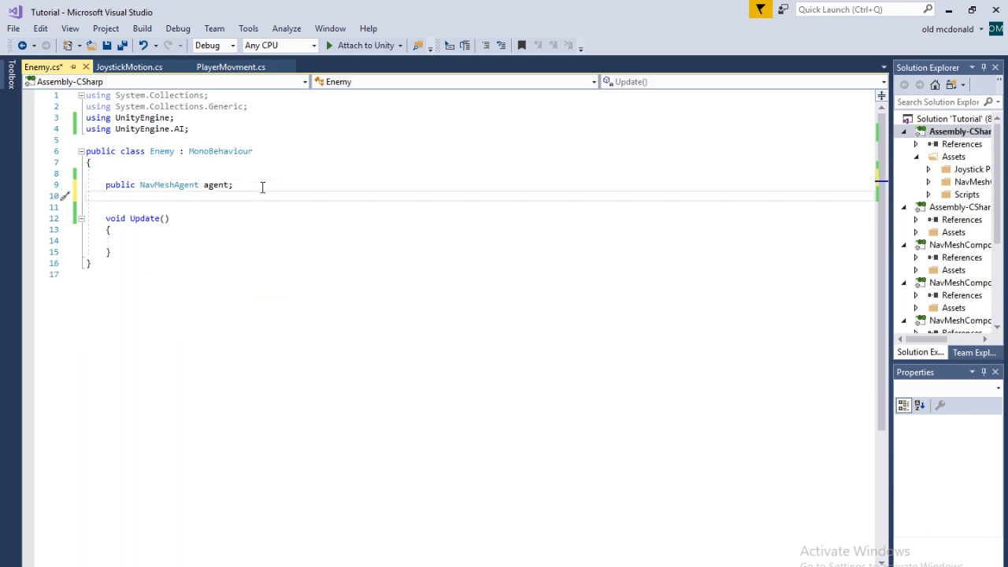
pyautogui.write('public tr')
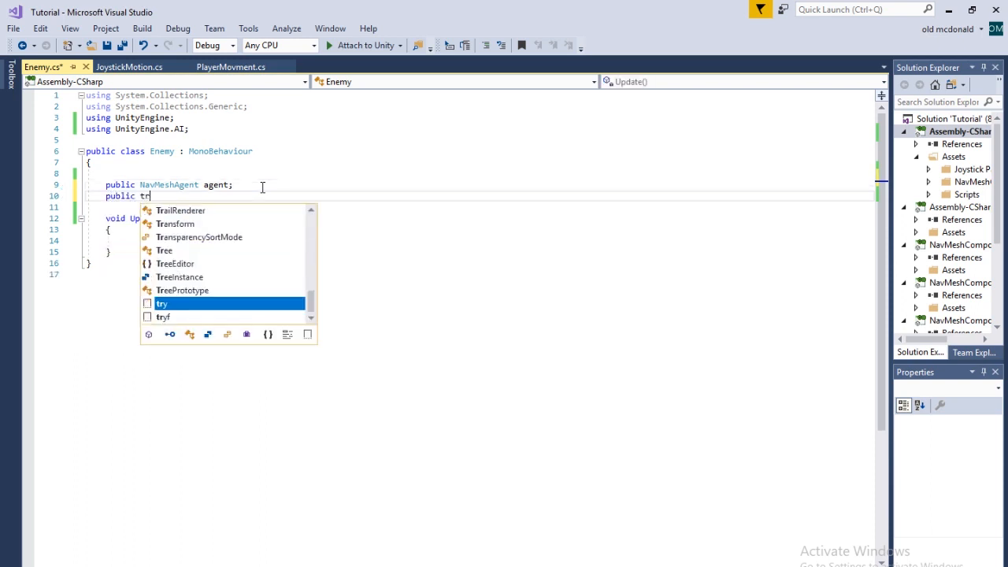
pyautogui.write('Transform')
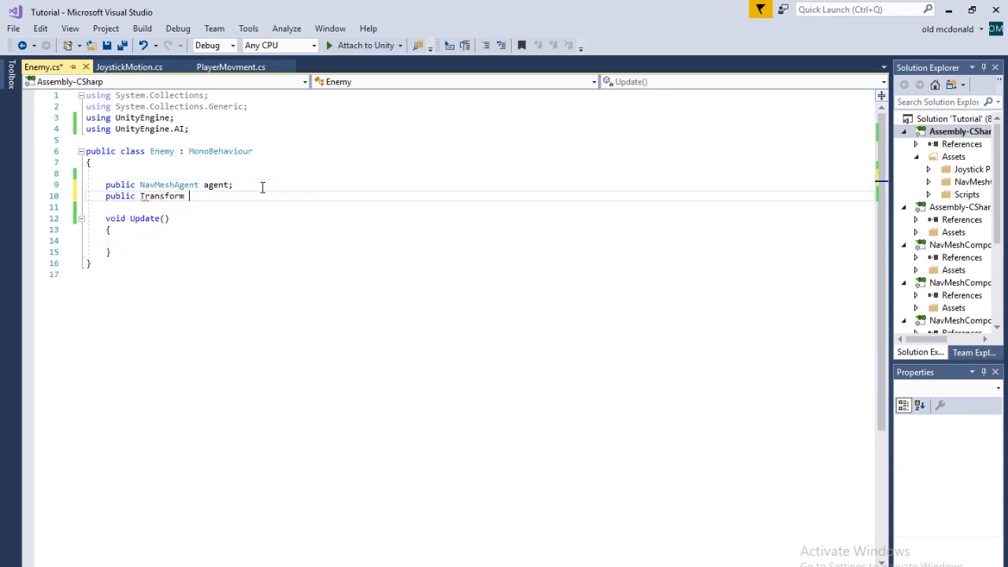
pyautogui.write('target;')
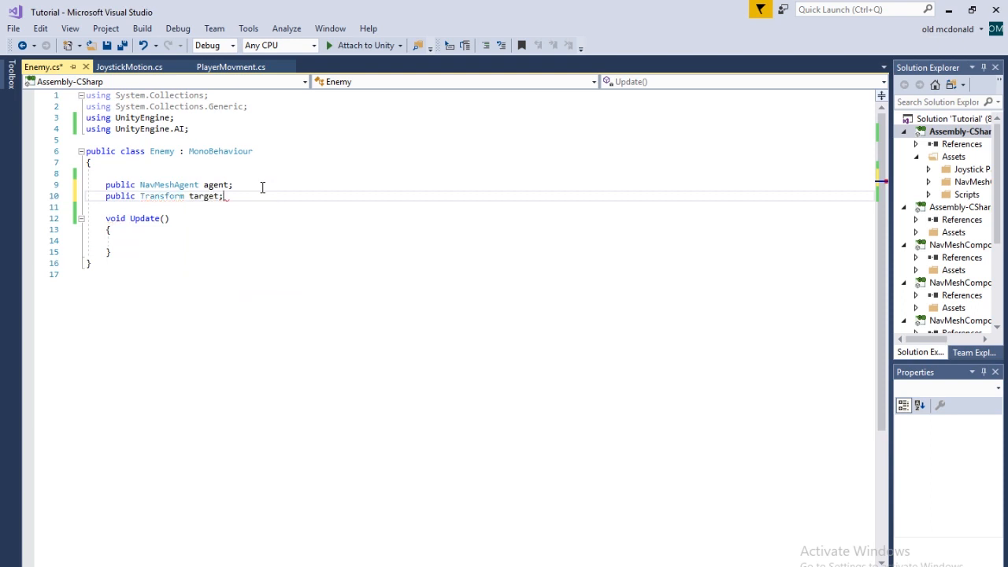
pyautogui.write('public Vector3')
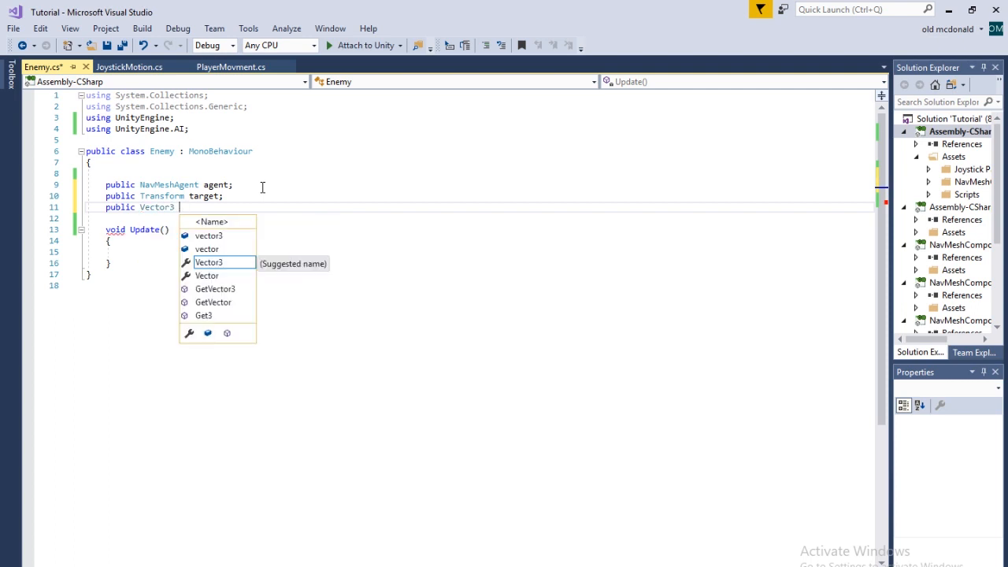
pyautogui.write('lastTargetPos;')
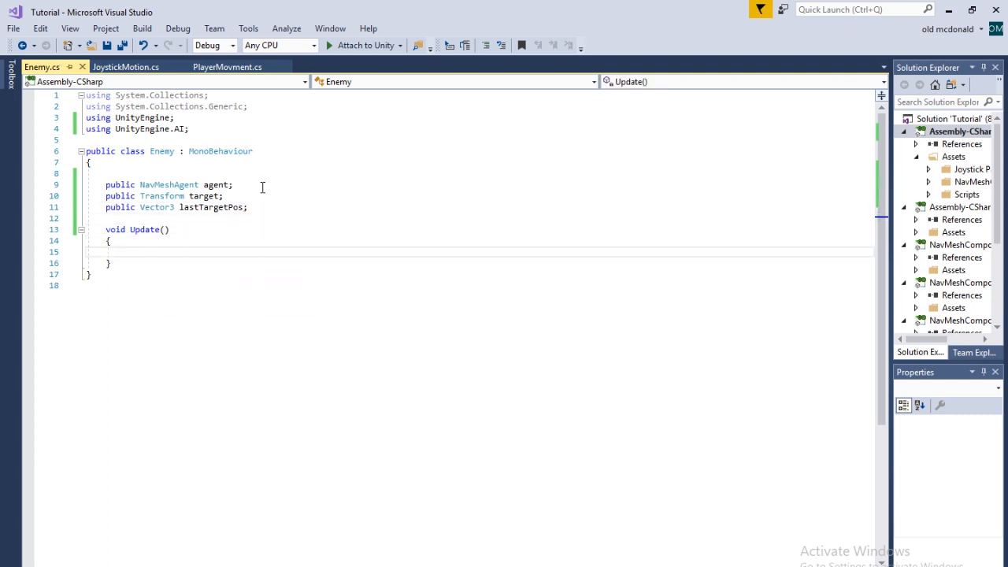
# - In Update, call agent.SetDestination and update lastTargetPos when target's position changes
pyautogui.click(125, 252)
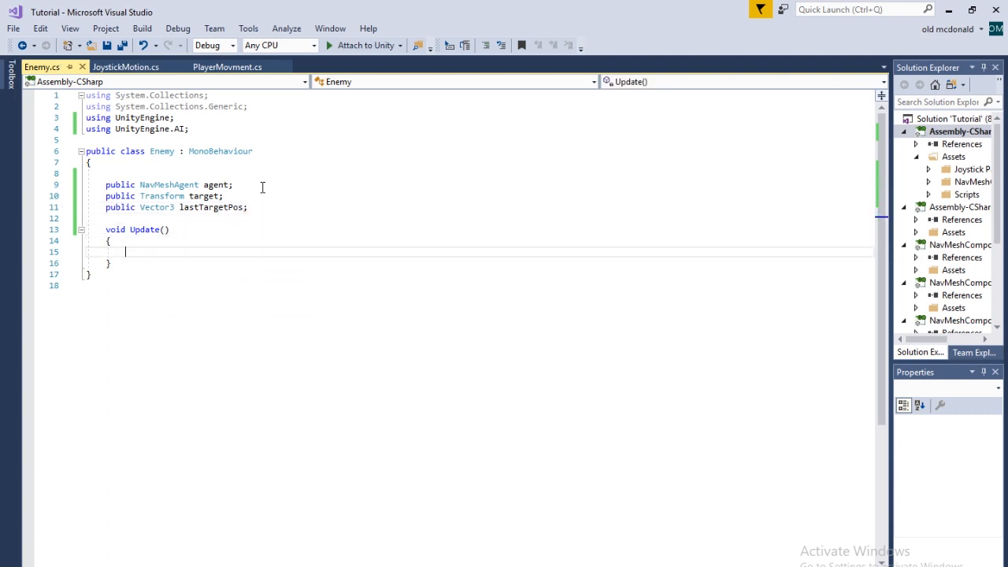
pyautogui.write('if(lastTargetPos !=')
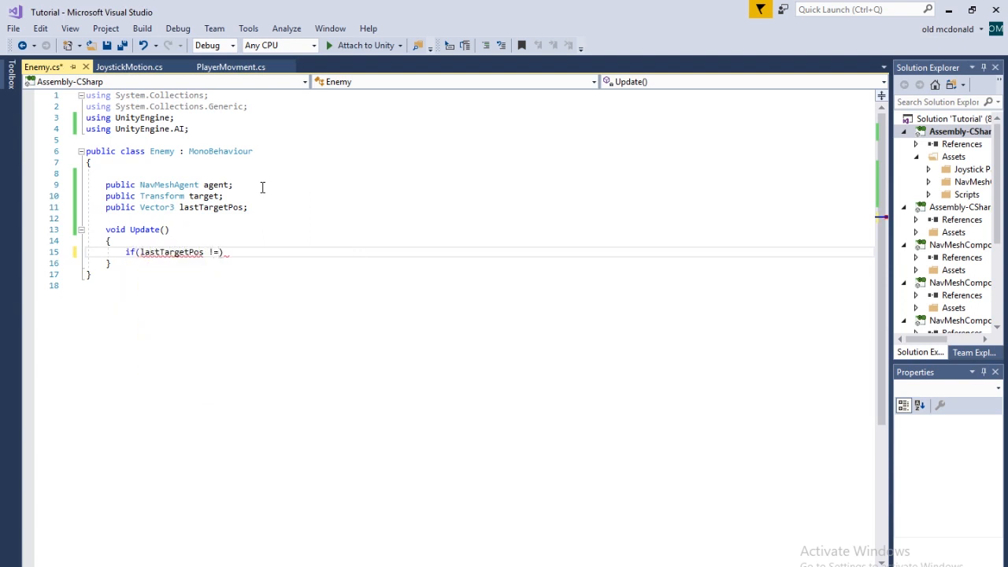
pyautogui.write('tar')
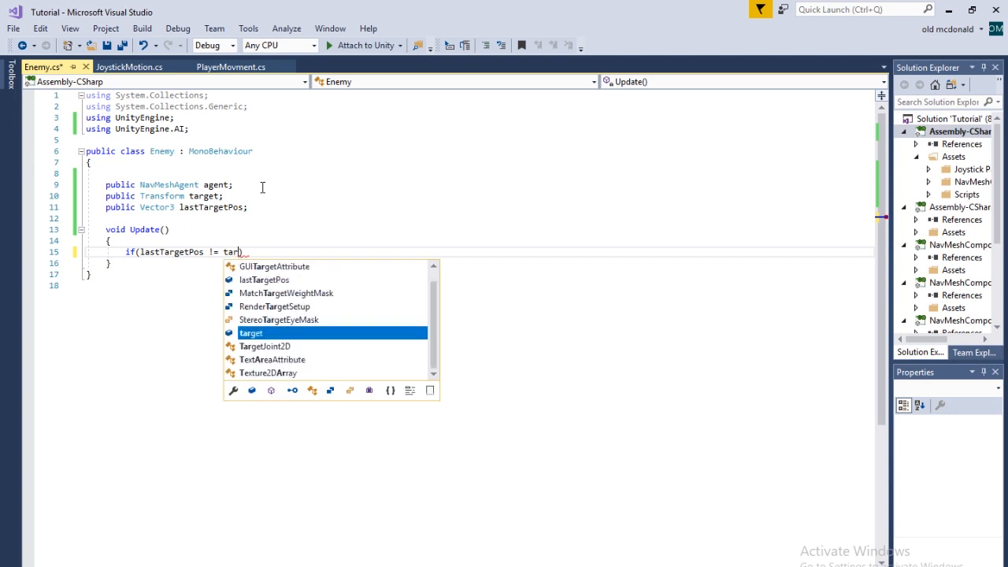
pyautogui.write('.position')
pyautogui.write('{')
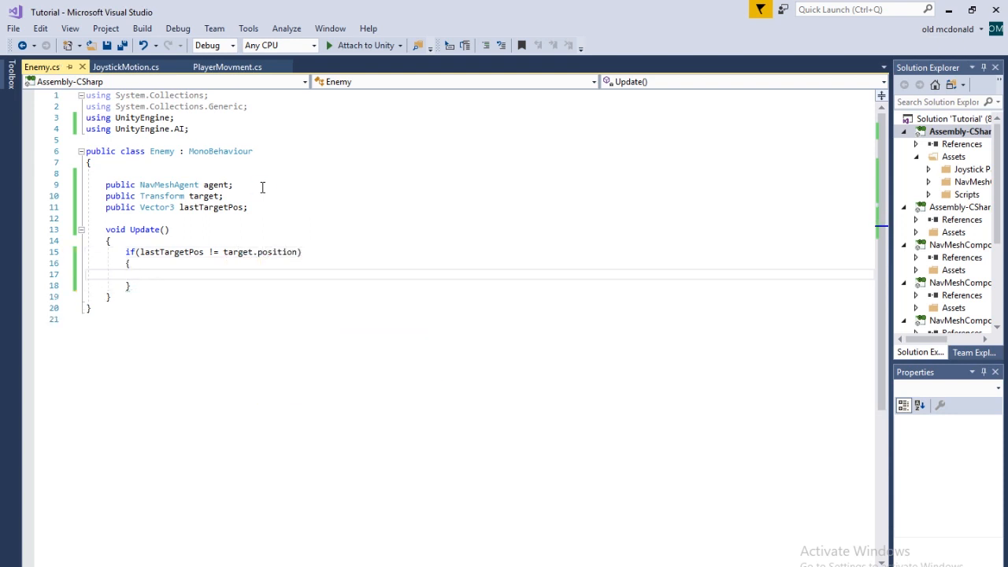
pyautogui.write('agent.')
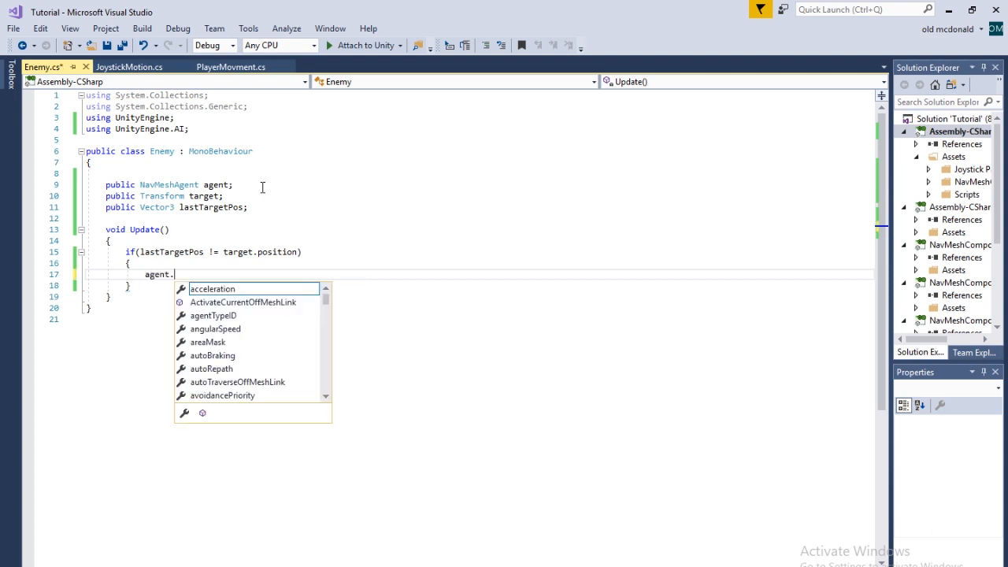
pyautogui.write('set')
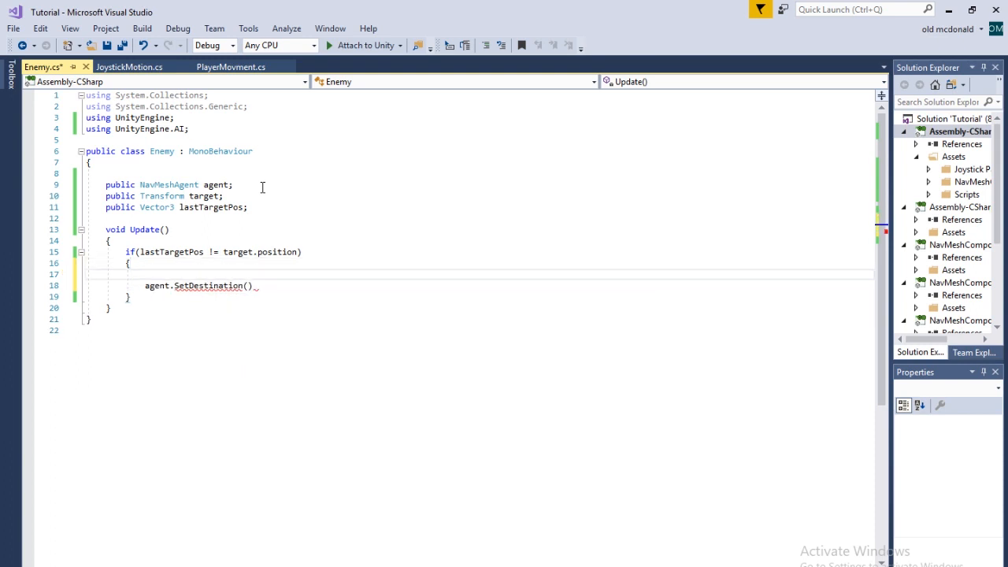
pyautogui.write('lastTargetPos = targ')
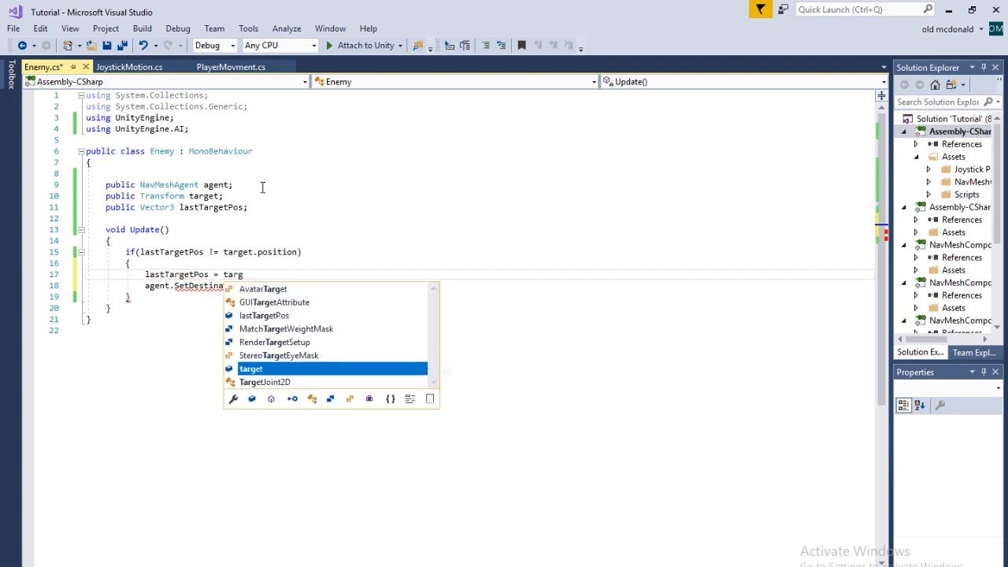
pyautogui.write('.poo')
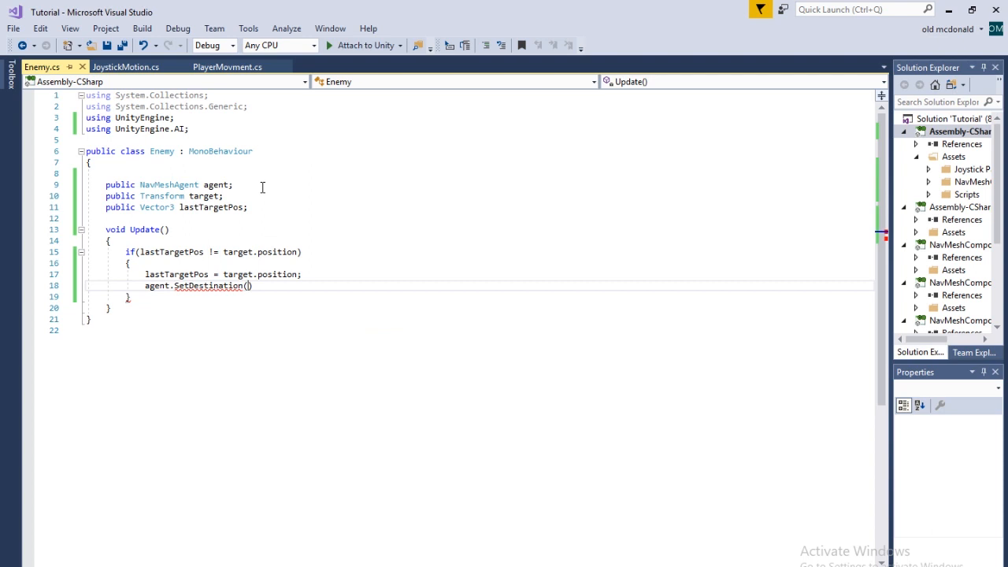
pyautogui.write('lastTargetPos')
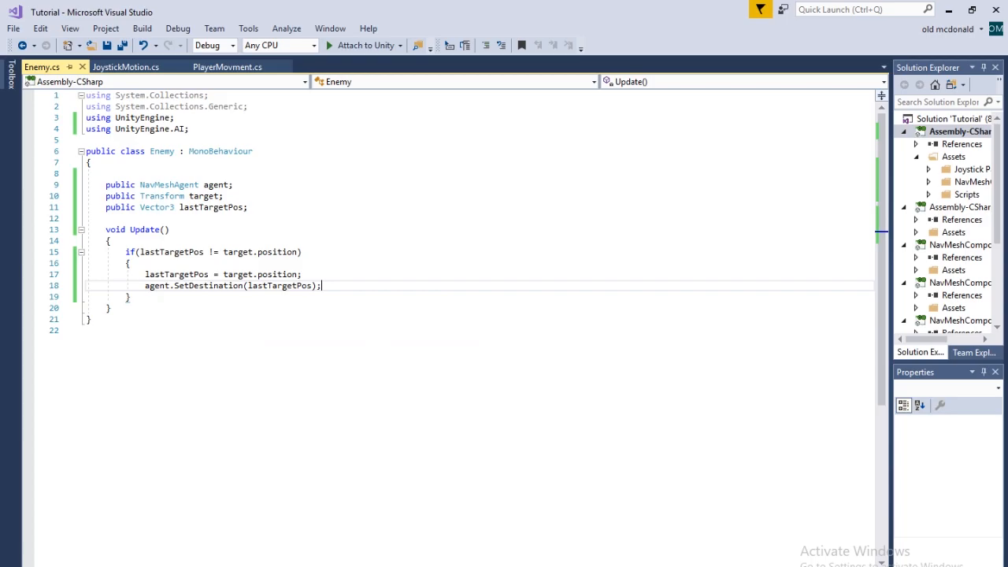
# - Back in Unity, set the Enemy script's Agent field to Enemy's own NavMeshAgent
pyautogui.press('alt+tab')
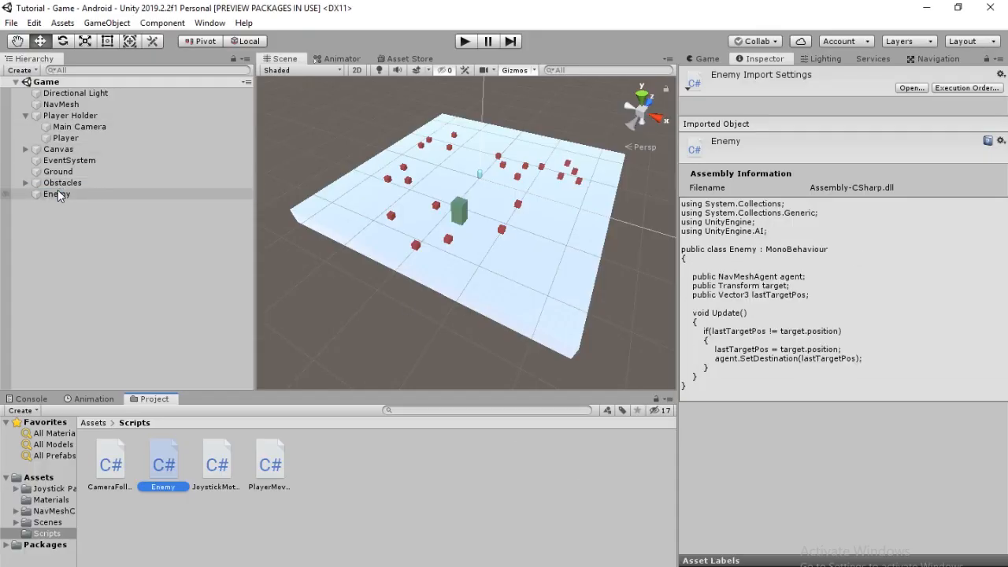
pyautogui.click(56, 193)
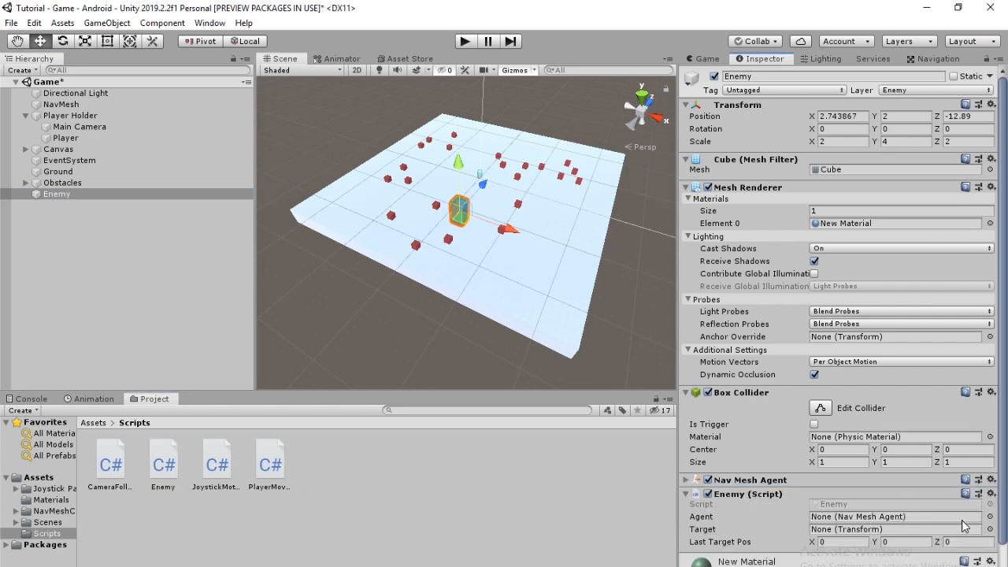
pyautogui.click(990, 516)
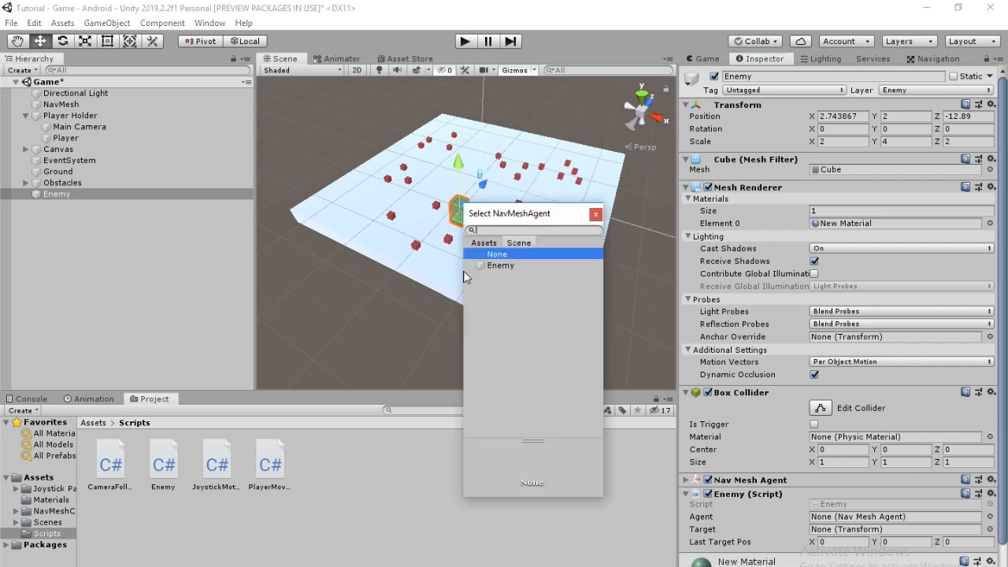
pyautogui.click(501, 266)
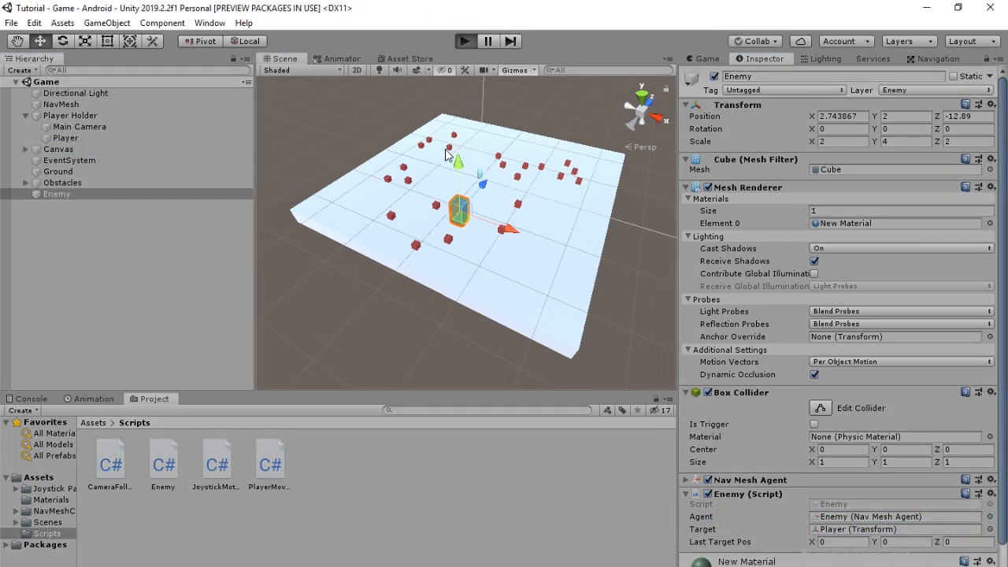
# - Run the scene in Play mode to watch the green Enemy chase the Player, then stop it
pyautogui.click(464, 41)
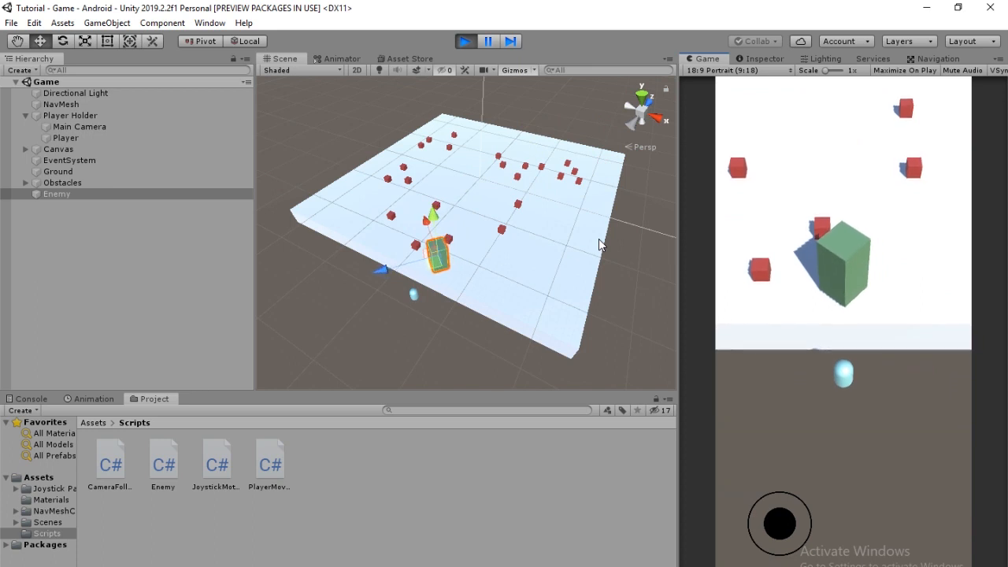
pyautogui.moveTo(863, 420)
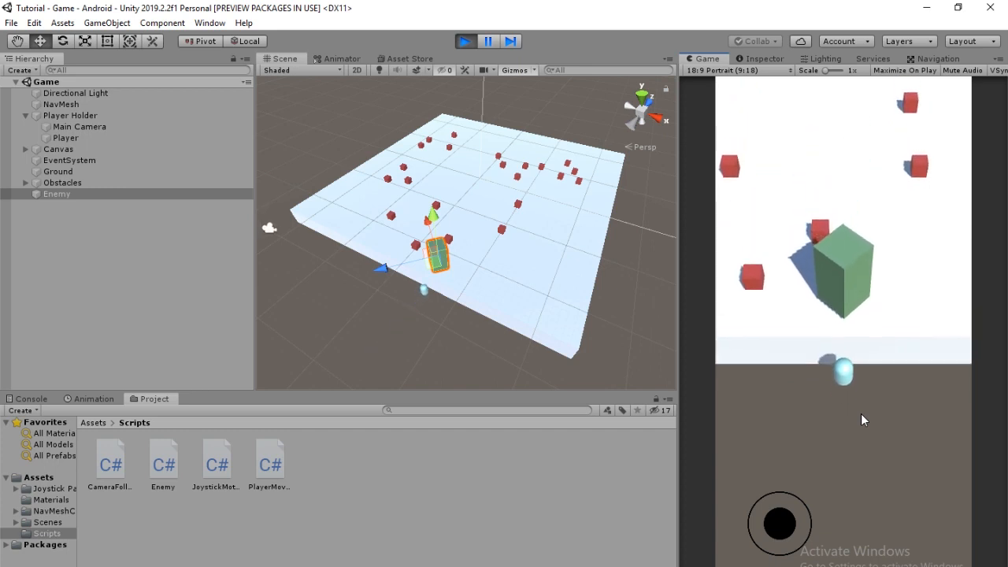
pyautogui.click(465, 40)
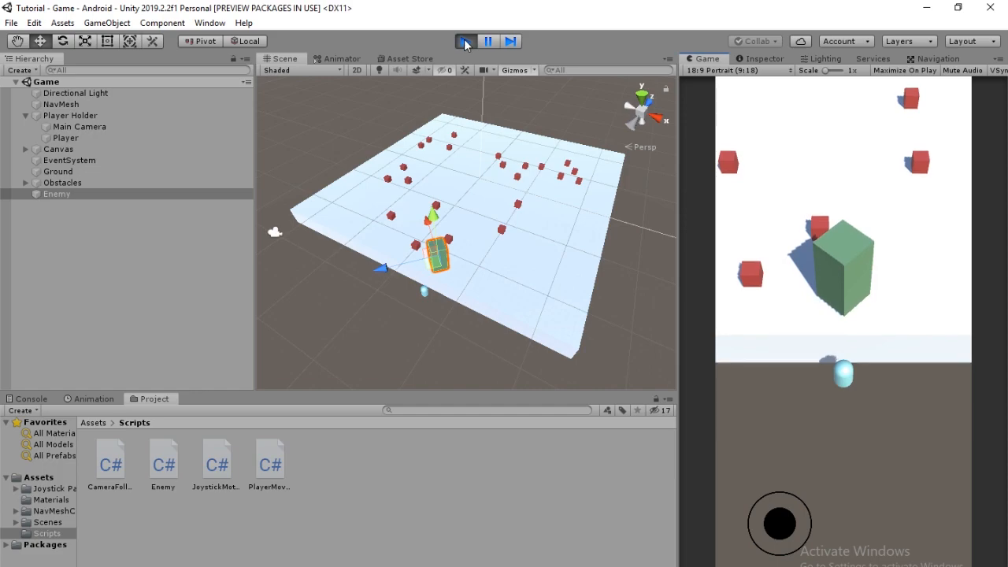